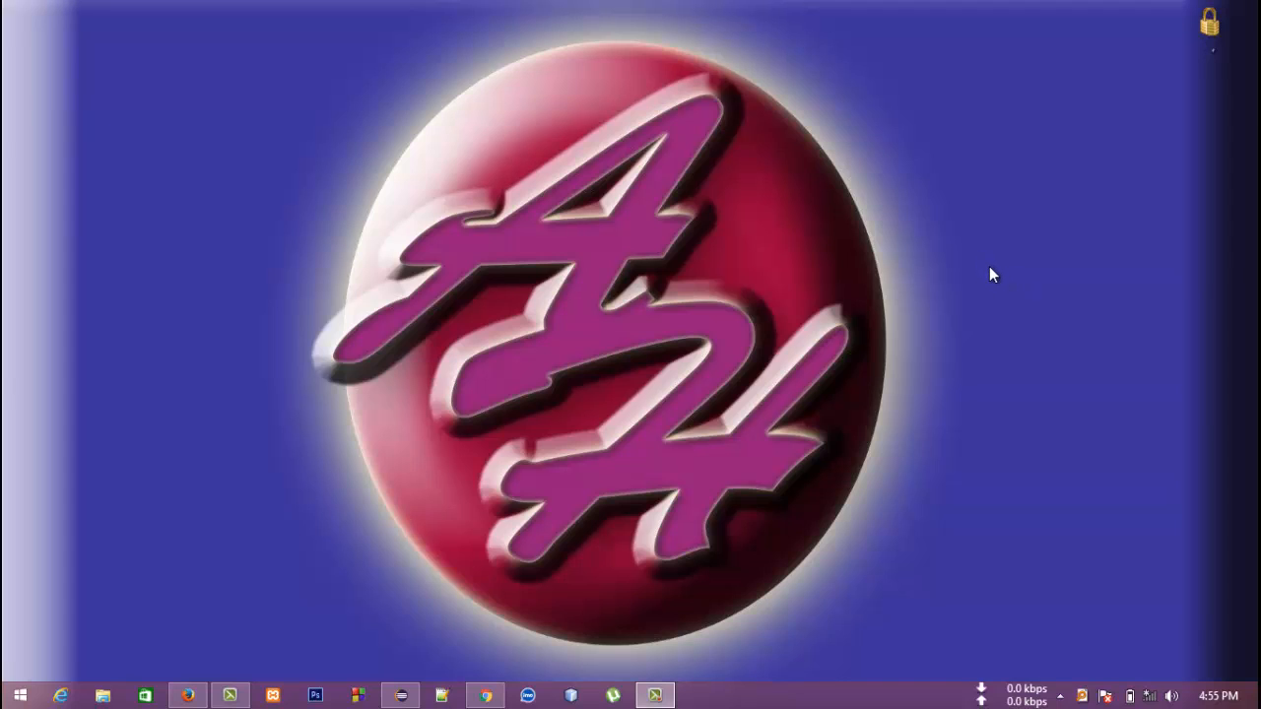
pyautogui.moveTo(591, 418)
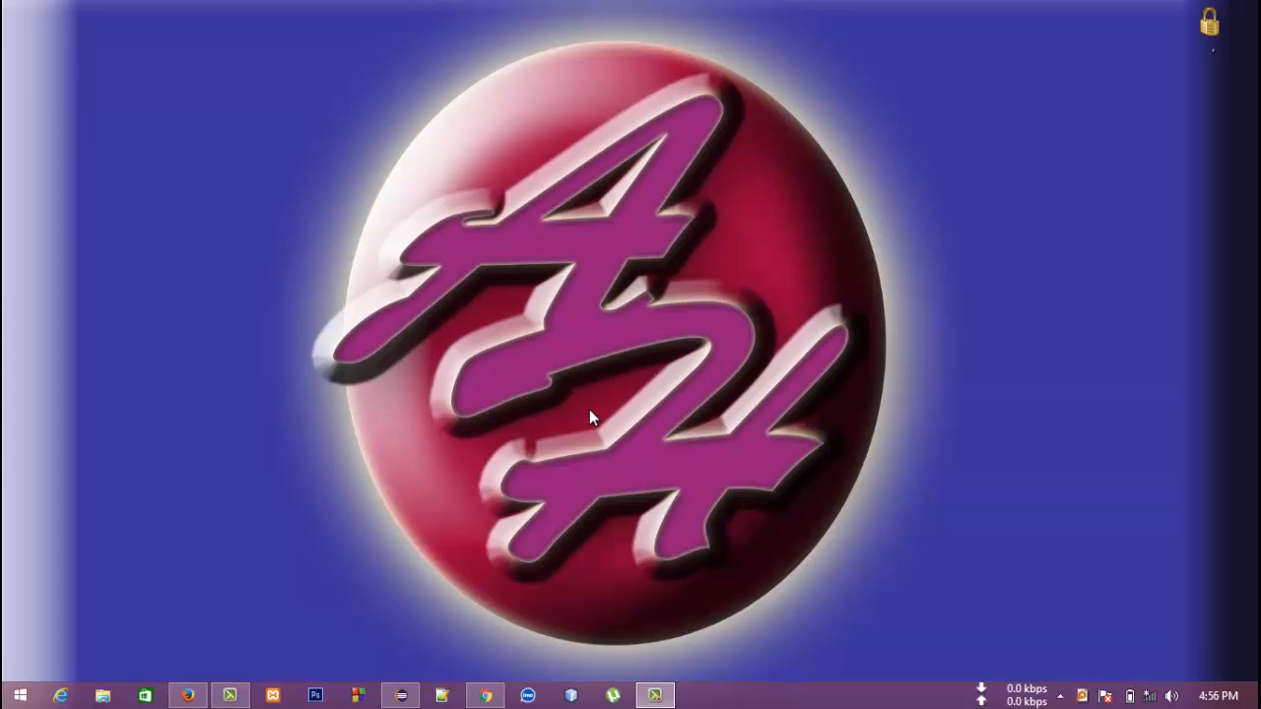
pyautogui.moveTo(558, 461)
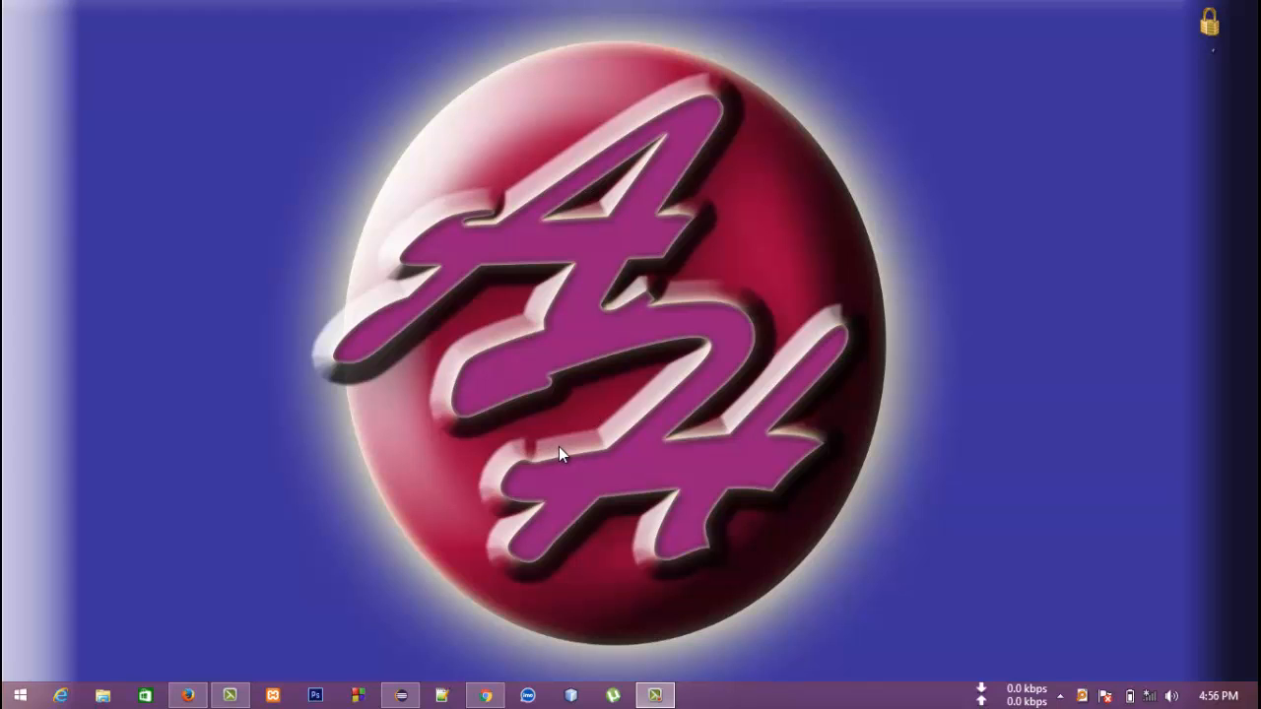
pyautogui.moveTo(485, 451)
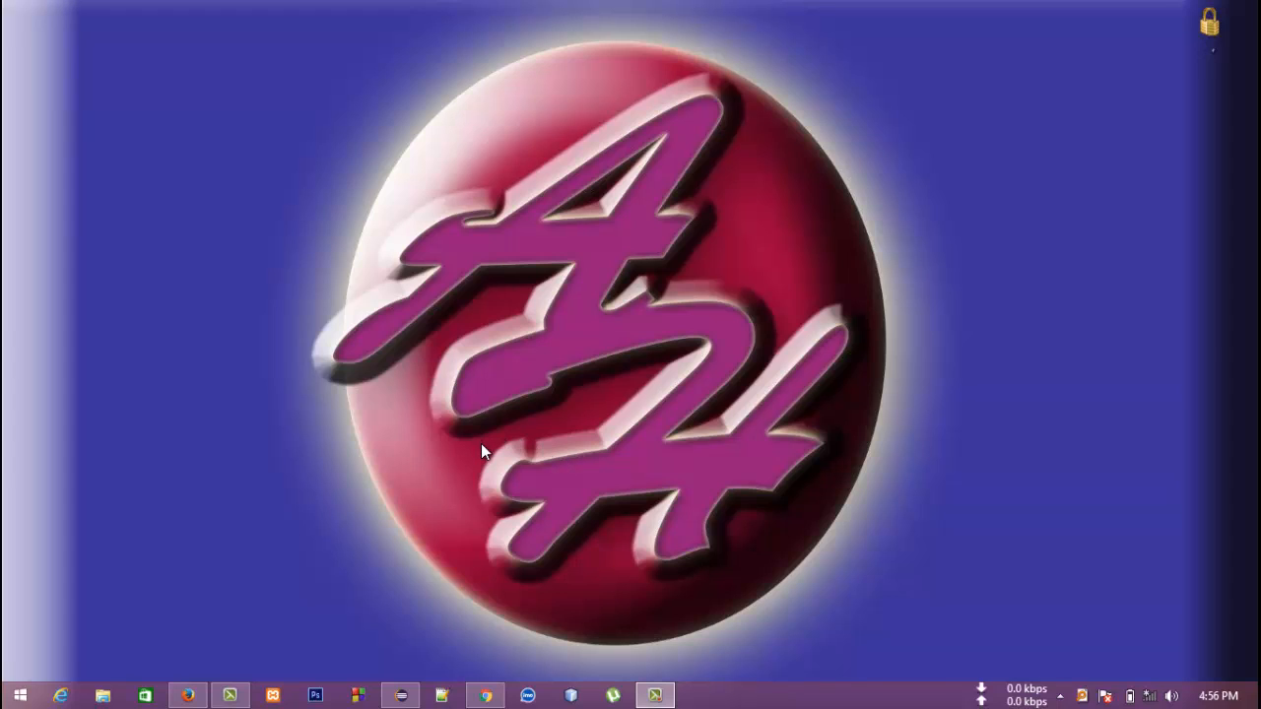
pyautogui.moveTo(475, 447)
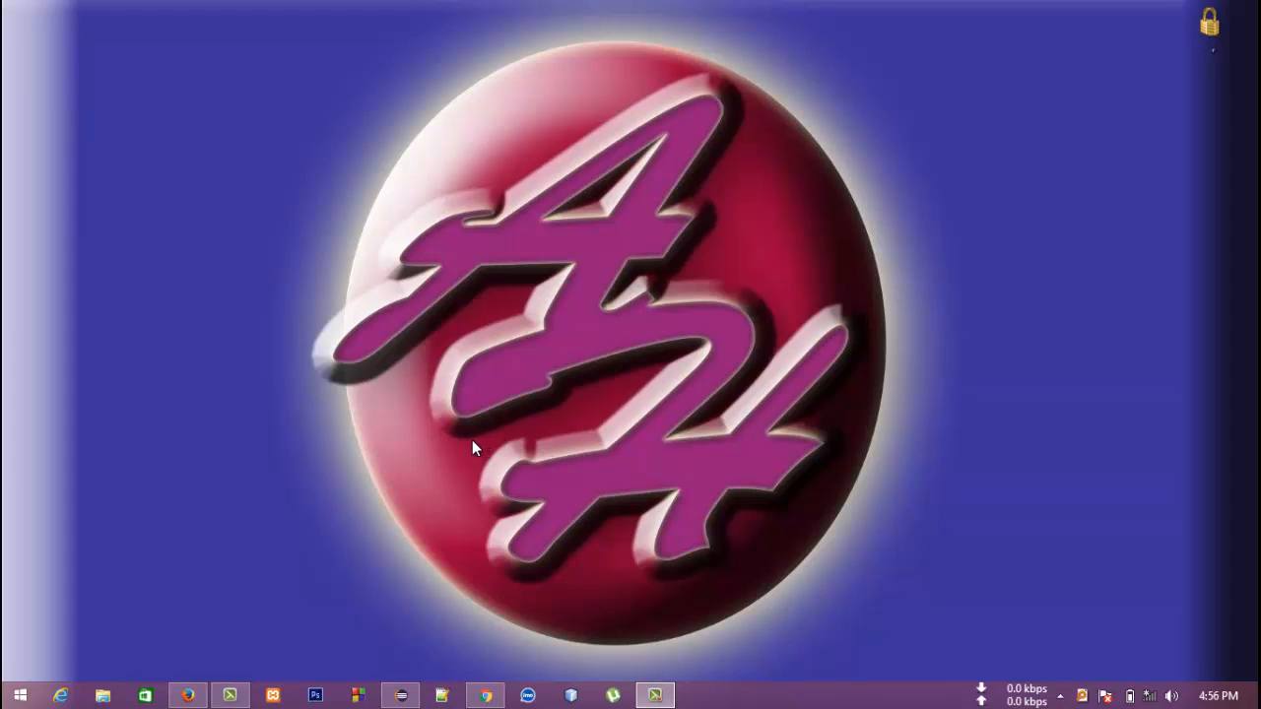
pyautogui.moveTo(409, 694)
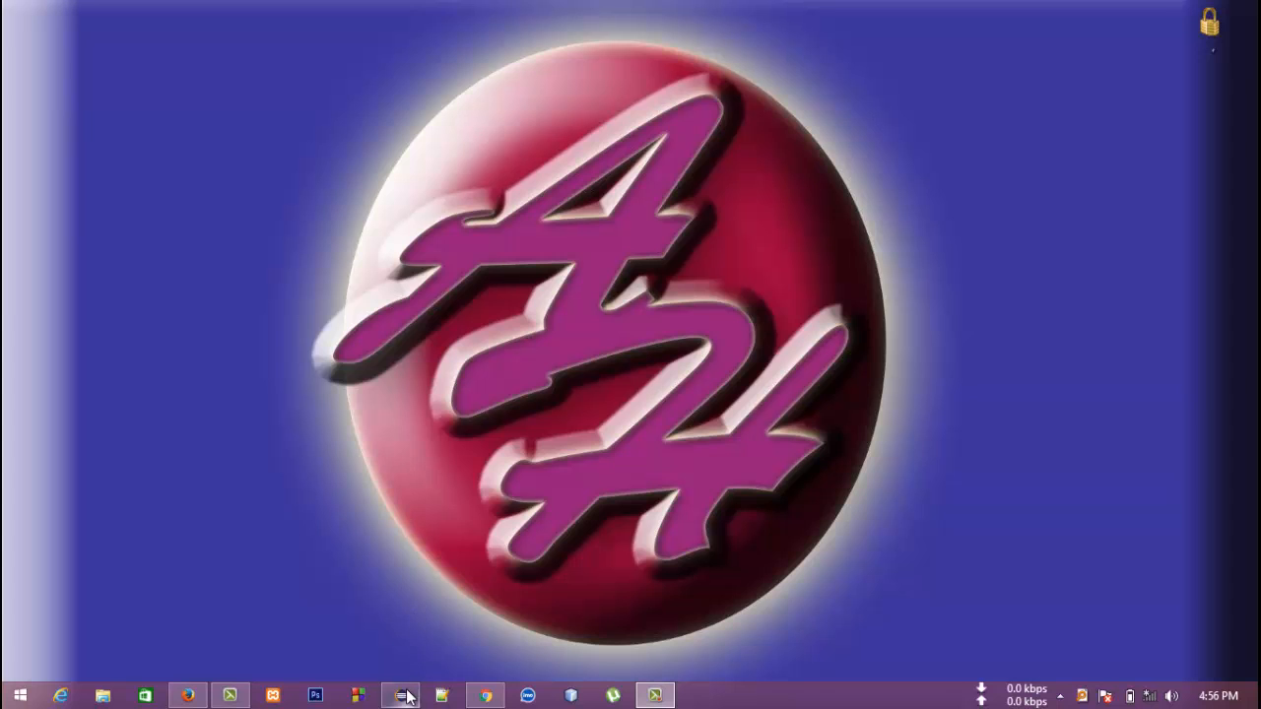
# - Create a new Java project named MaxMinFunc from the File menu
pyautogui.click(402, 693)
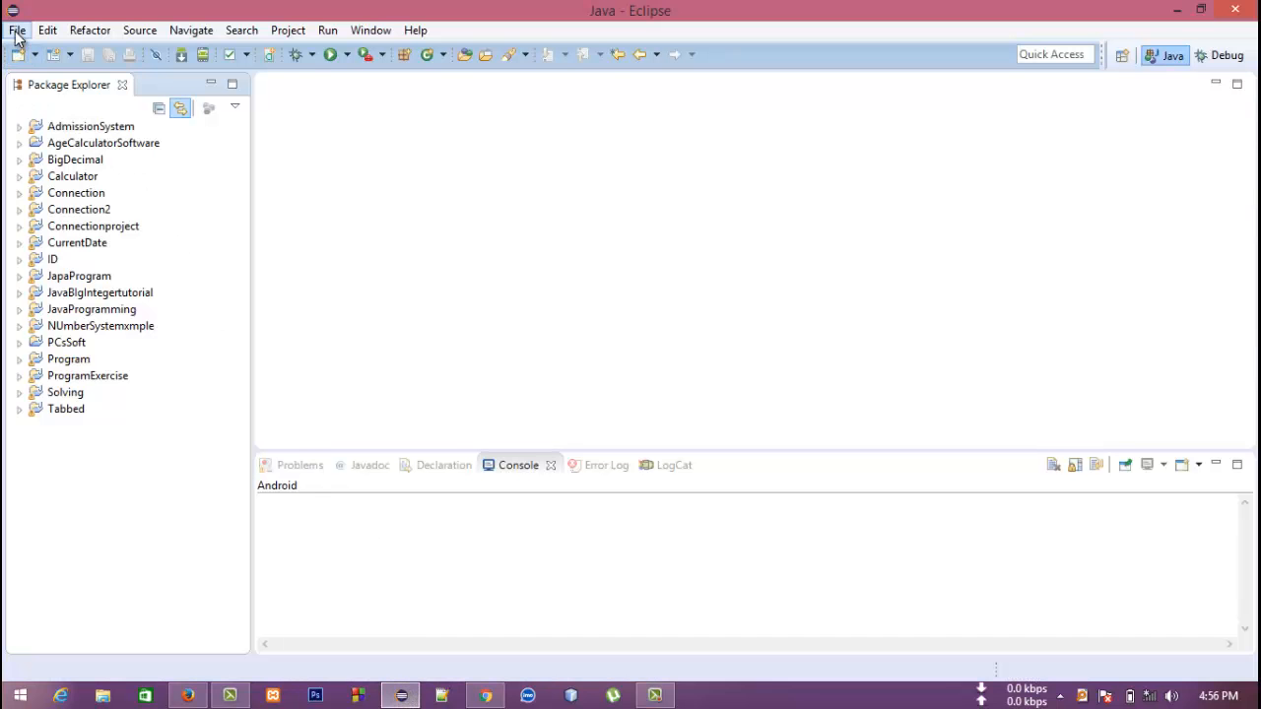
pyautogui.click(16, 30)
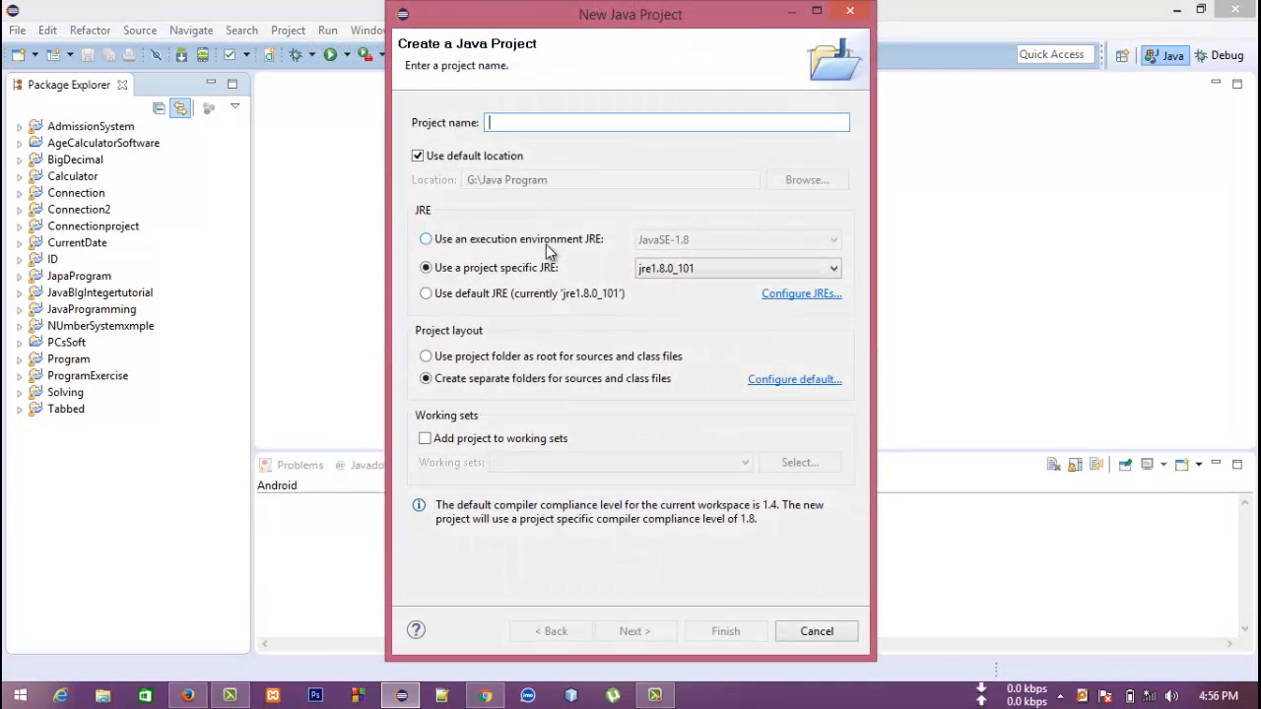
pyautogui.write('Max')
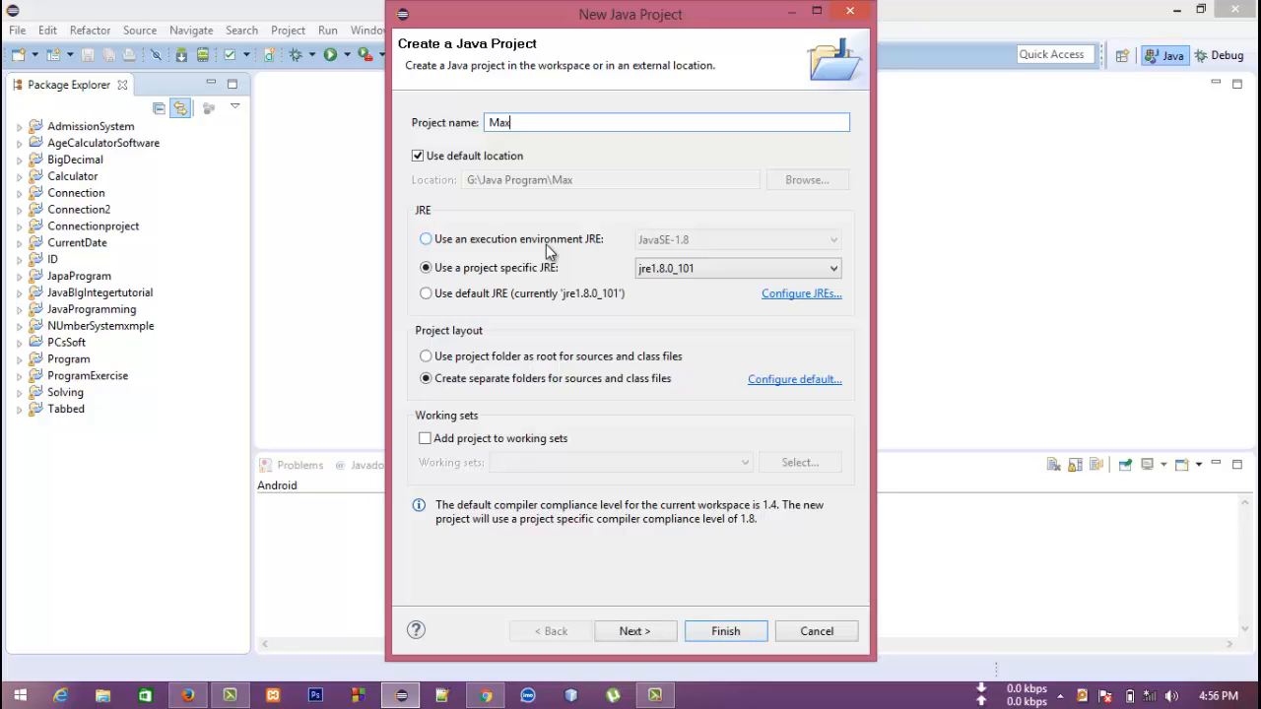
pyautogui.write('MInFunc')
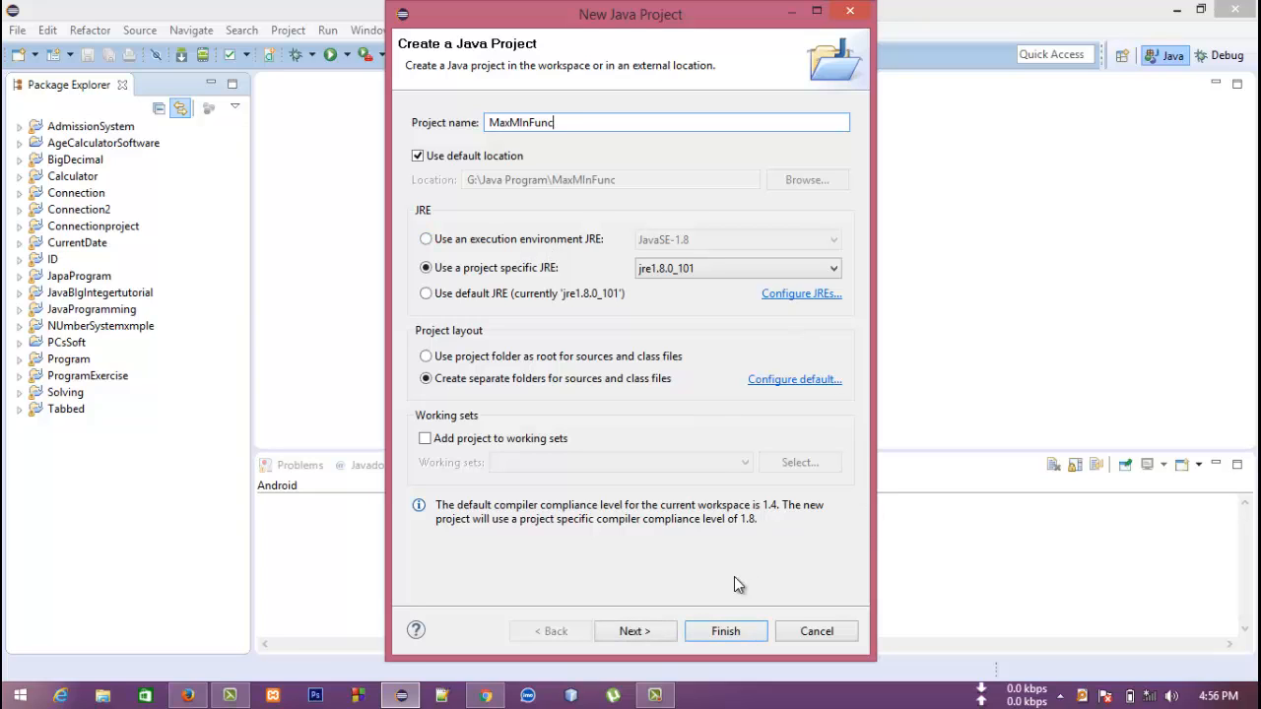
pyautogui.click(725, 631)
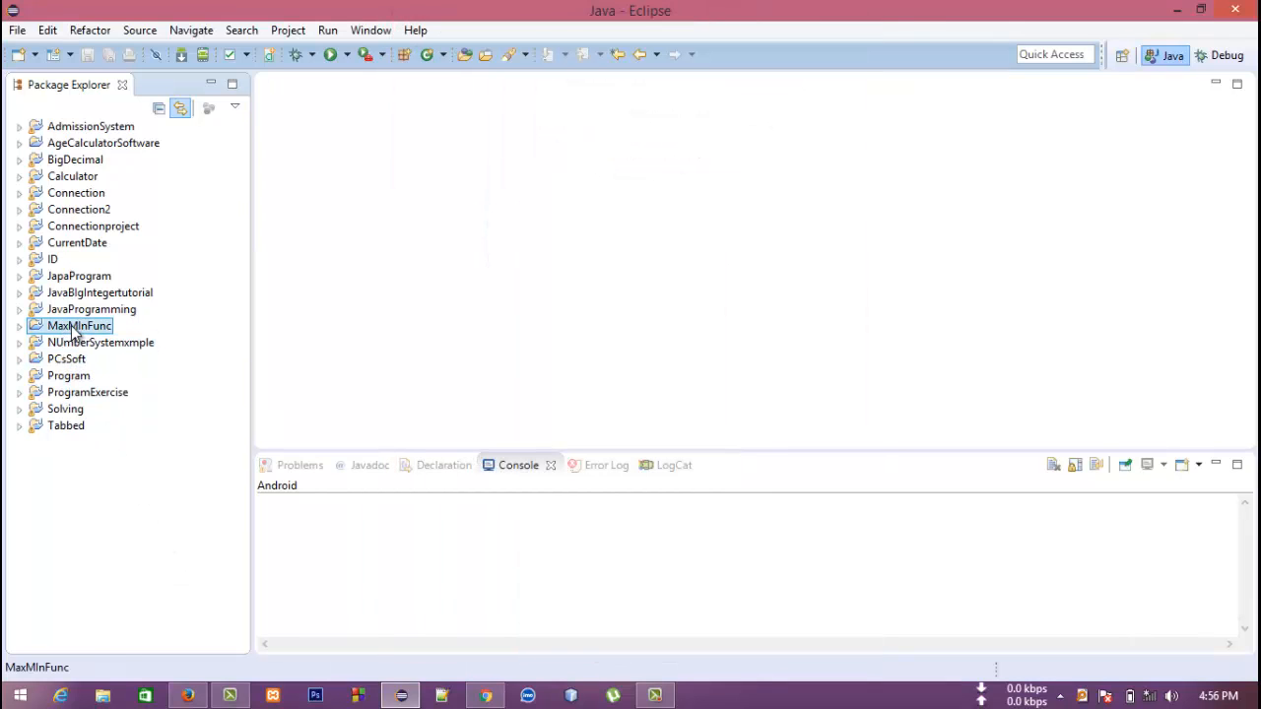
# - Add class MaximumandMinimum with a main method stub to the project
pyautogui.rightClick(79, 325)
pyautogui.write('Maximum')
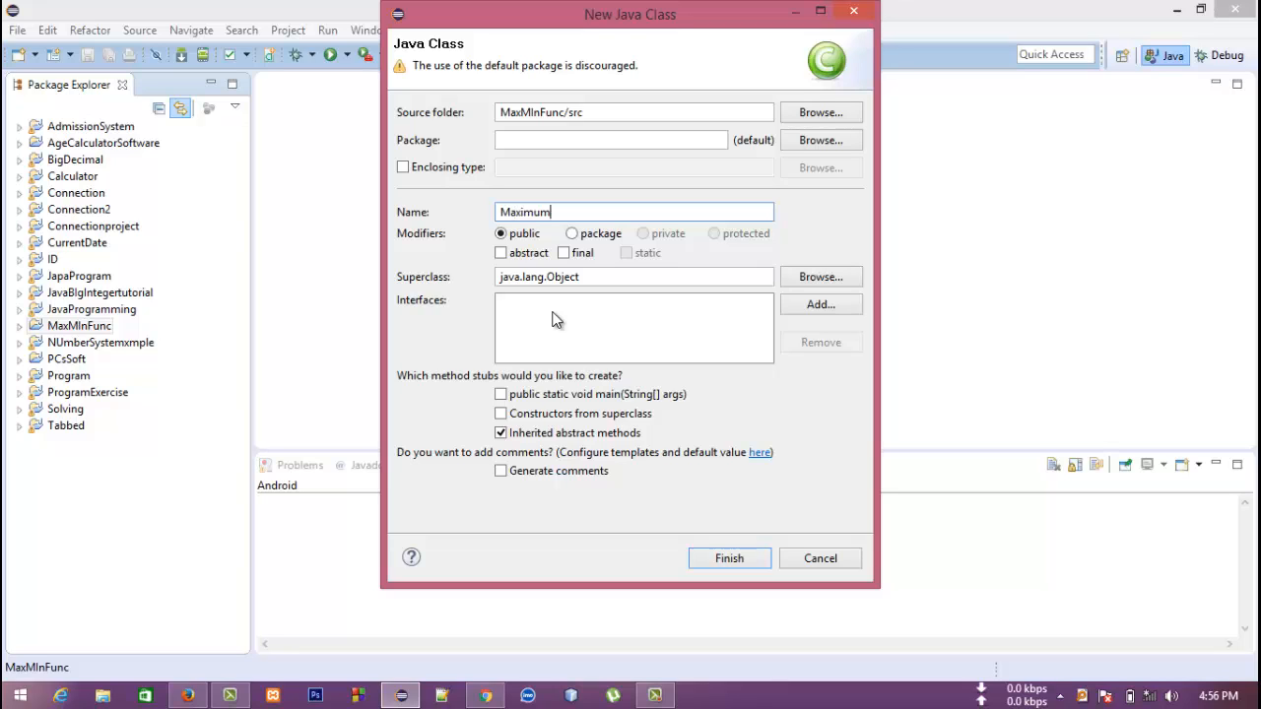
pyautogui.write('andMinimum')
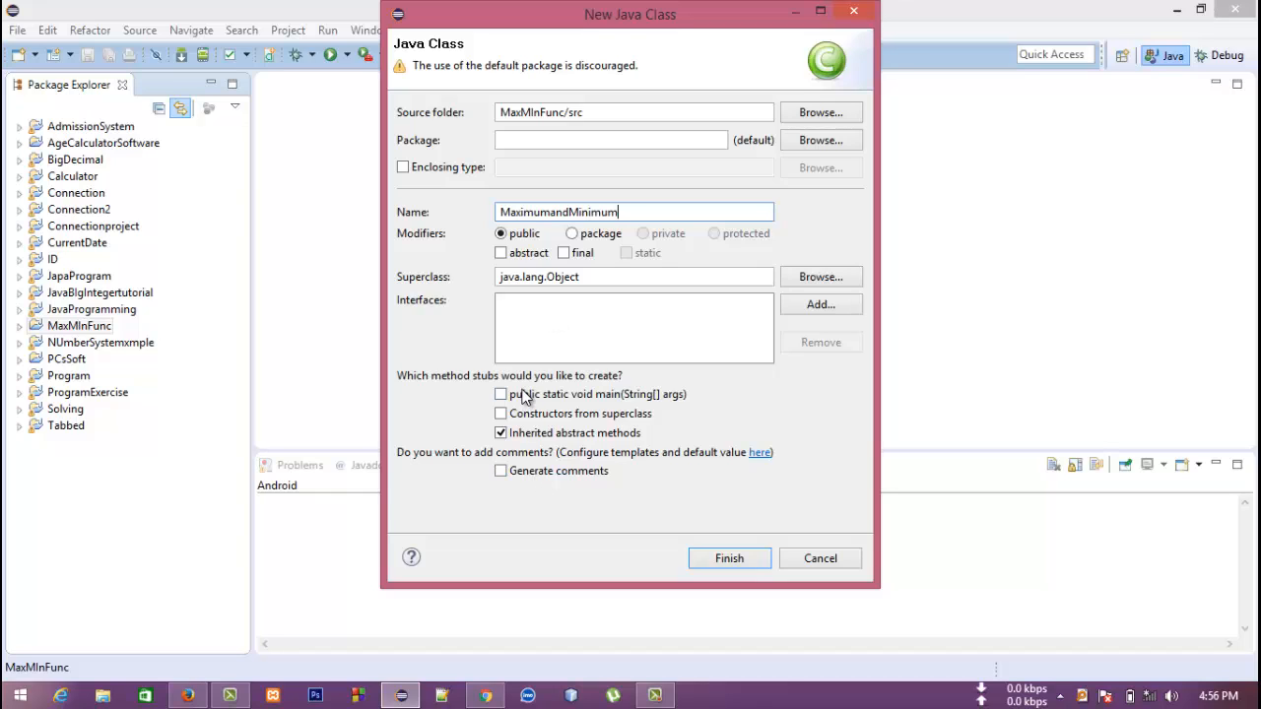
pyautogui.click(501, 394)
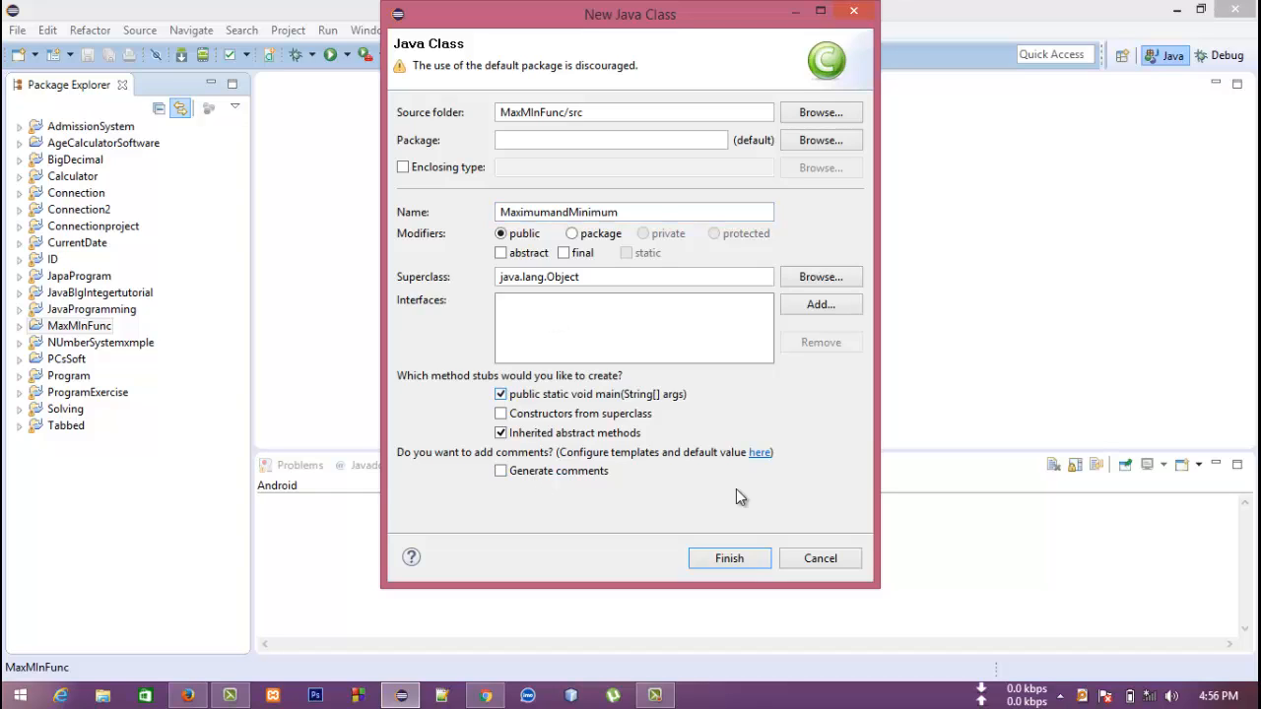
pyautogui.click(729, 558)
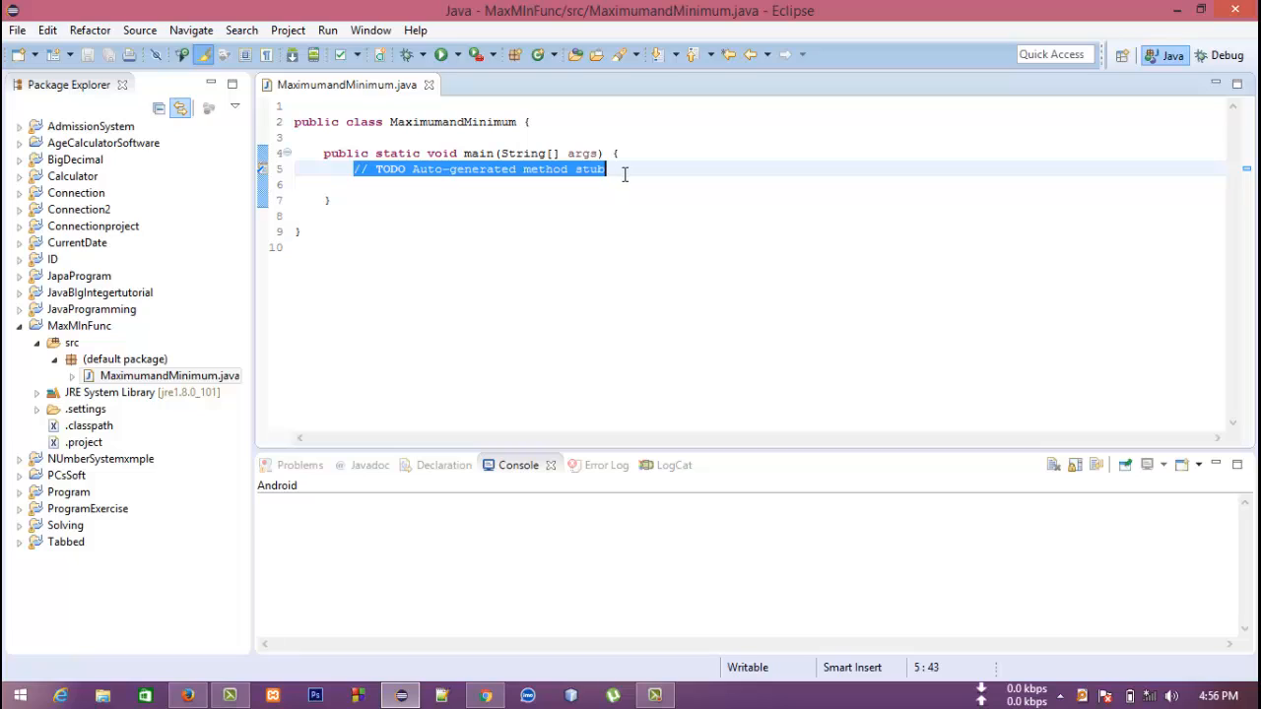
# - Replace the TODO comment with int[] arr={3,7,12,9,10,1}; inside main
pyautogui.press('Delete')
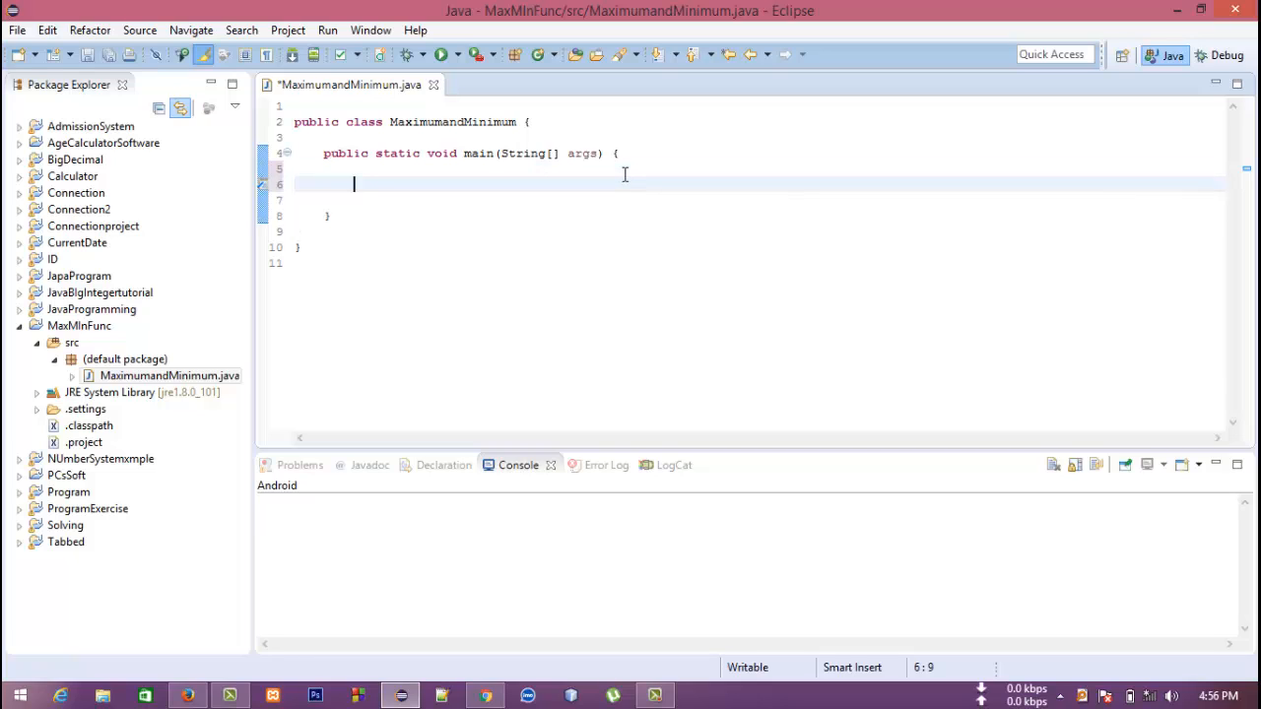
pyautogui.write('int[]')
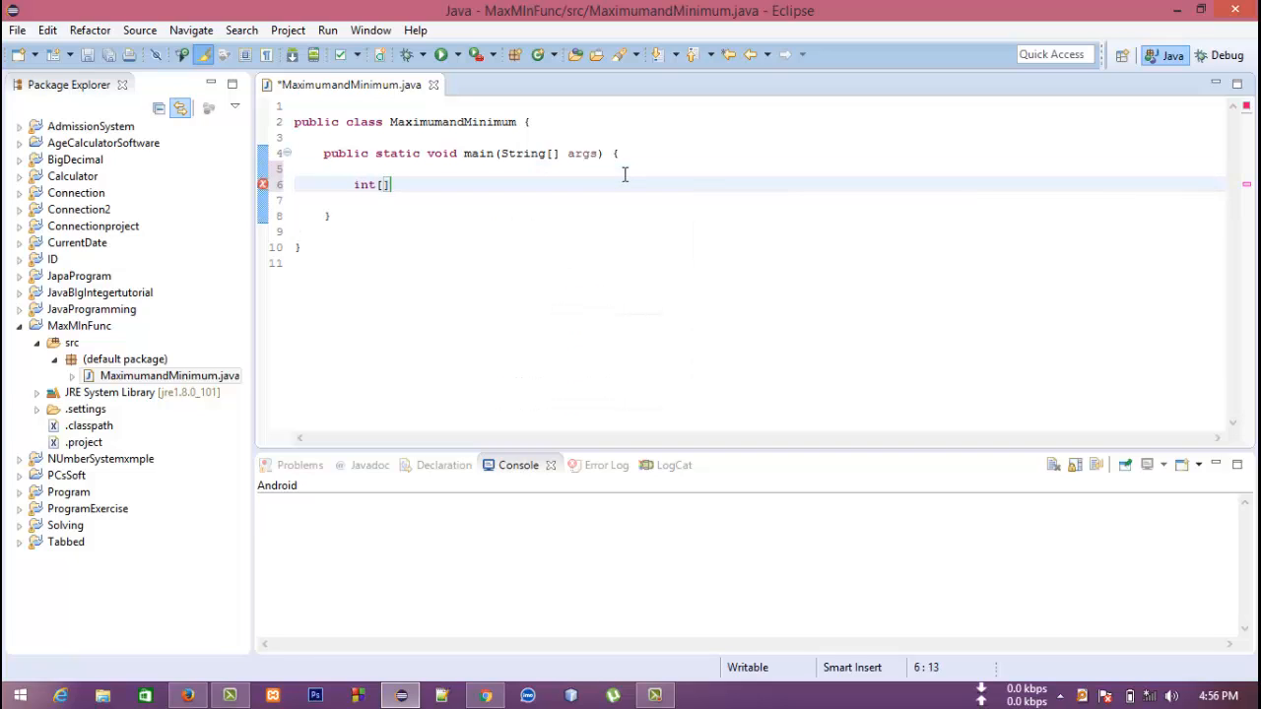
pyautogui.write('arr')
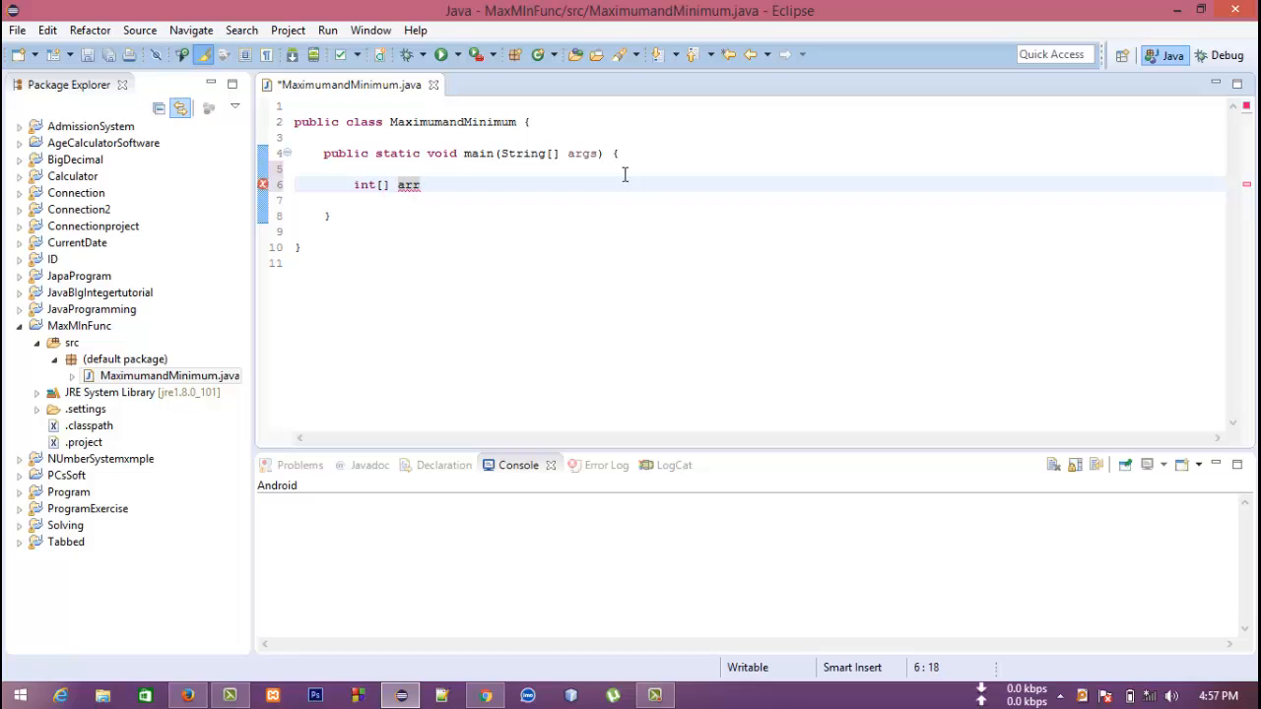
pyautogui.write('={')
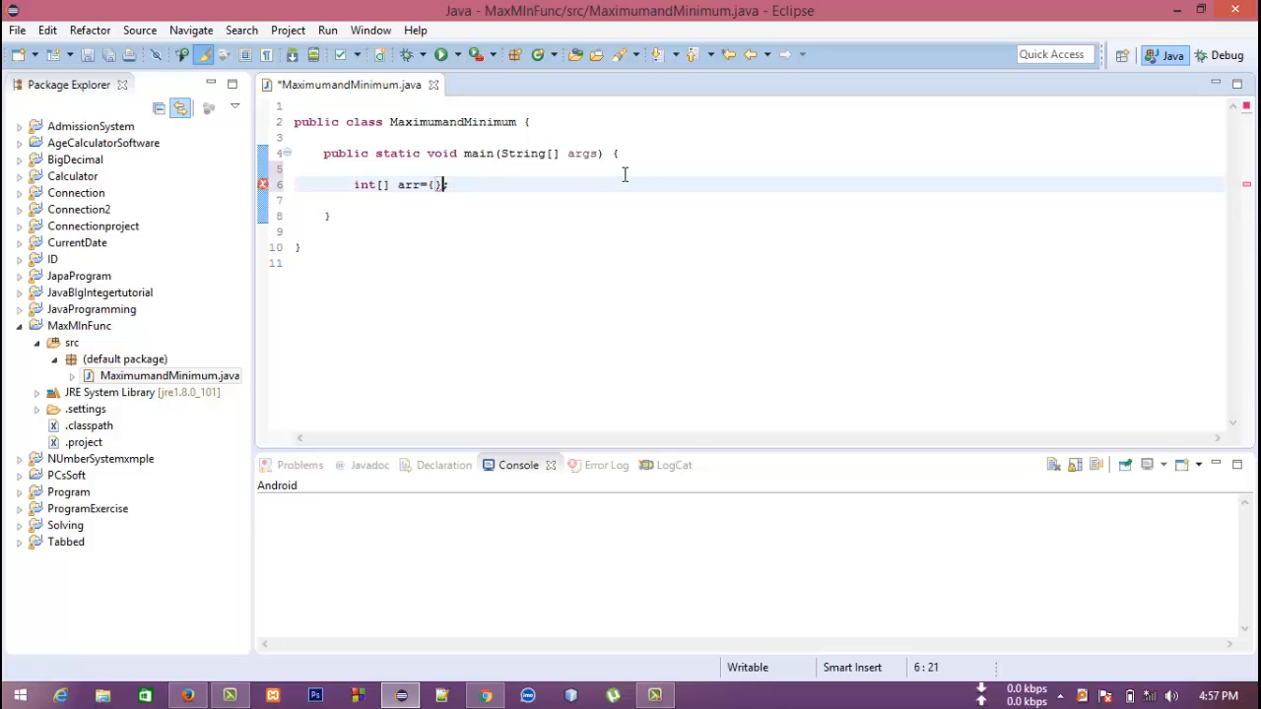
pyautogui.write('3')
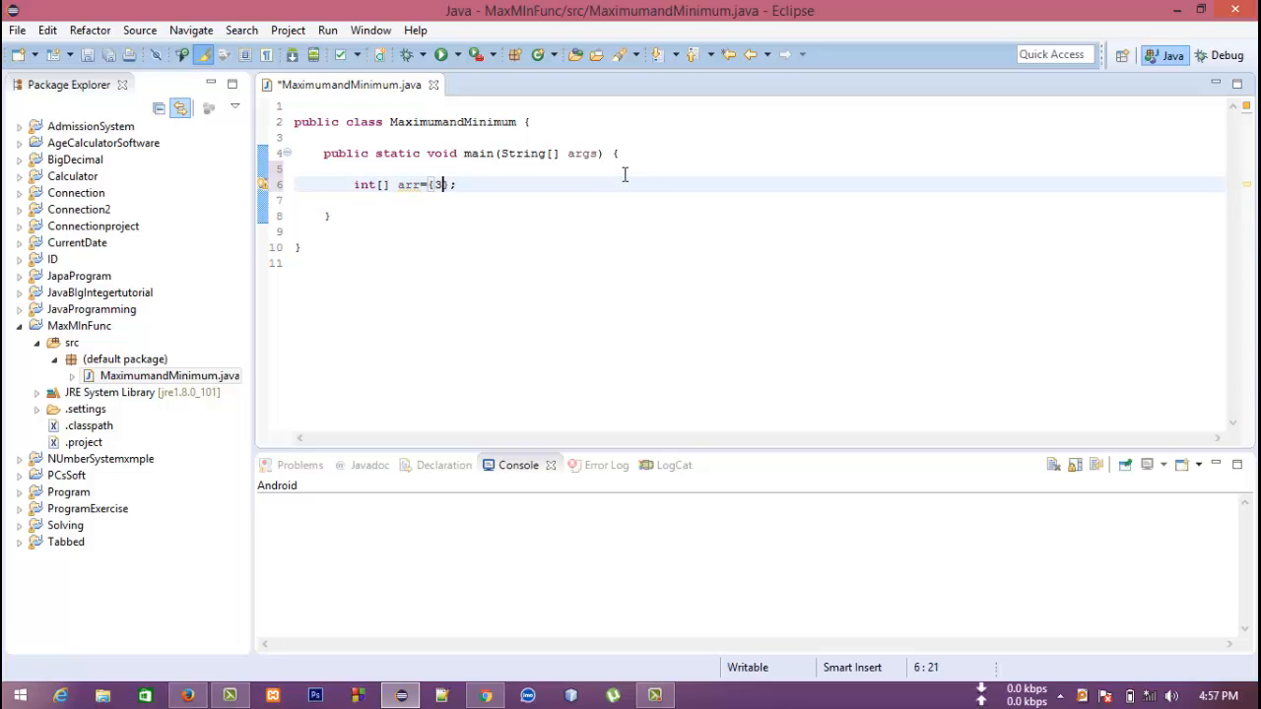
pyautogui.write(',7,12,9')
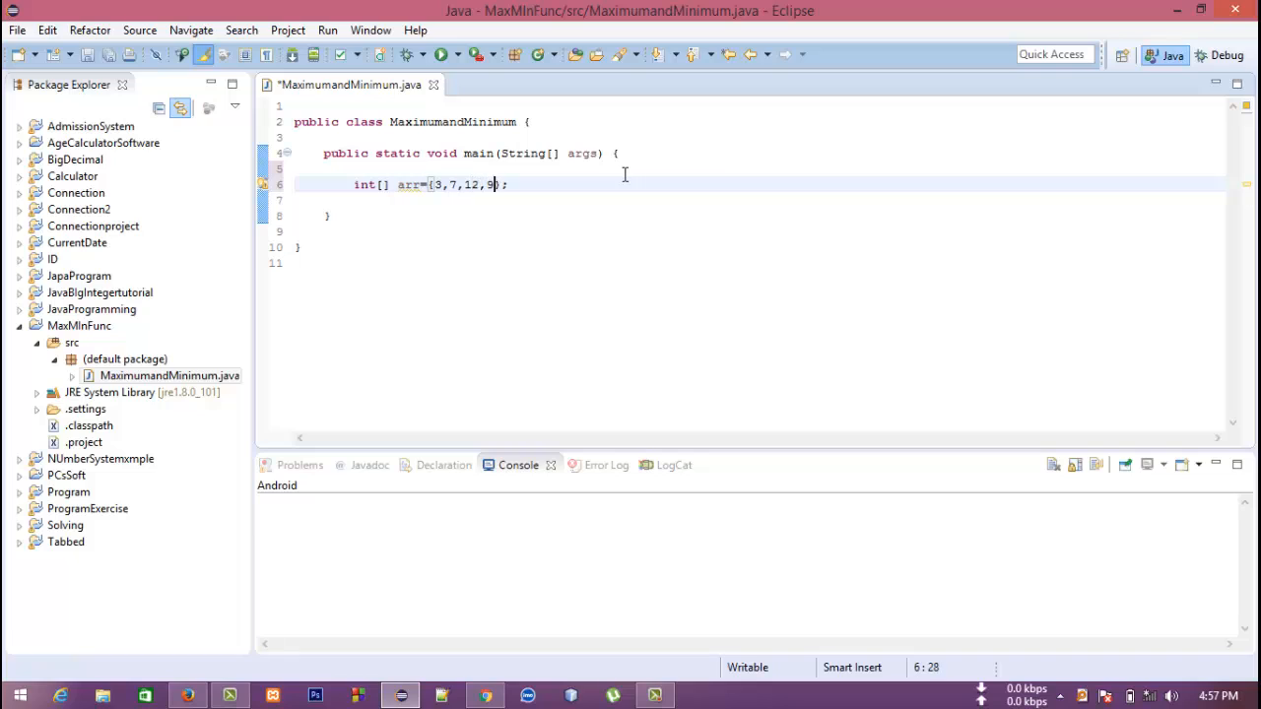
pyautogui.write(',10,')
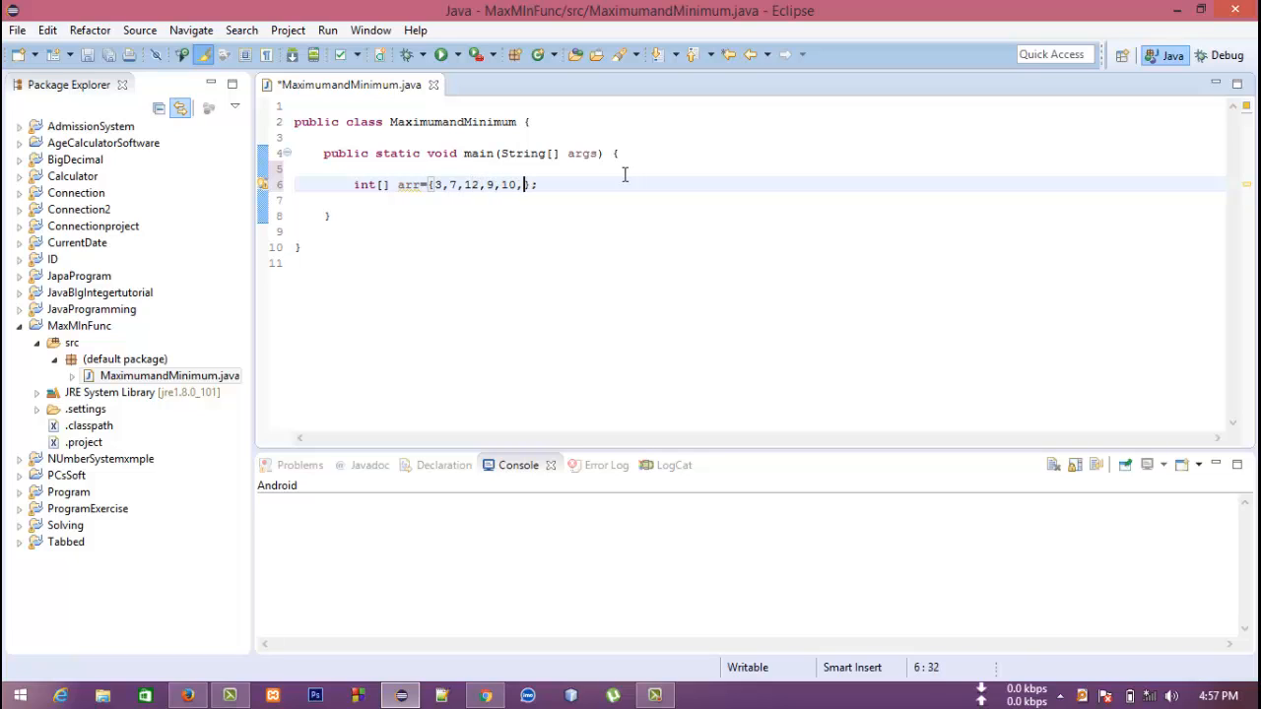
pyautogui.write('1')
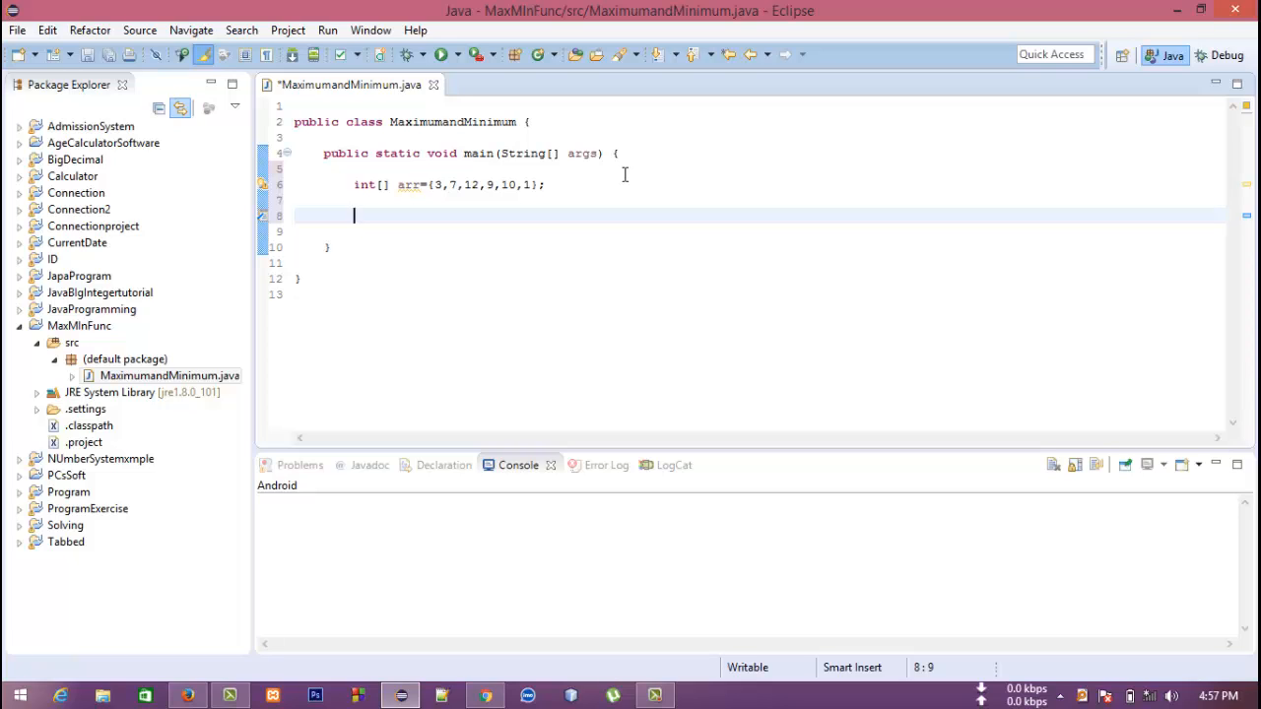
pyautogui.moveTo(524, 266)
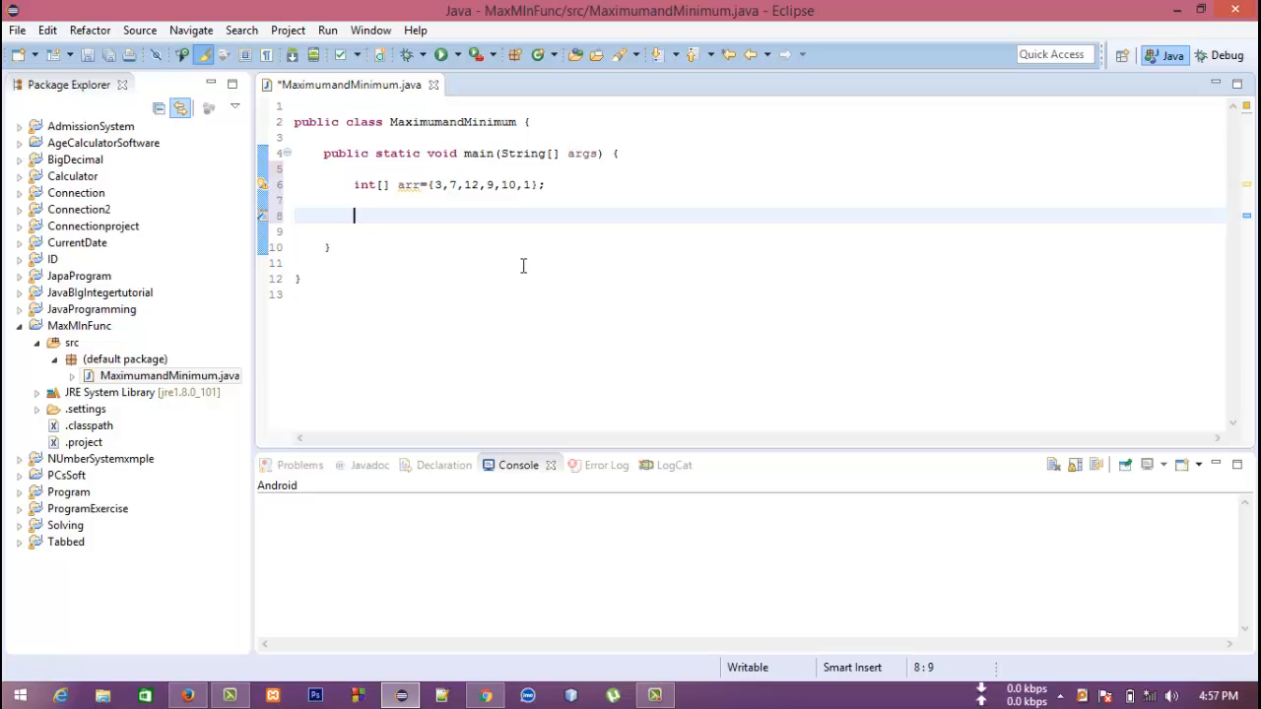
pyautogui.moveTo(514, 292)
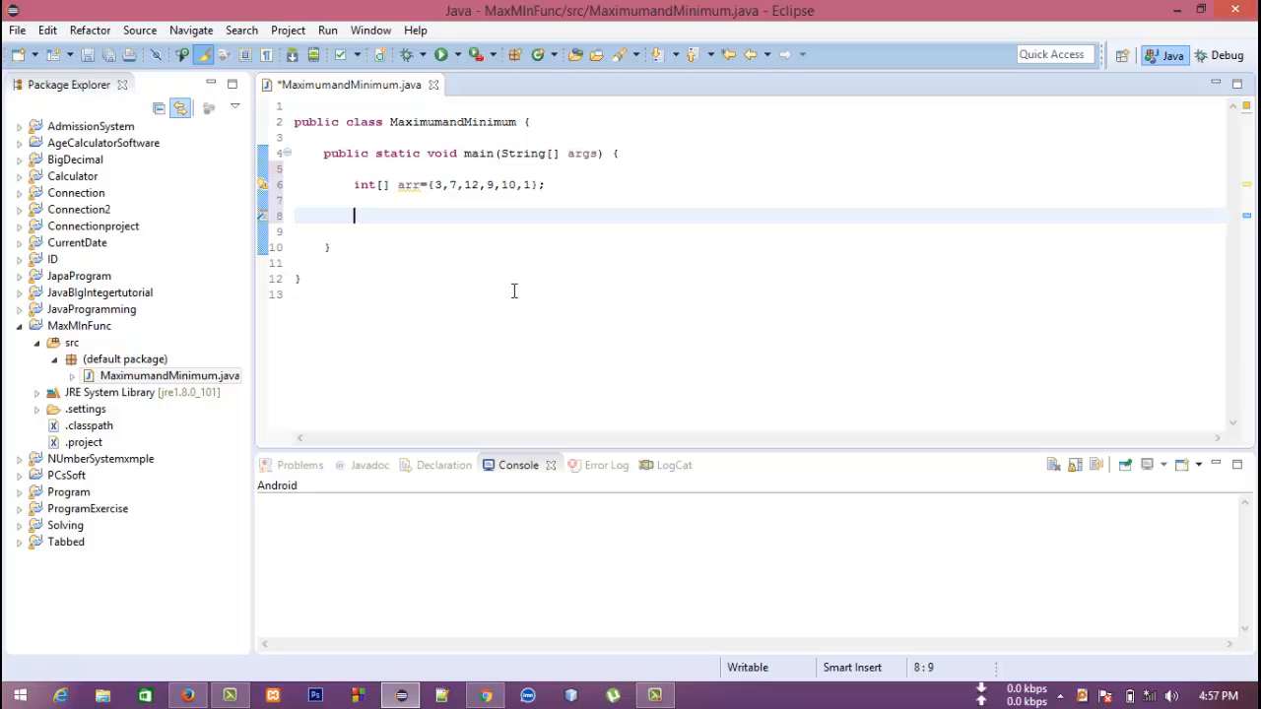
# - Declare List<Integer> mylist, accepting a suggested List import
pyautogui.write('LIst')
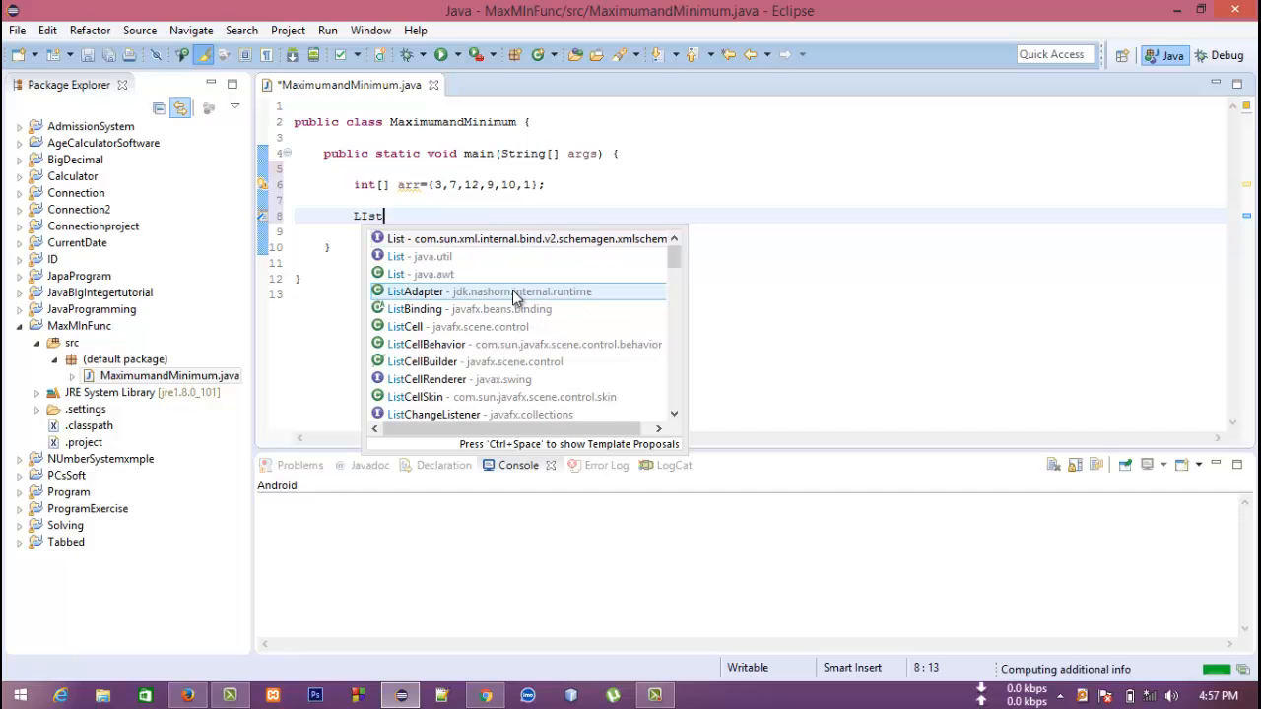
pyautogui.press('Escape')
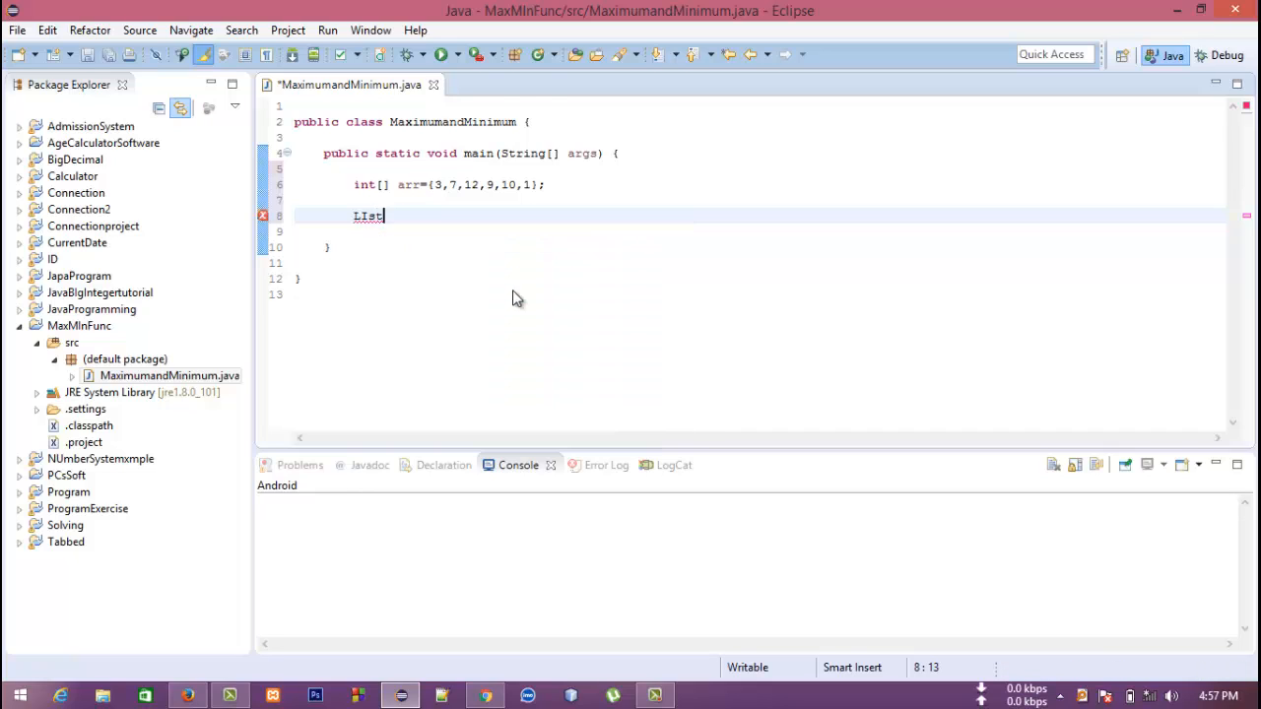
pyautogui.write('<>')
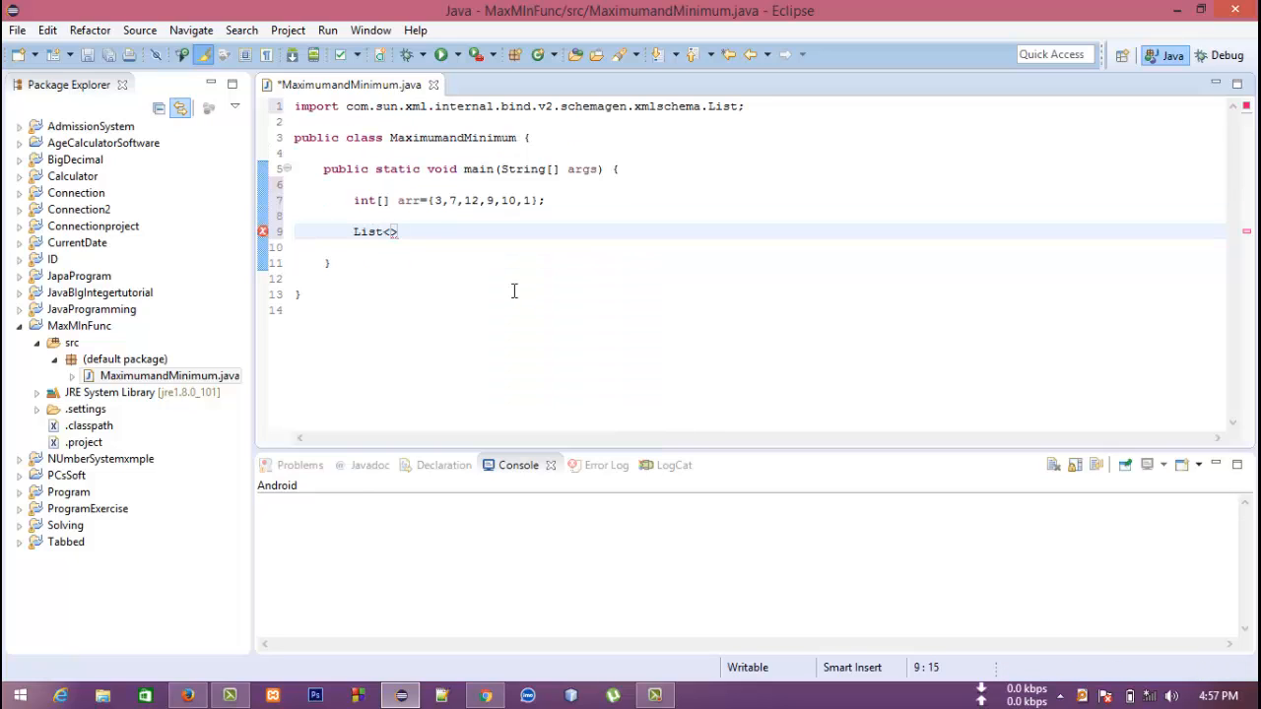
pyautogui.write('Integer')
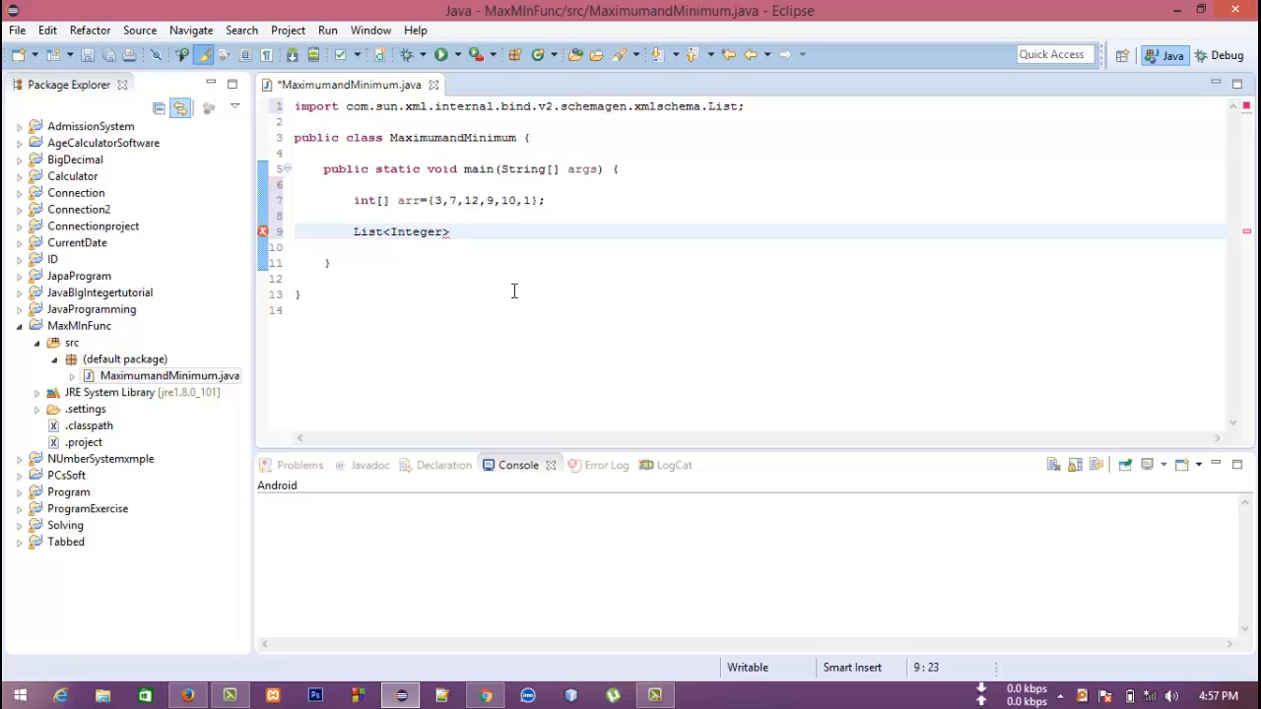
pyautogui.write('mylist')
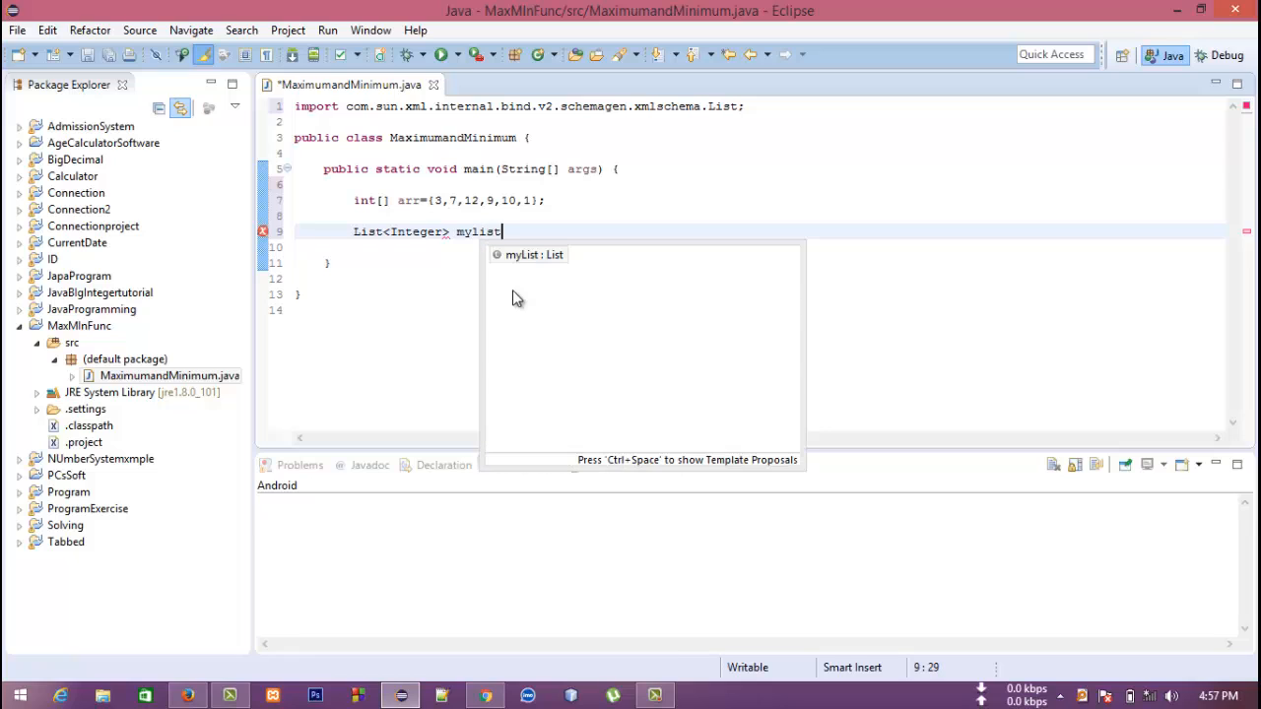
pyautogui.write('=new')
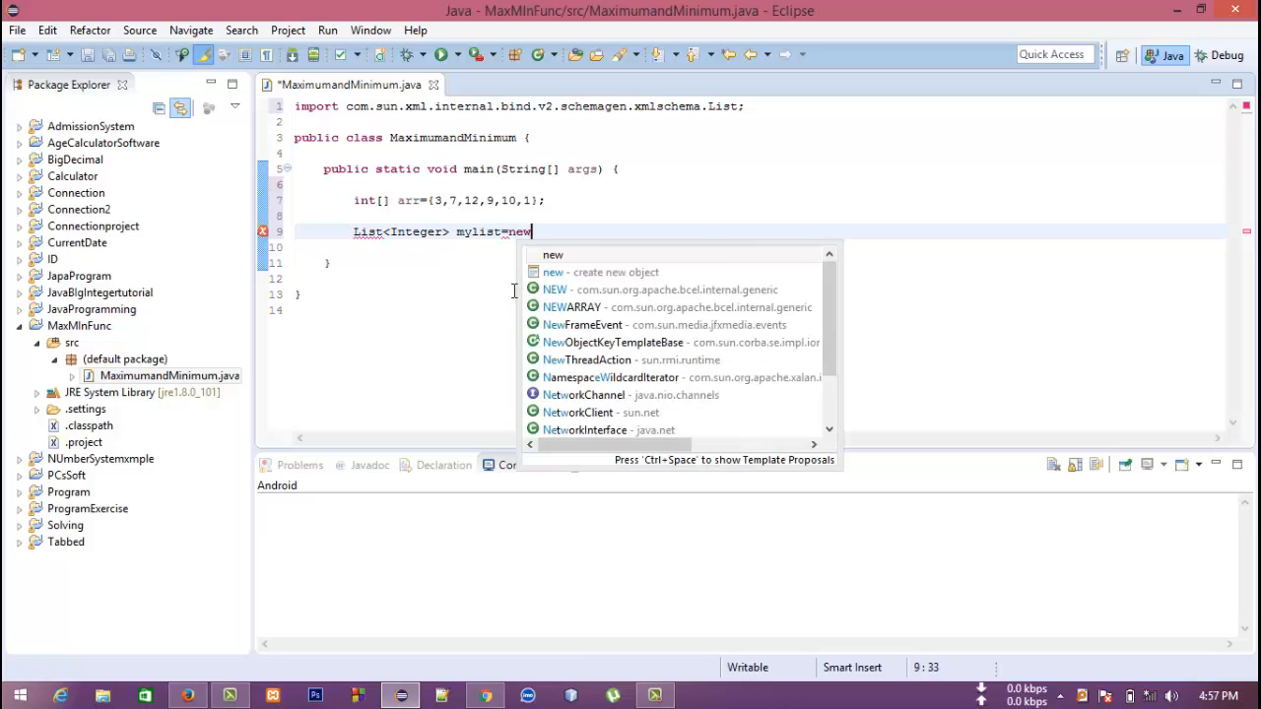
# - Initialize mylist as new ArrayList<Integer>() via the content-assist proposal
pyautogui.write('A')
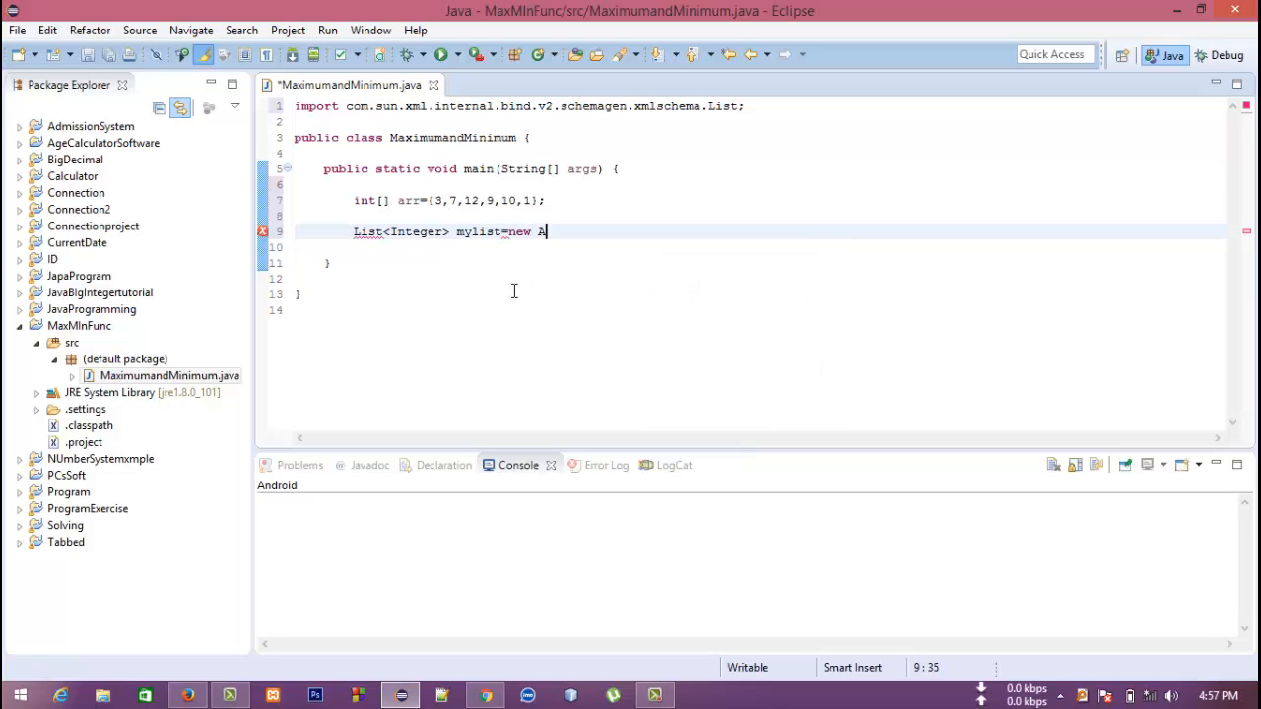
pyautogui.write('rra')
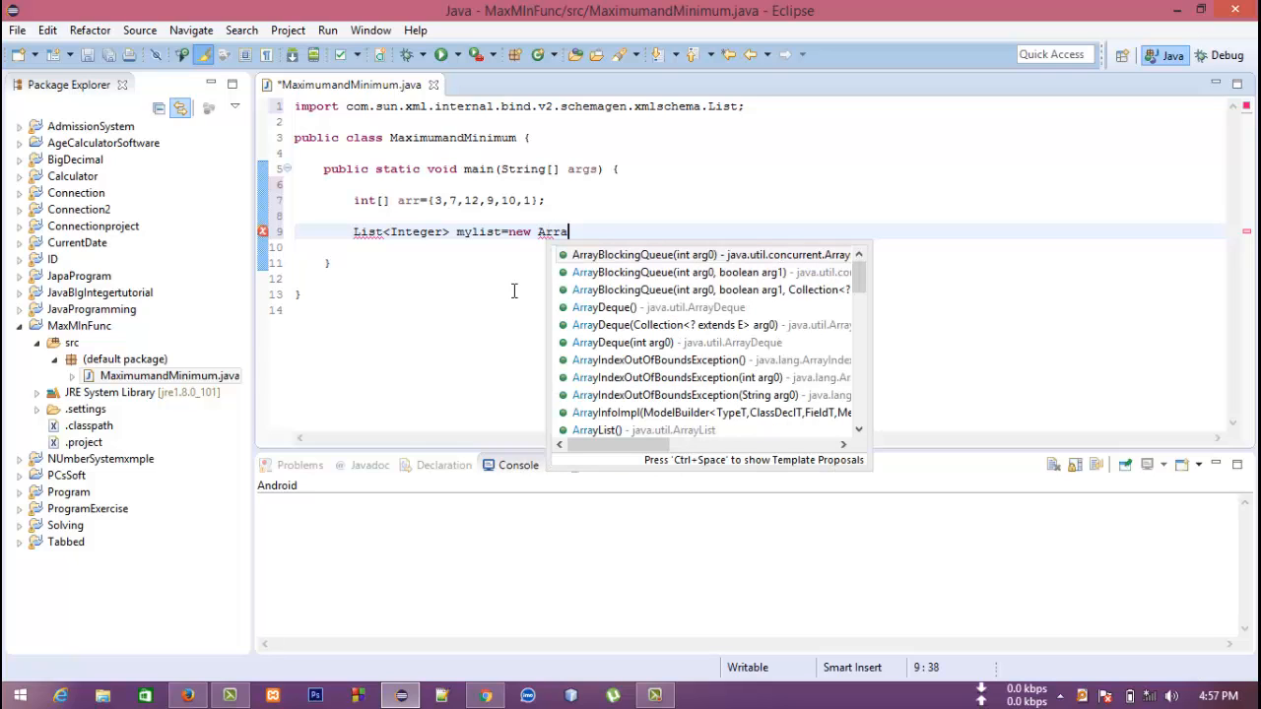
pyautogui.write('y')
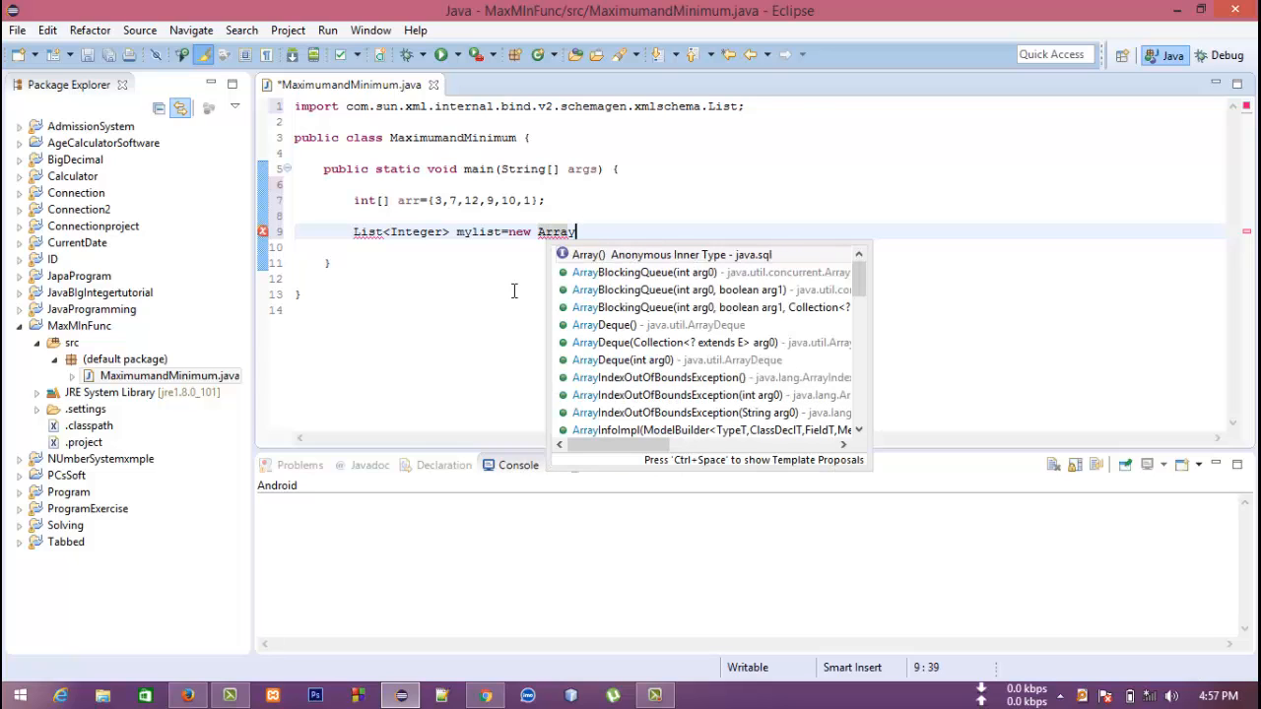
pyautogui.click(583, 254)
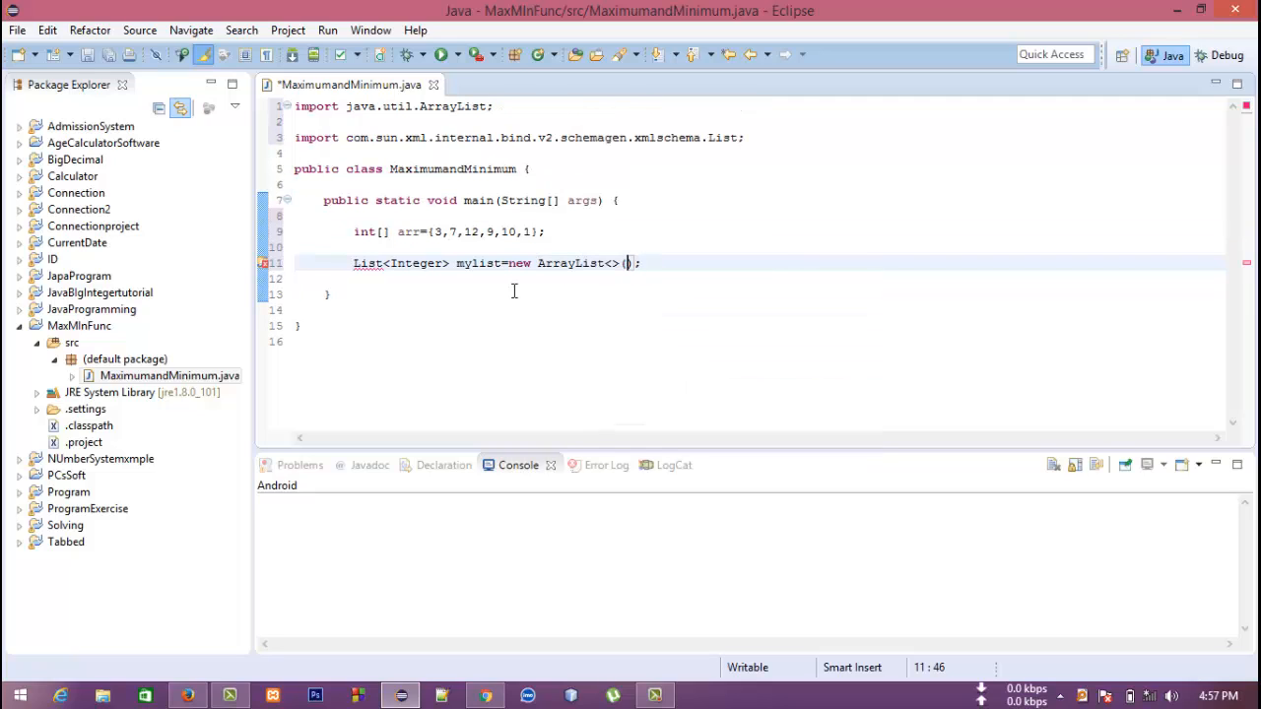
pyautogui.write('<I')
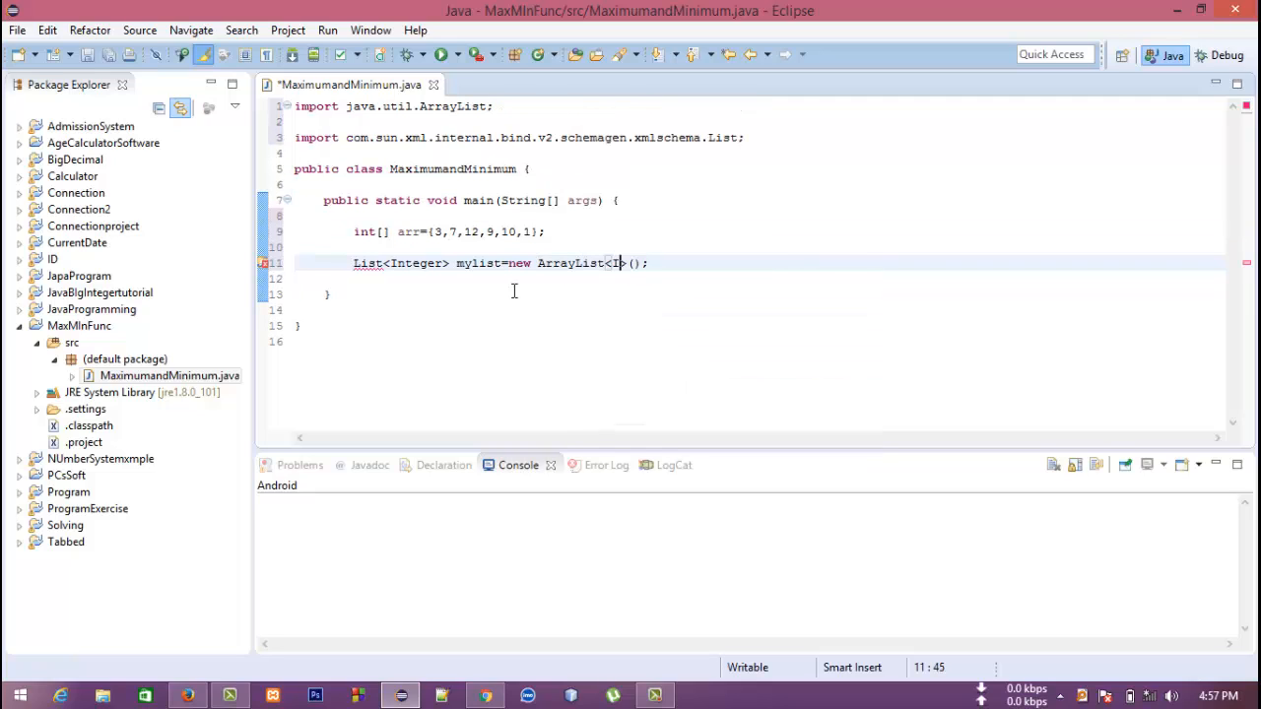
pyautogui.write('Inte')
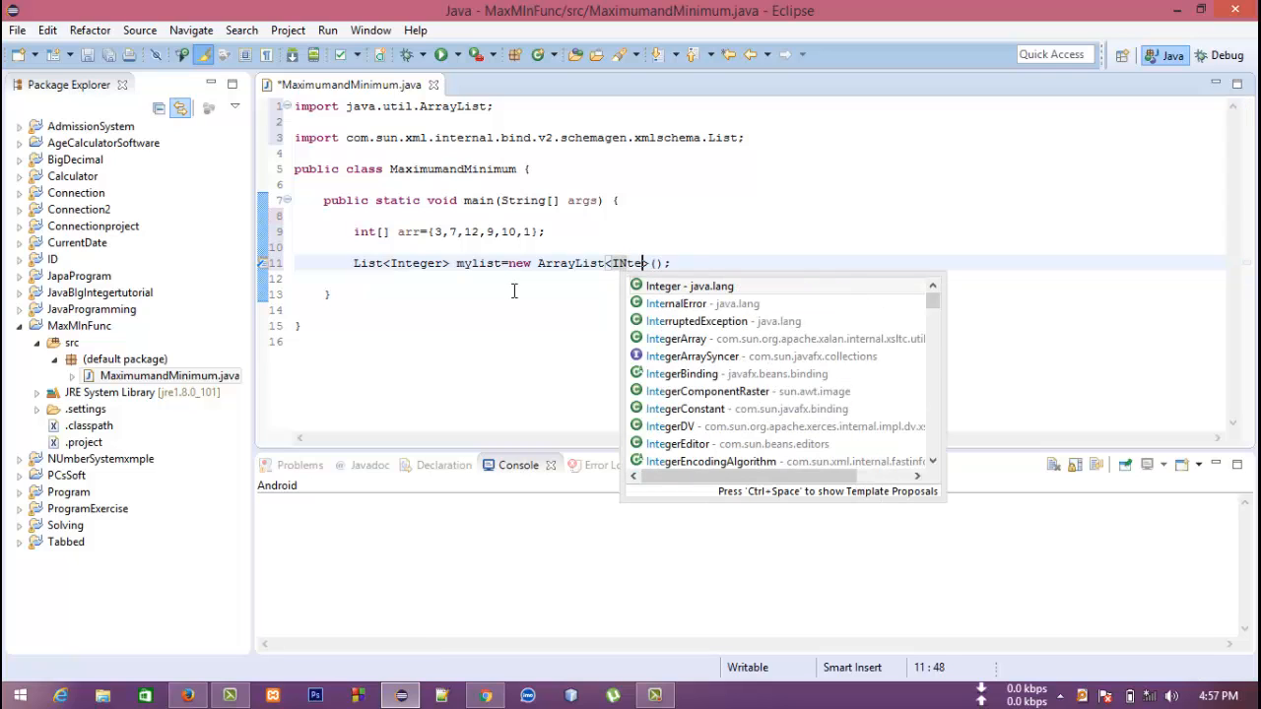
pyautogui.write('ger>')
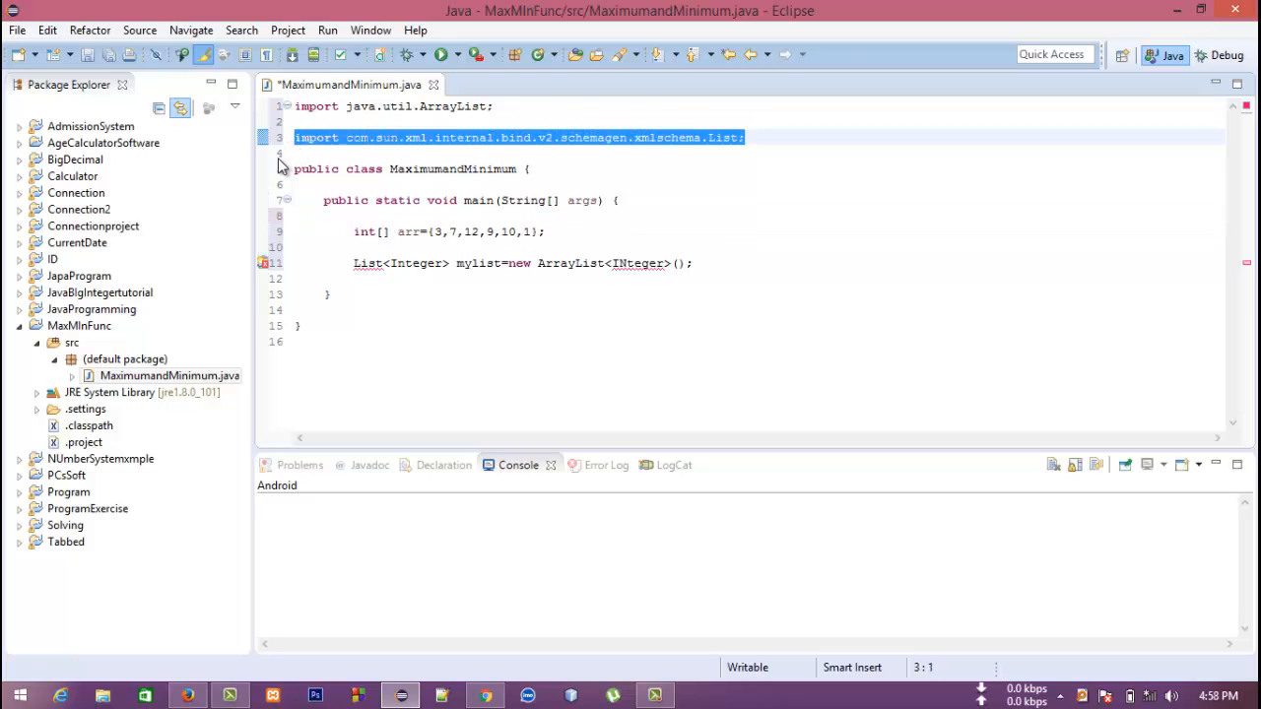
# - Retype the wrong List import line as import java.util.*;
pyautogui.write('import jav')
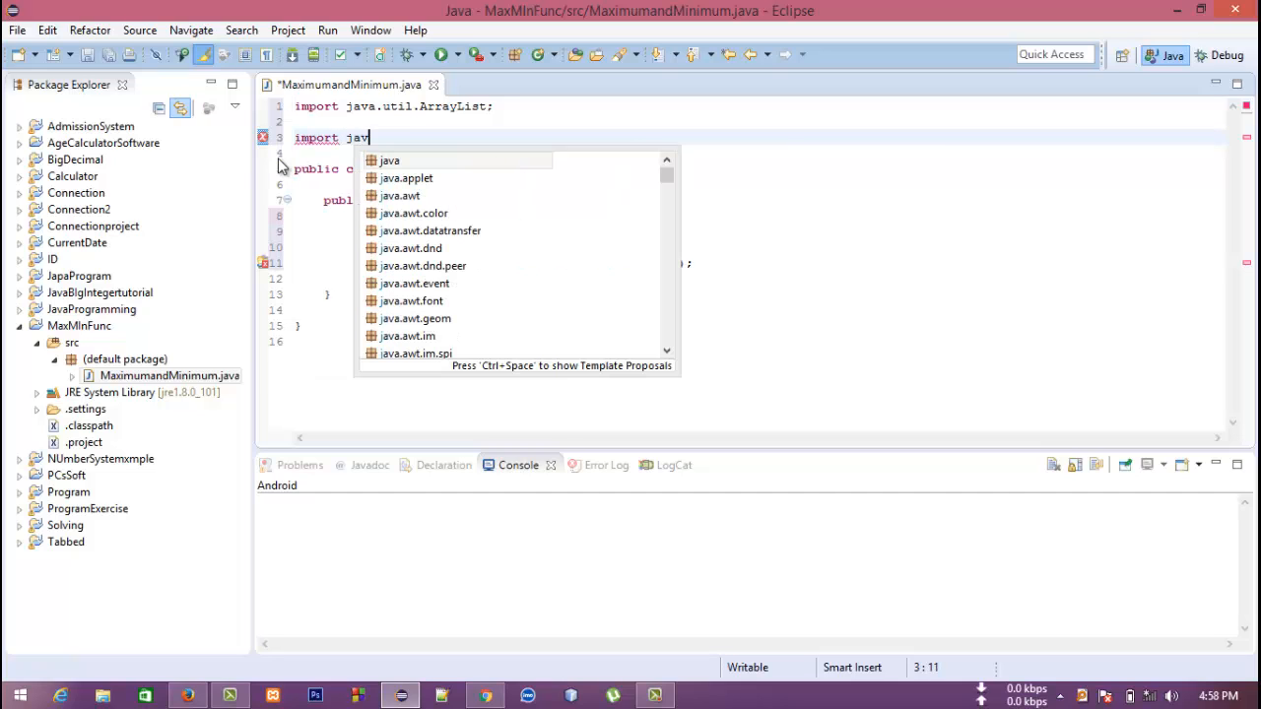
pyautogui.write('.')
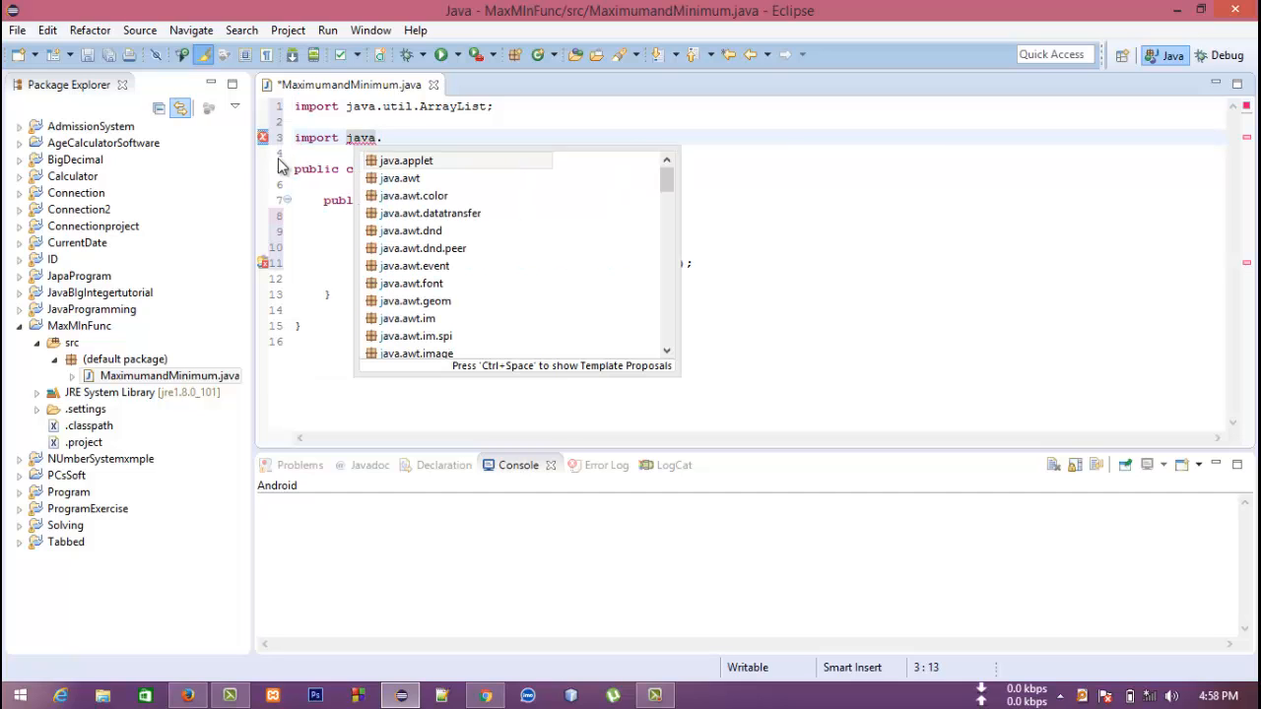
pyautogui.write('util.*;')
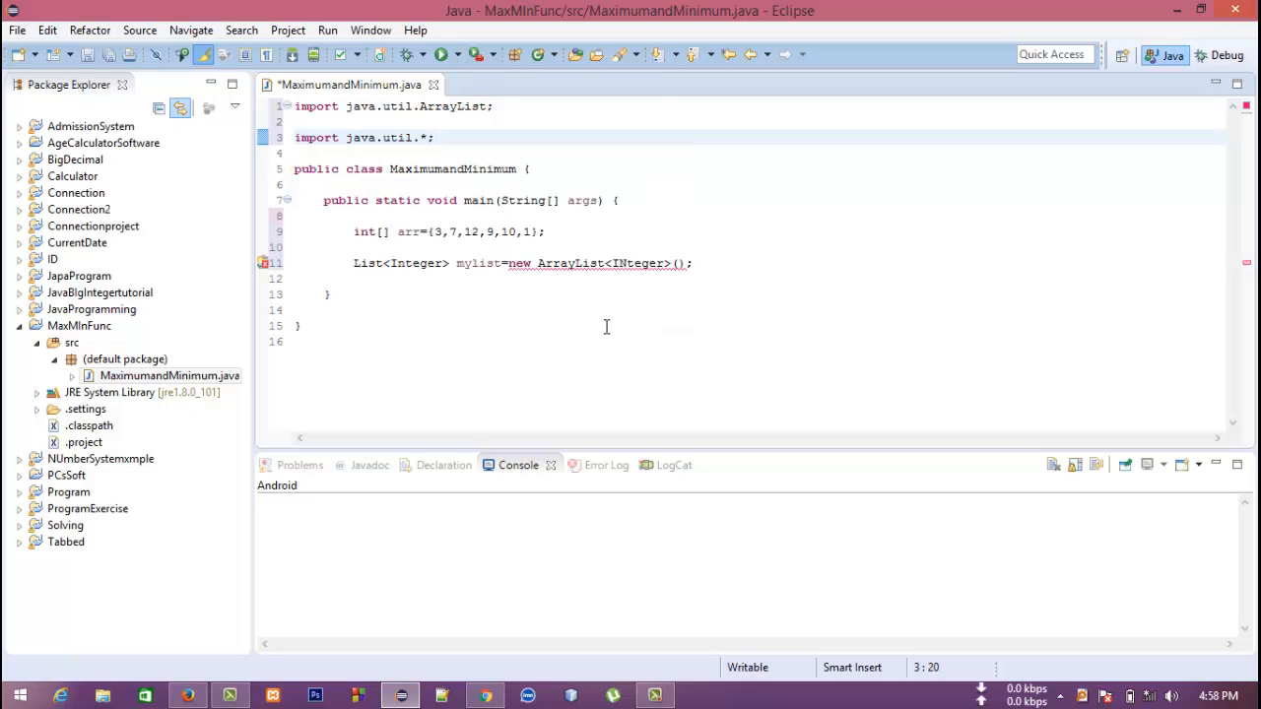
pyautogui.moveTo(629, 264)
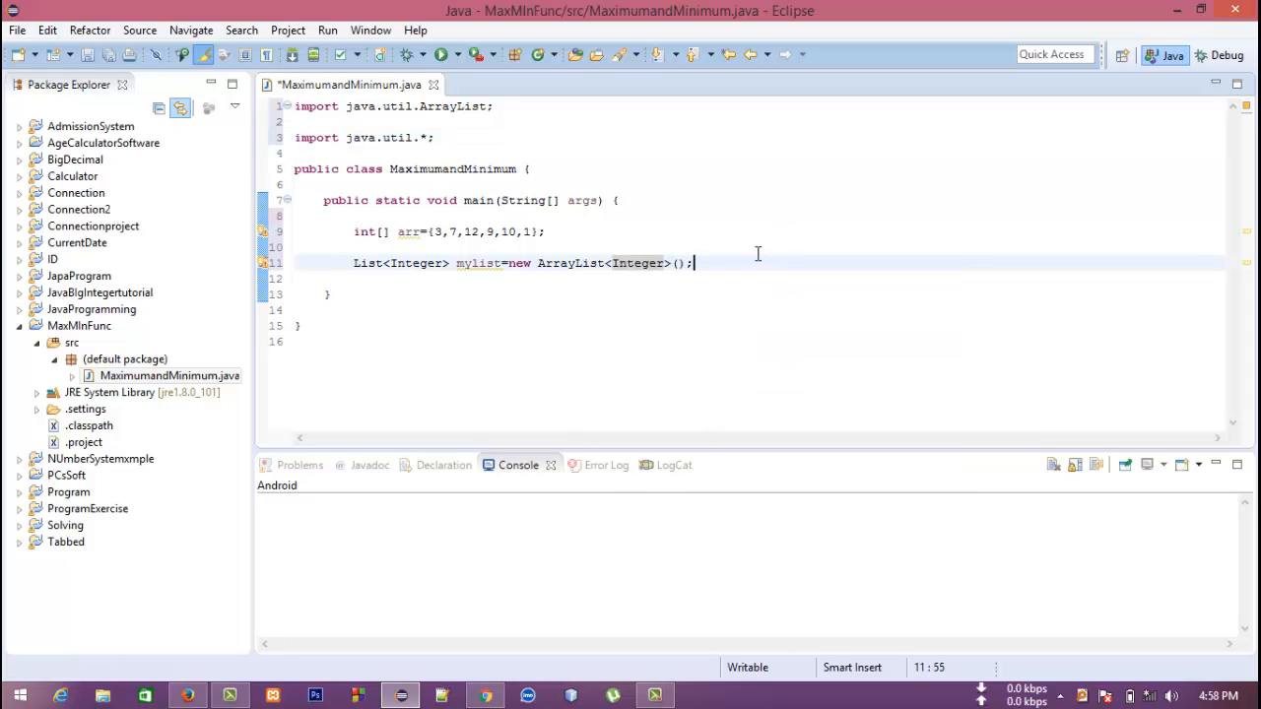
# - Write for(int i : arr){ mylist.add(i); } below the list declaration
pyautogui.press('Enter')
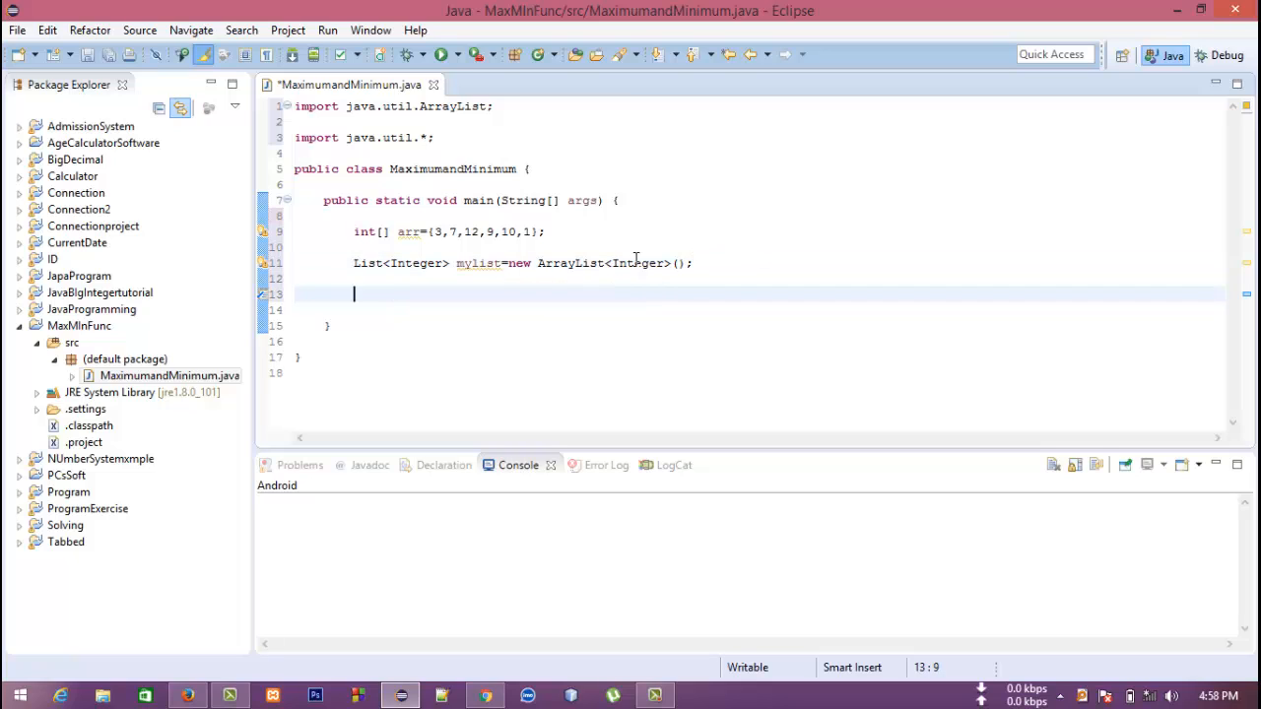
pyautogui.moveTo(475, 278)
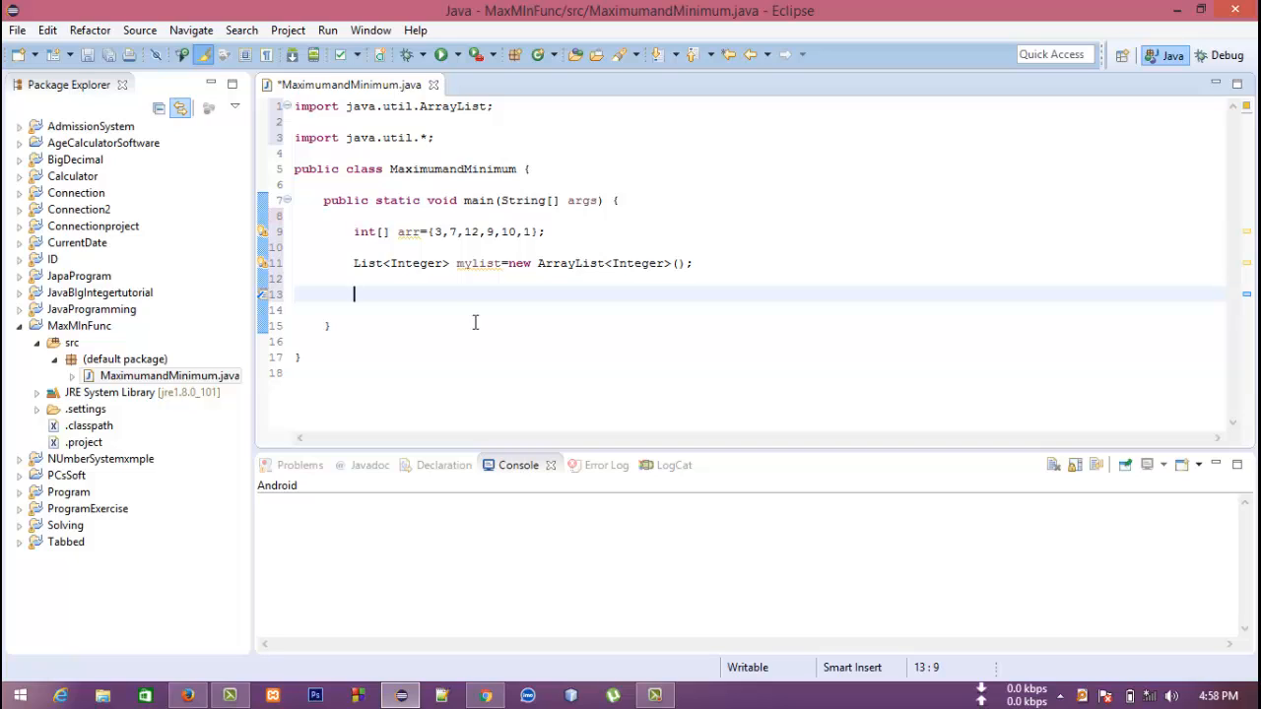
pyautogui.write('f')
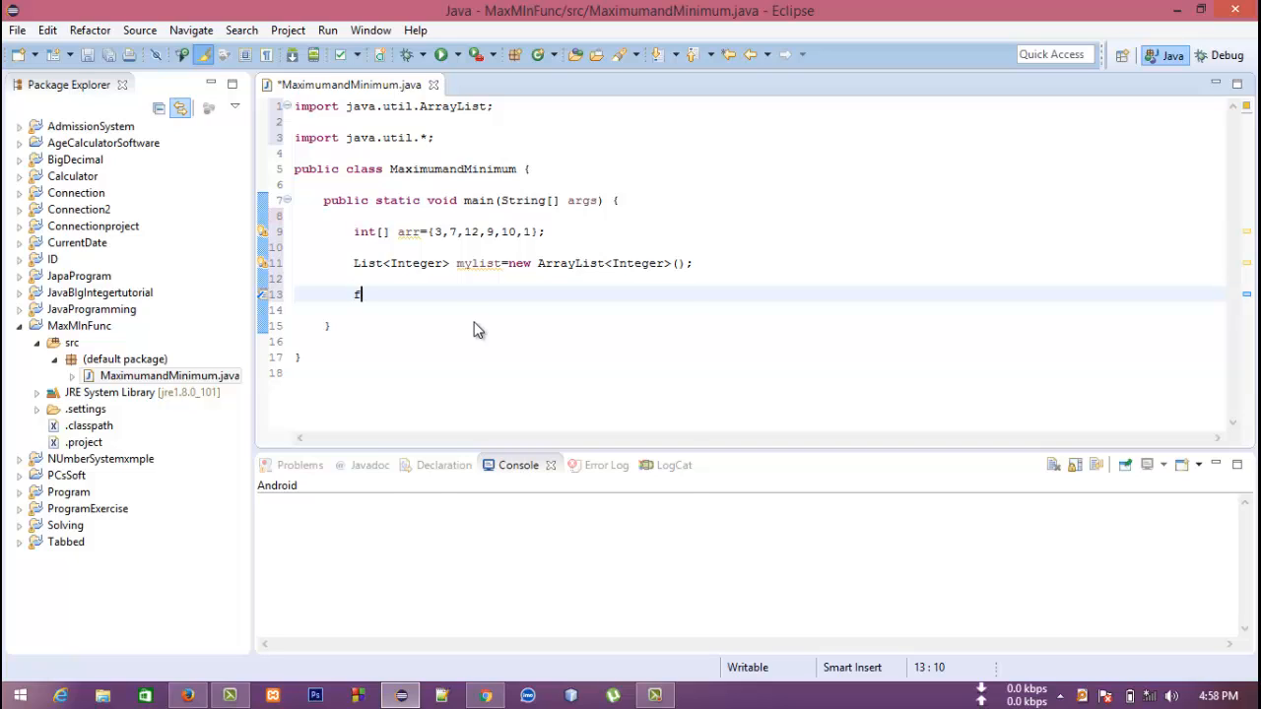
pyautogui.write('or()')
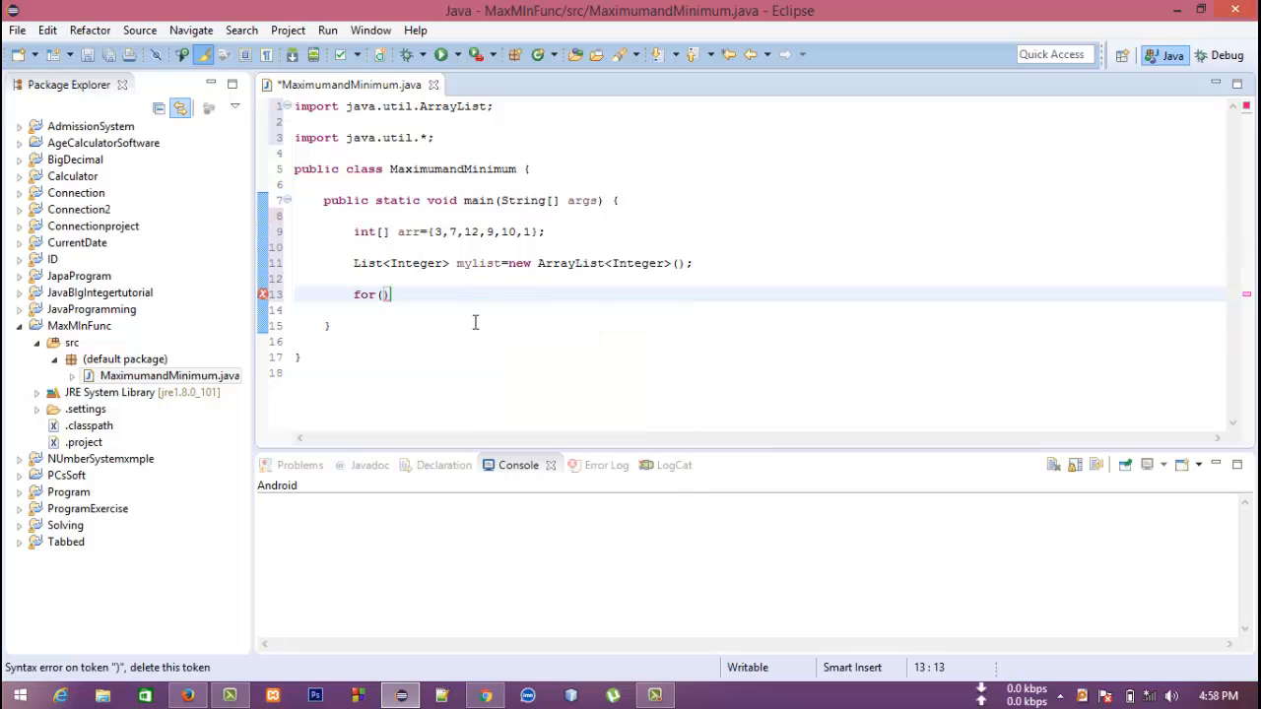
pyautogui.write('int i : a')
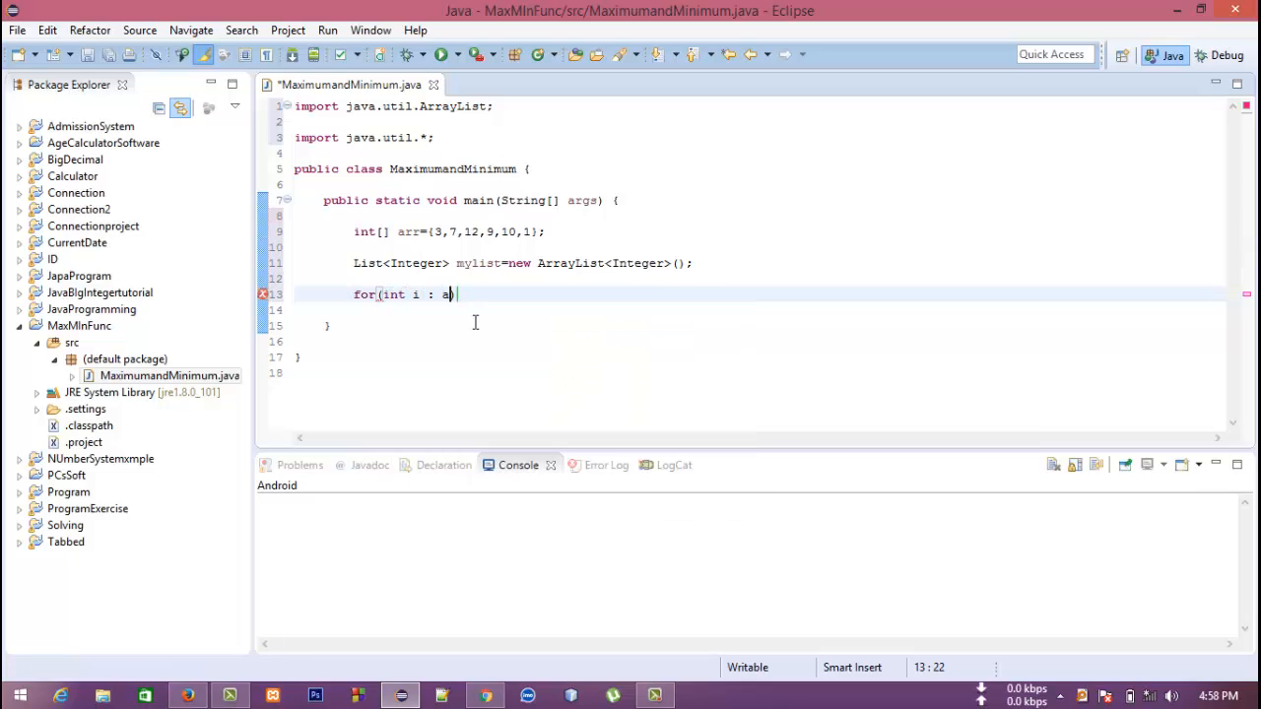
pyautogui.write('rr){')
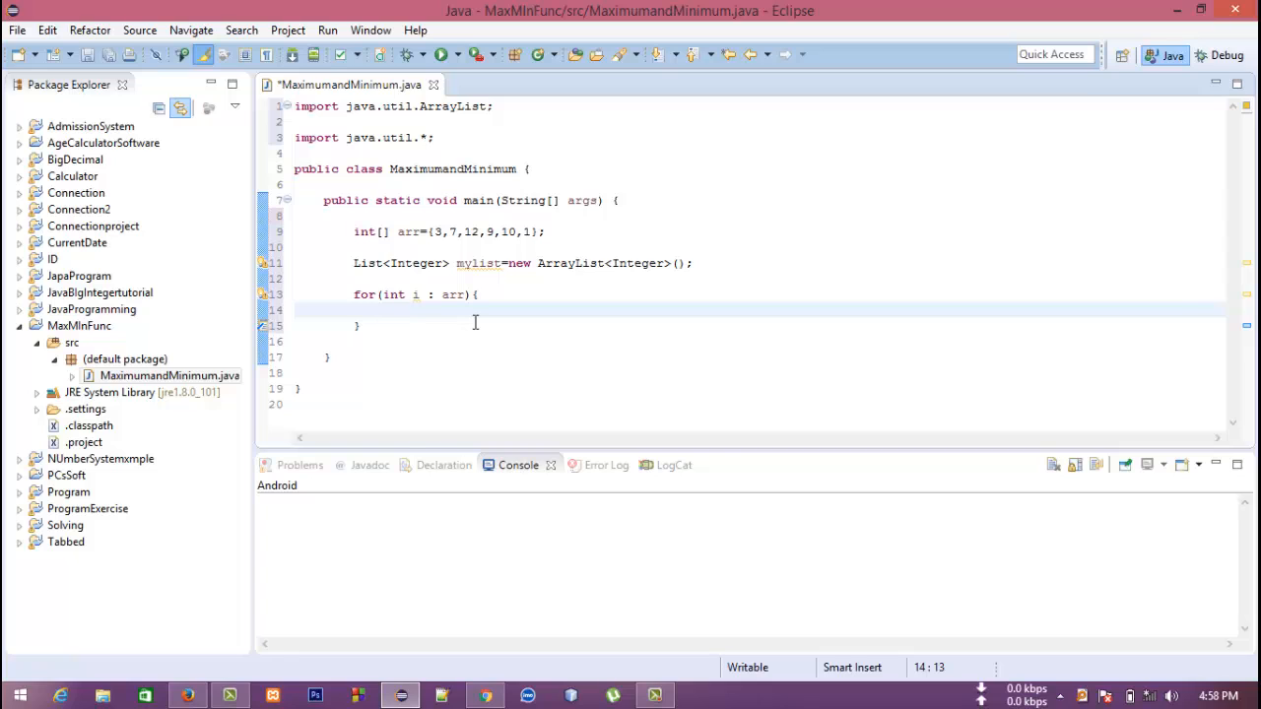
pyautogui.write('mylist')
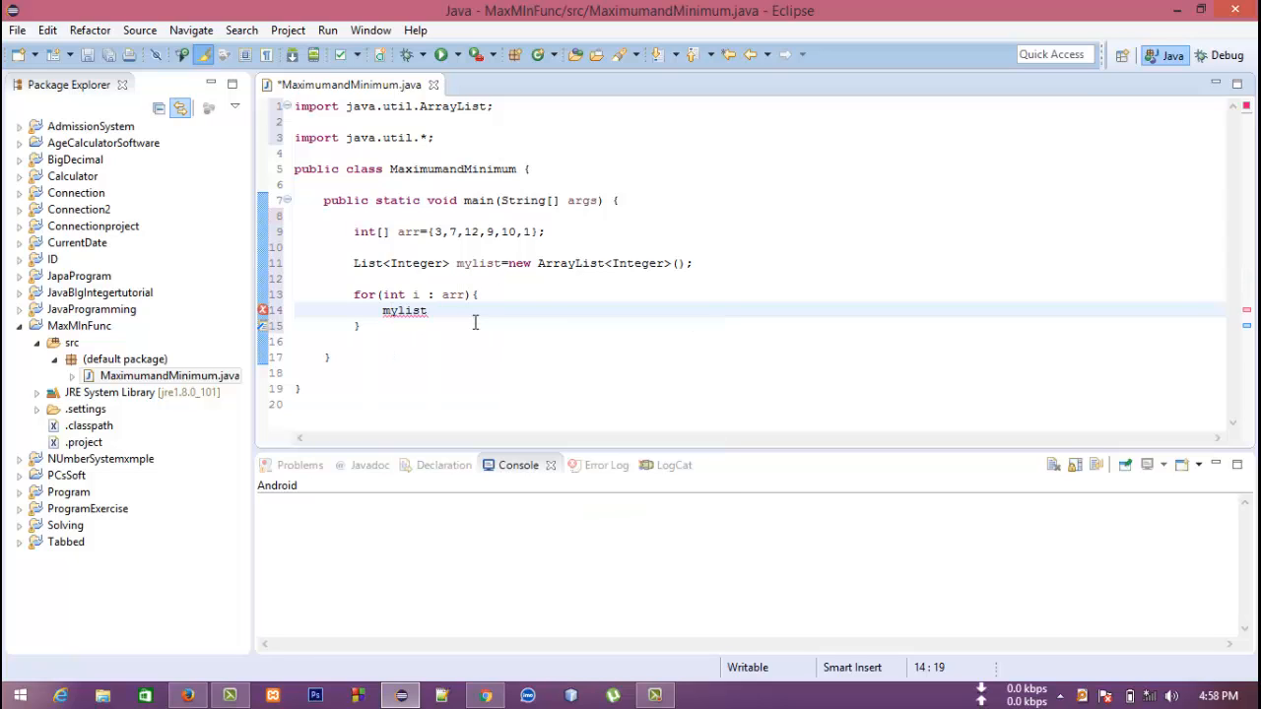
pyautogui.write('.add(i)')
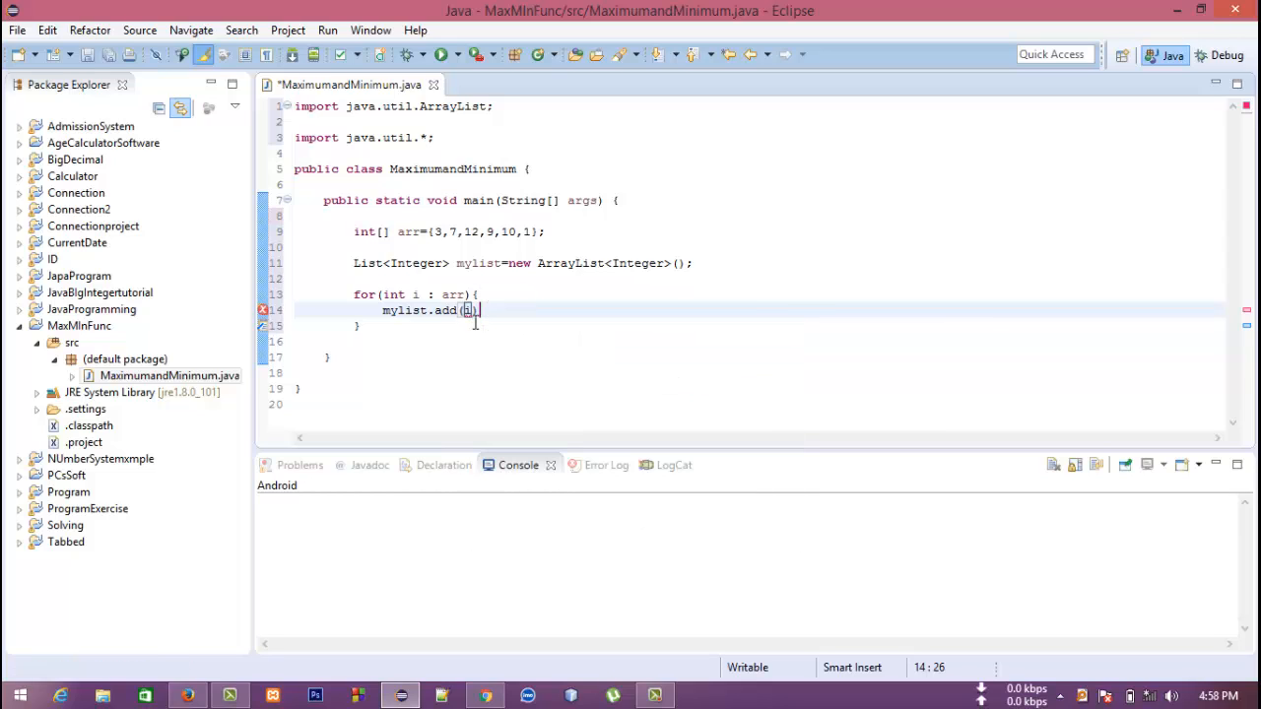
pyautogui.write('i')
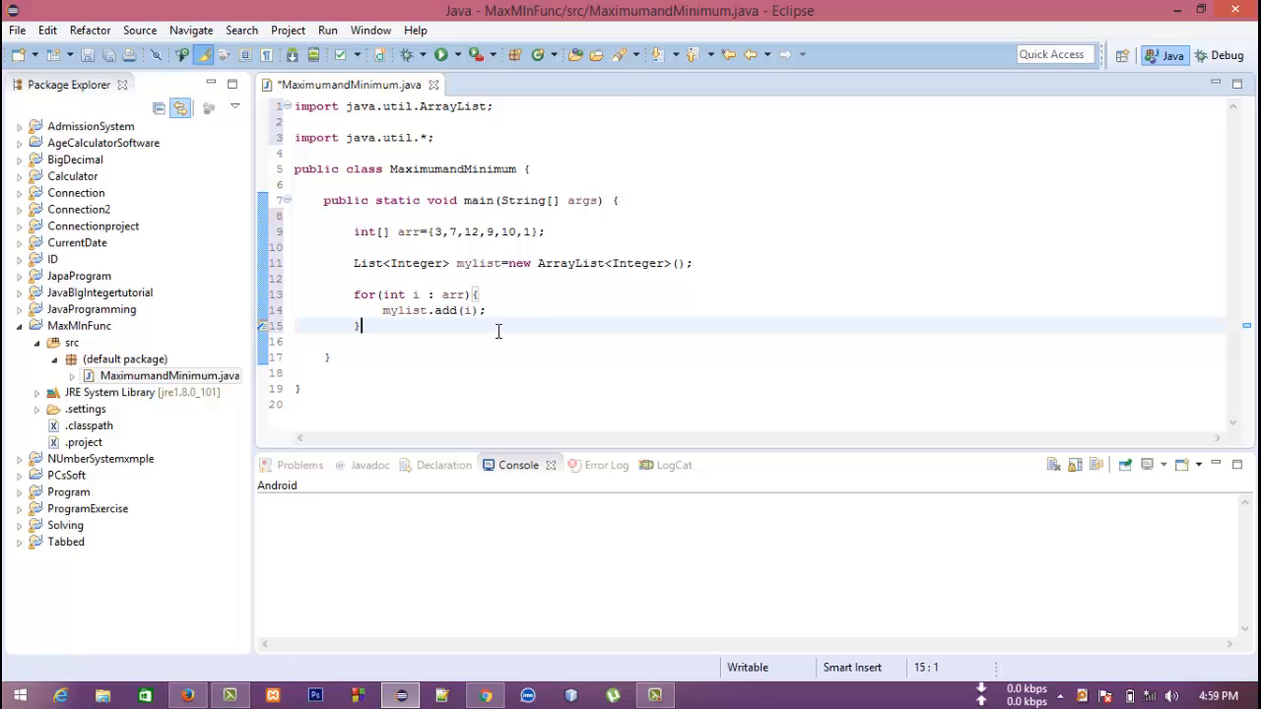
pyautogui.press('Enter')
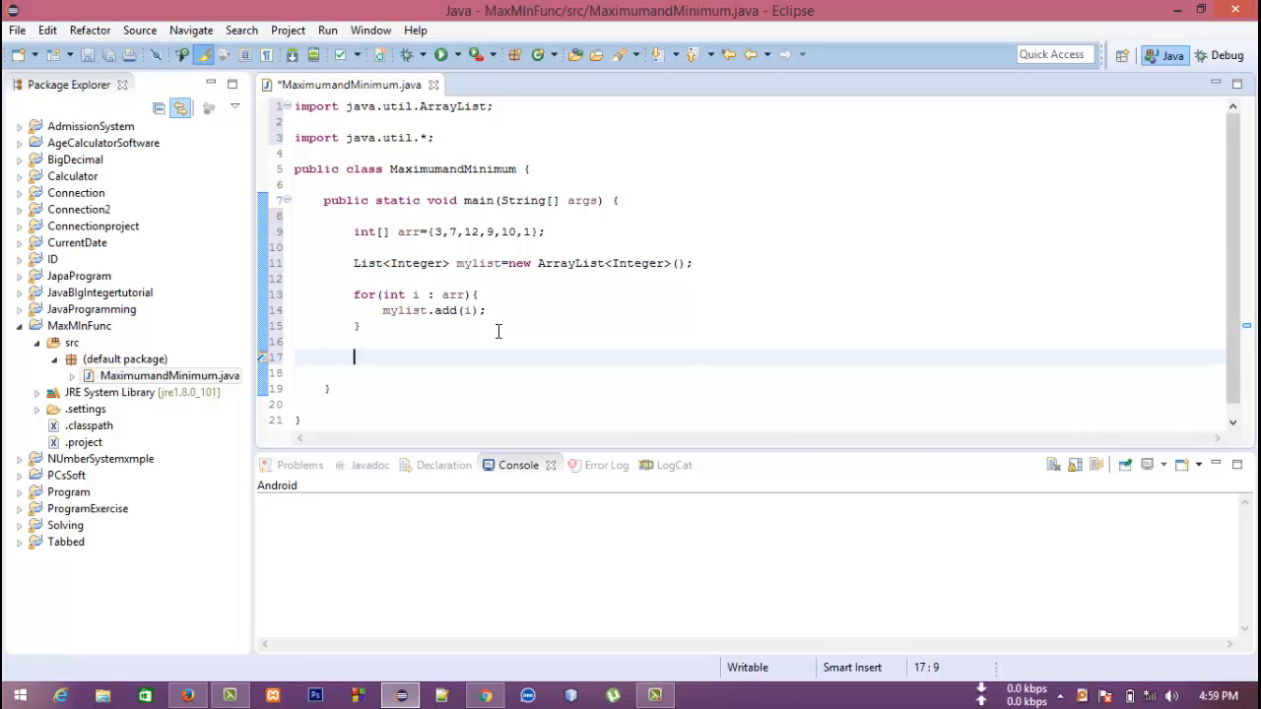
# - Declare int max,min and assign max=Collections.max(mylist)
pyautogui.write('int m')
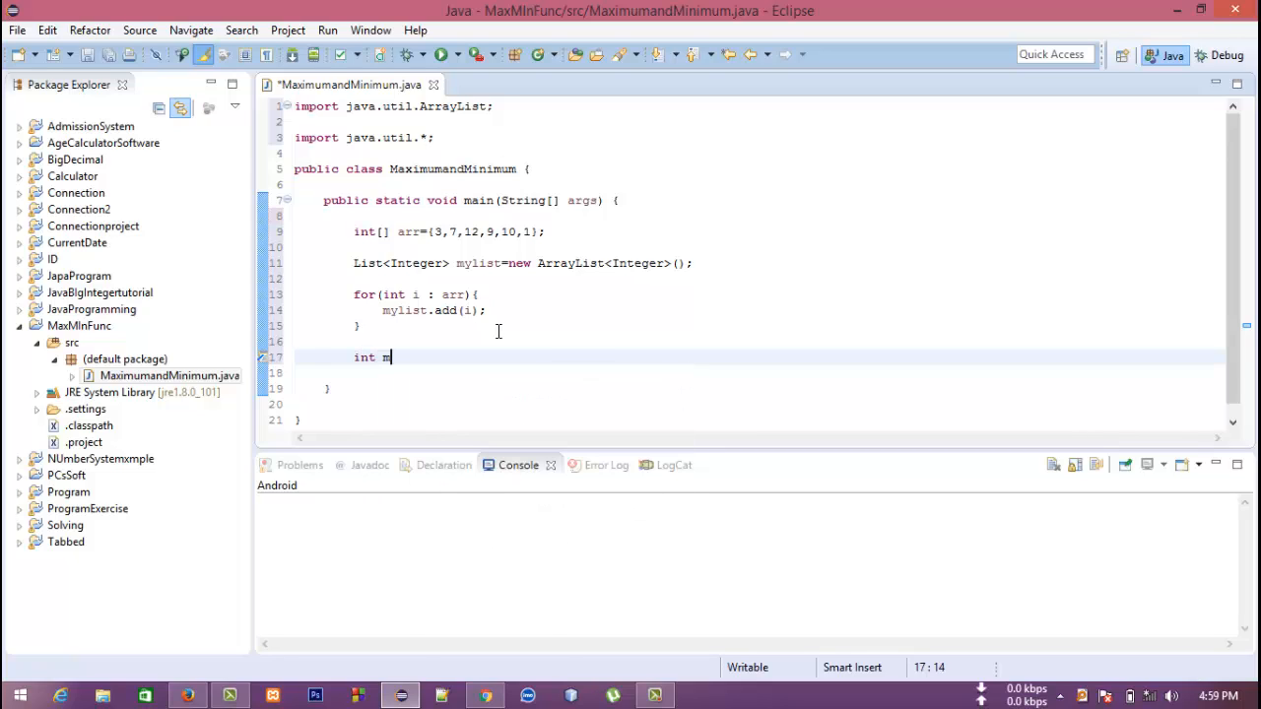
pyautogui.write('ax,min;')
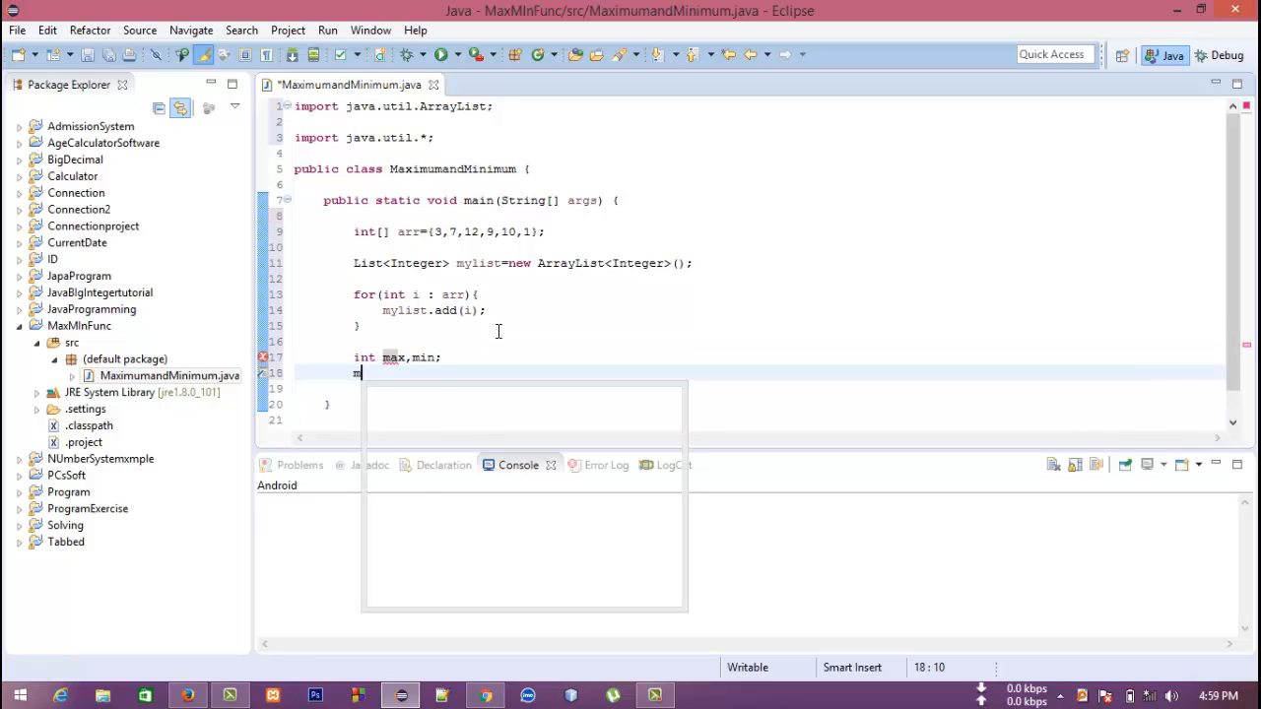
pyautogui.write('ax=Collections.')
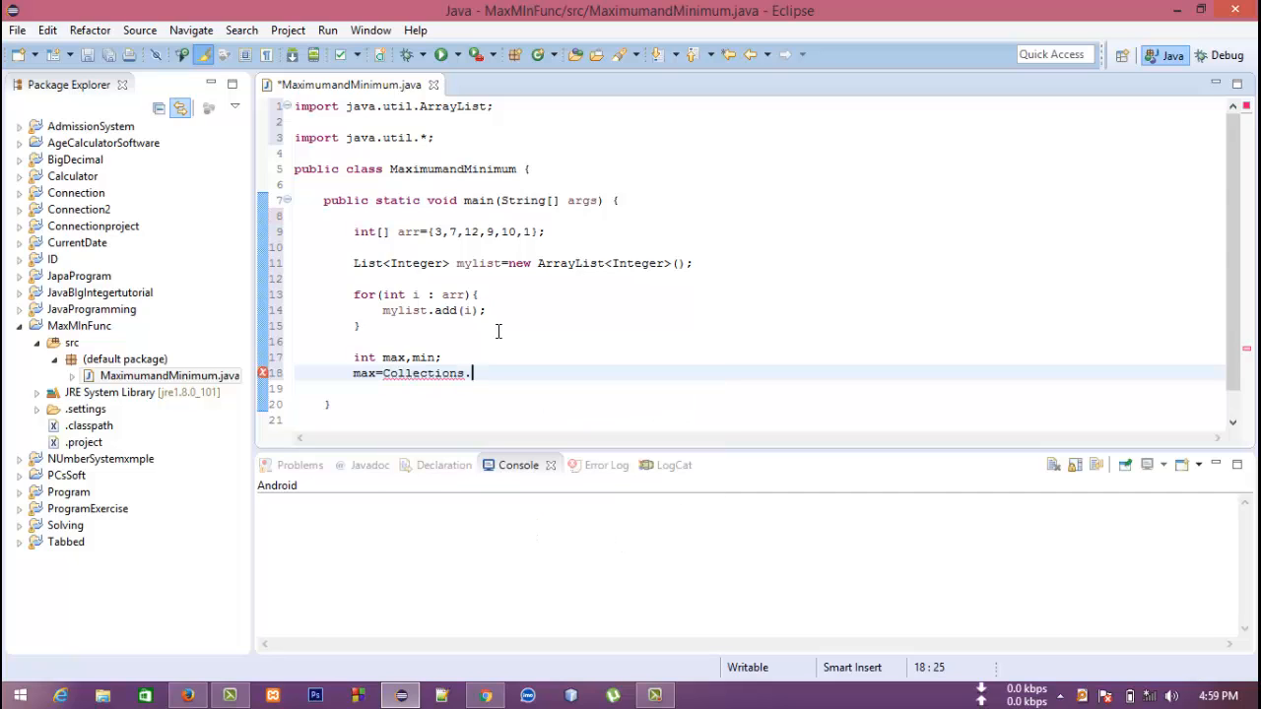
pyautogui.write('max(arg0')
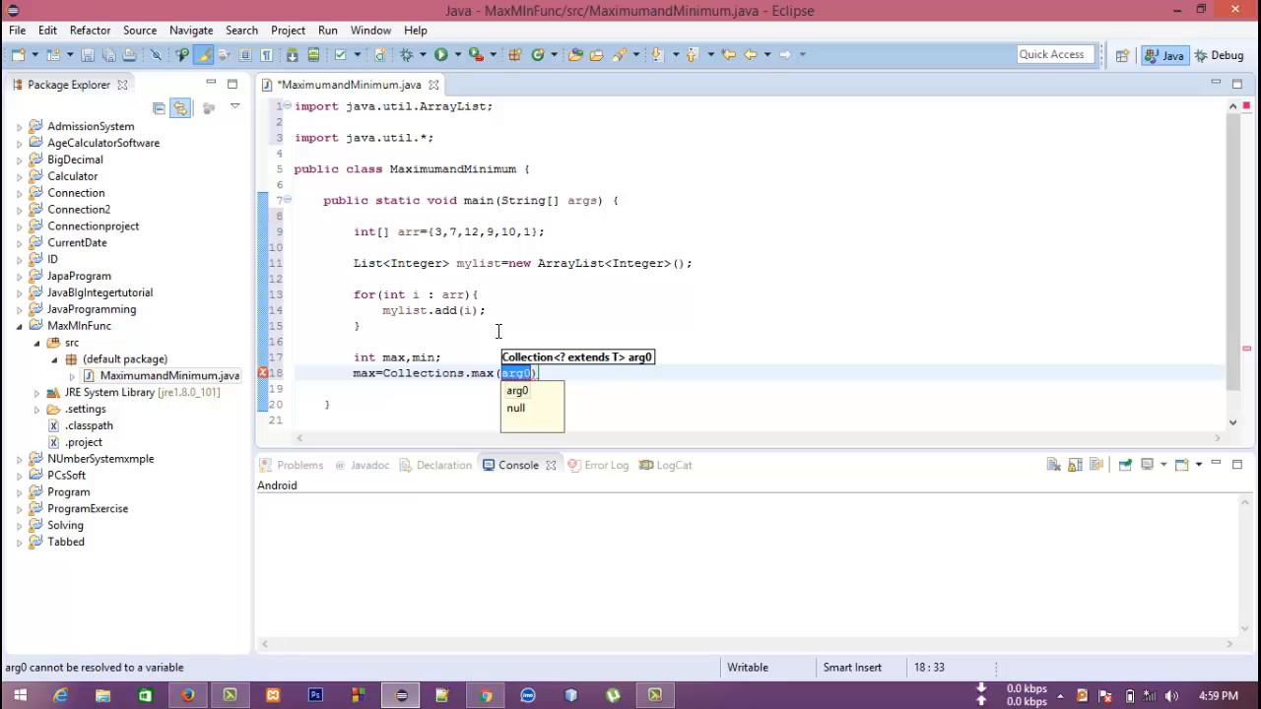
pyautogui.write('mylist')
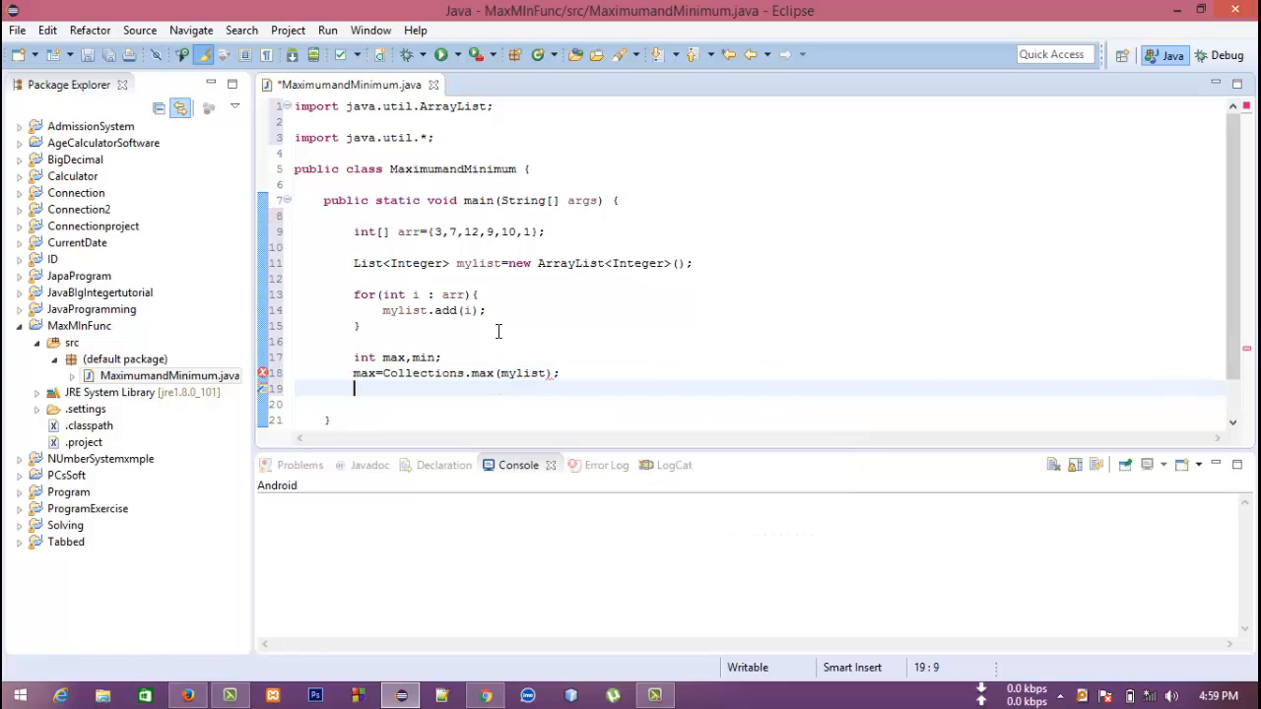
# - Assign min=Collections.min(mylist) on the next line
pyautogui.write('mi')
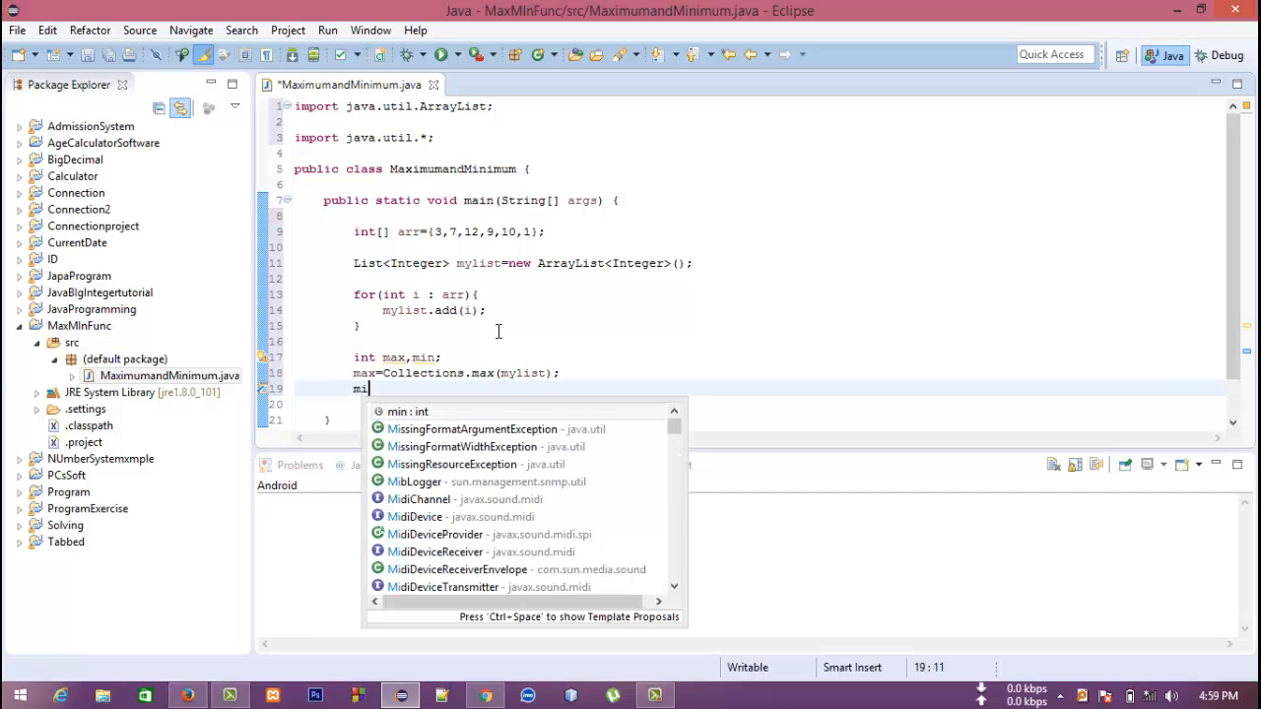
pyautogui.write('n=Collections.min(arg0')
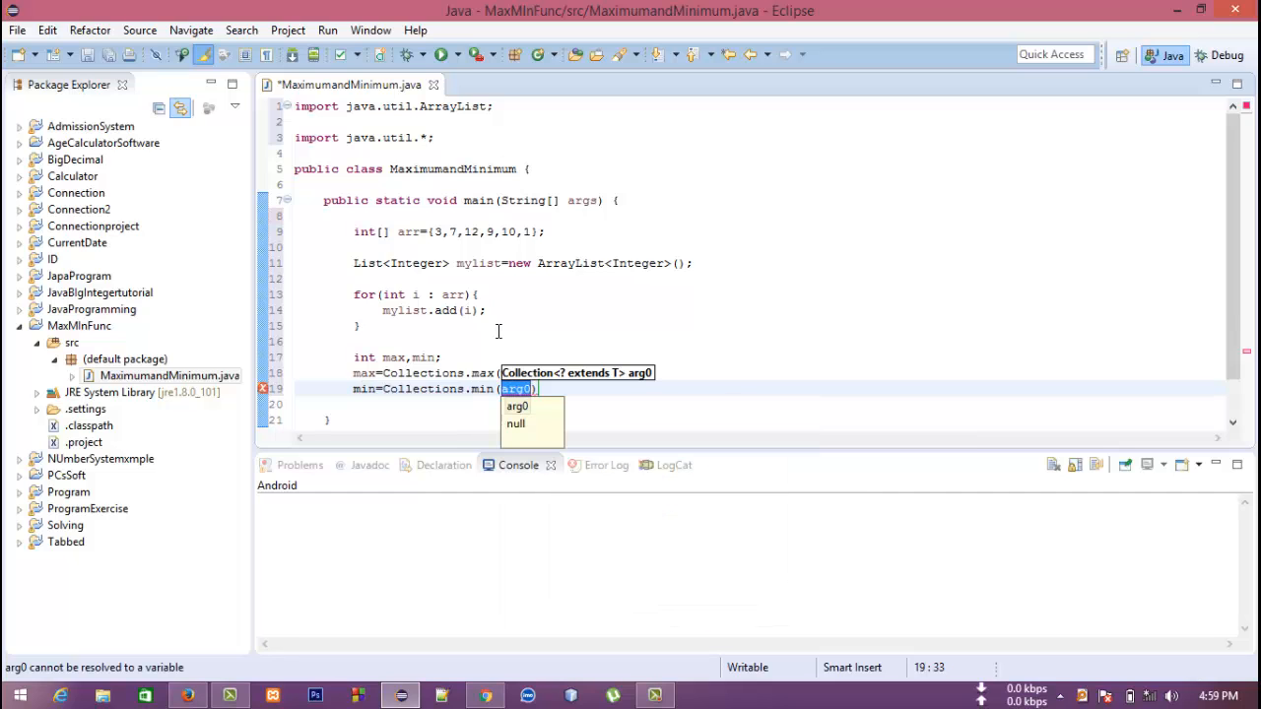
pyautogui.write('mylist')
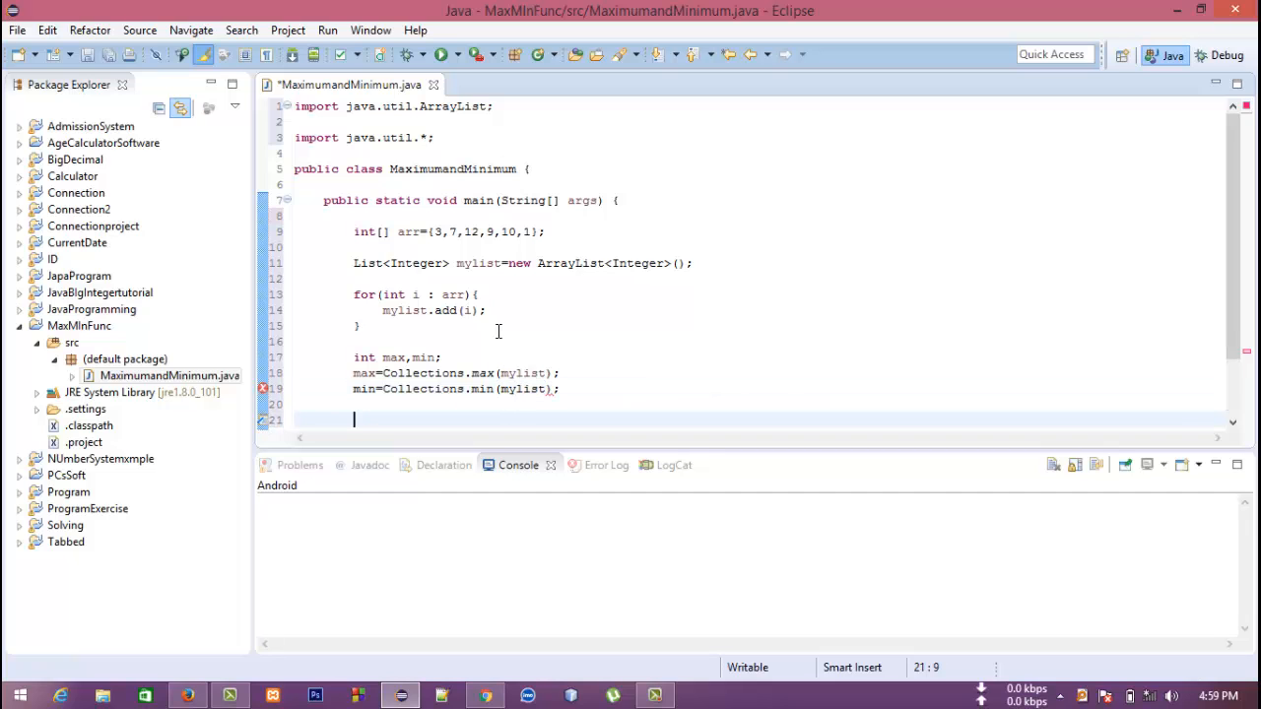
# - Add println lines for "Maximum is : "+max and "Minimum is : "+min
pyautogui.write('stem.out.println();')
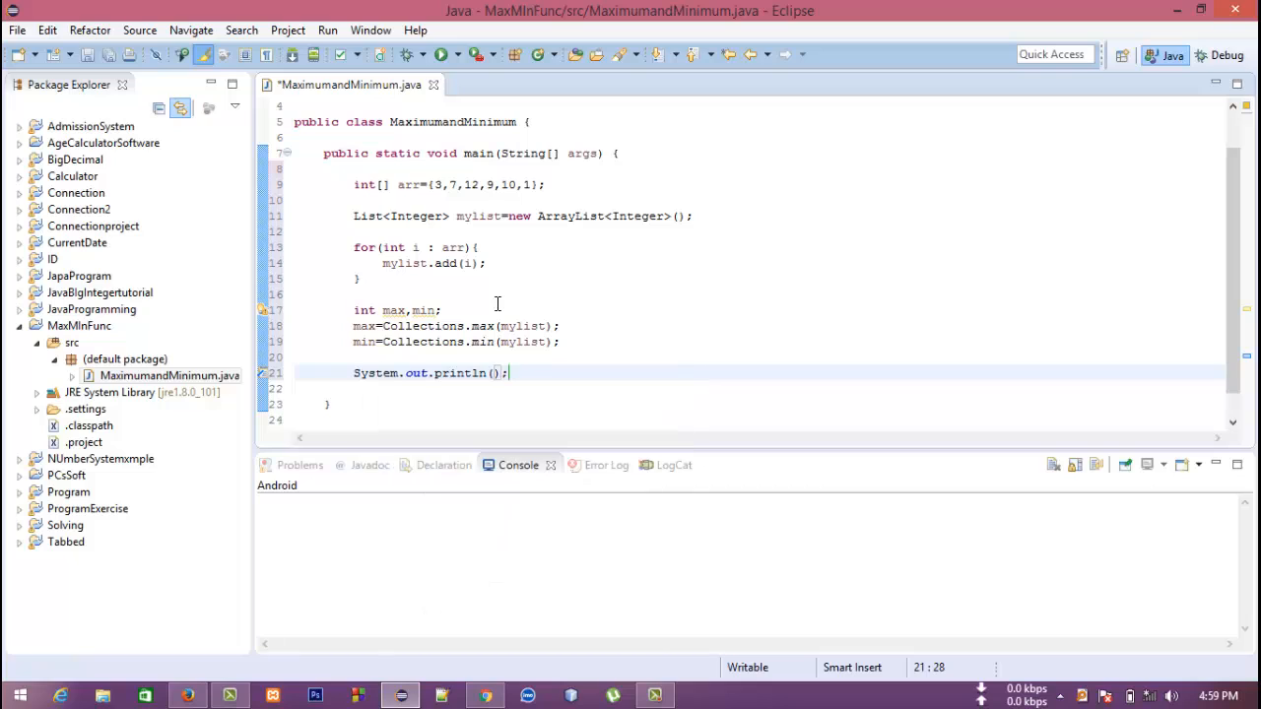
pyautogui.write('"Ma"')
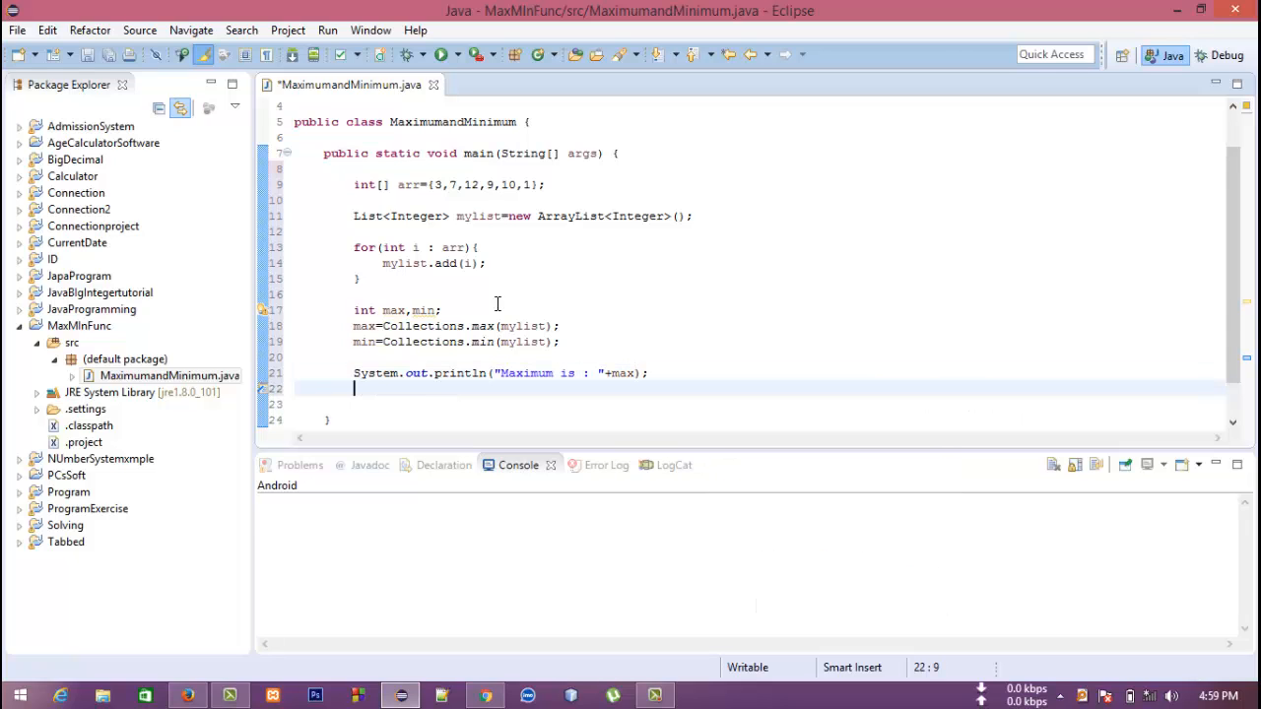
pyautogui.write('syso')
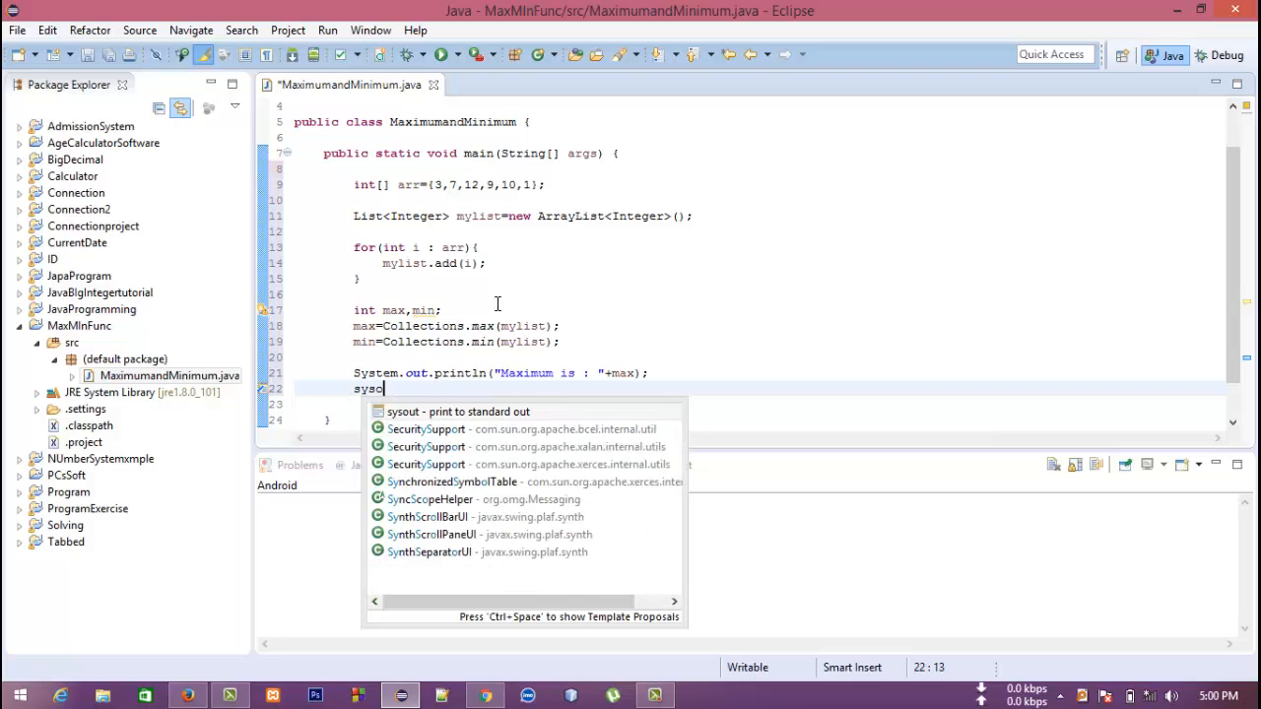
pyautogui.press('Enter')
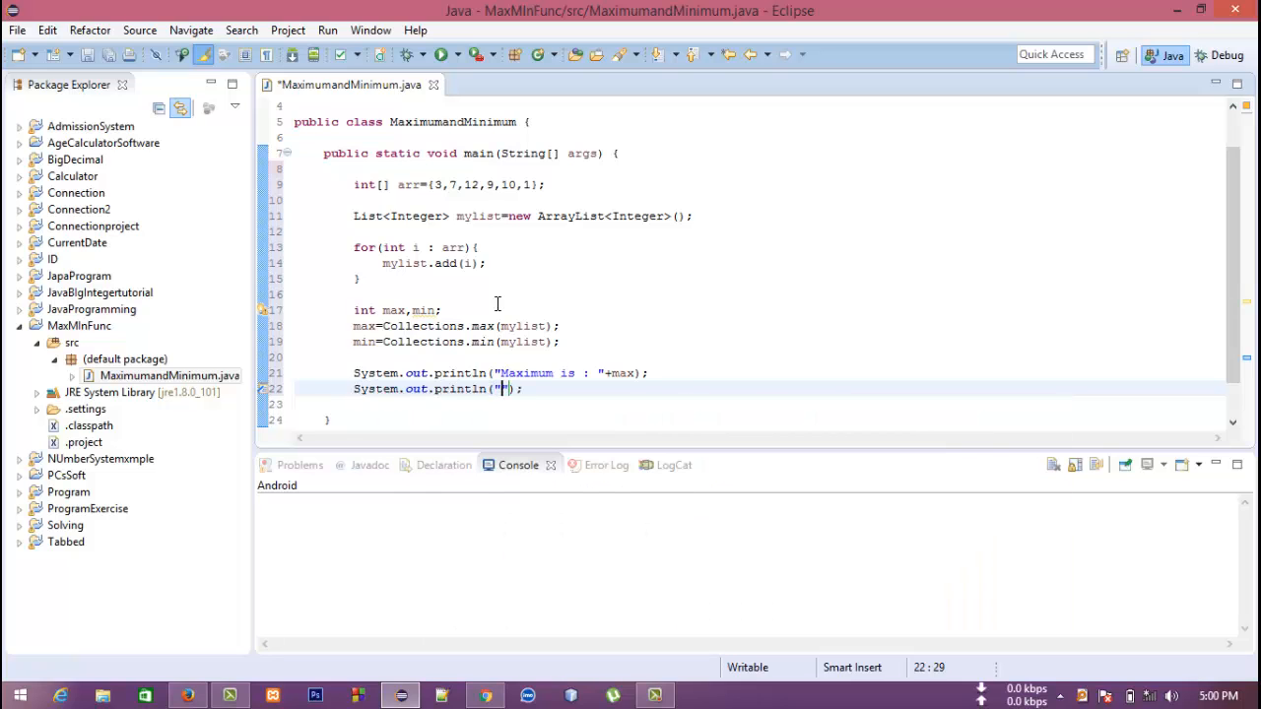
pyautogui.write('Minimum')
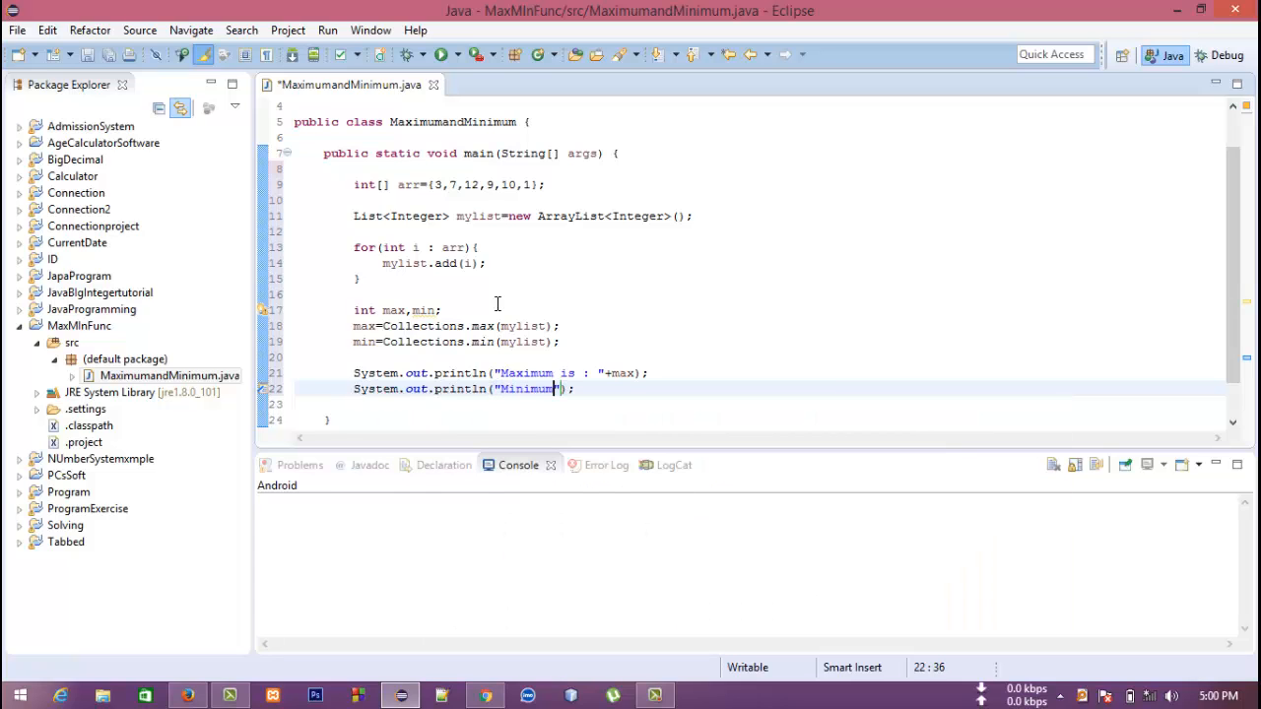
pyautogui.write('is :')
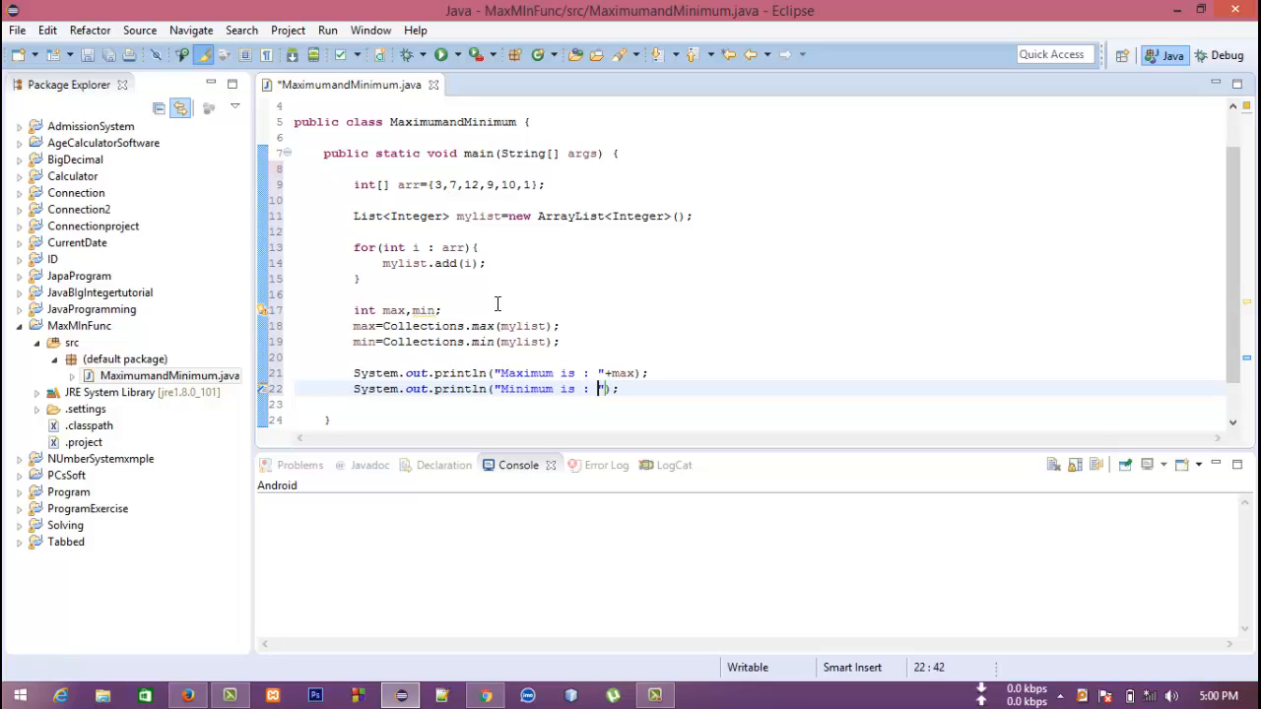
pyautogui.write('min')
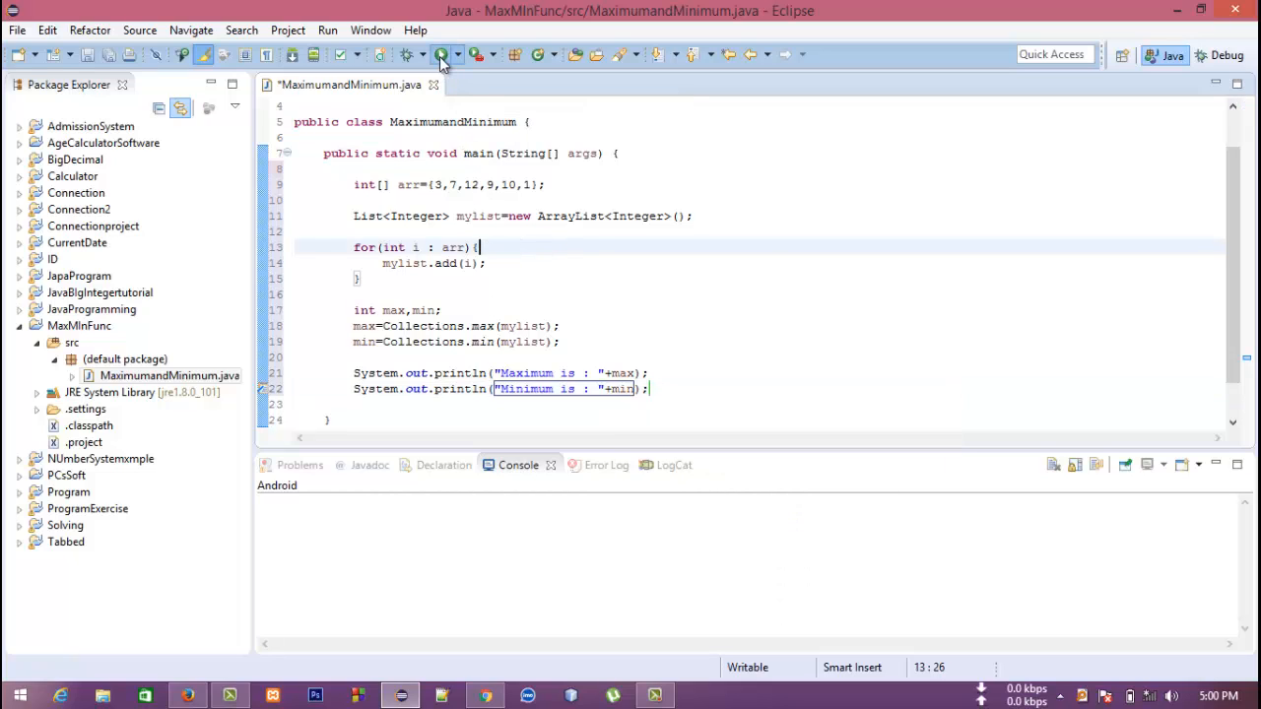
# - Run the class, confirming Save and Launch, to get Maximum is : 12 and Minimum is : 1
pyautogui.click(441, 55)
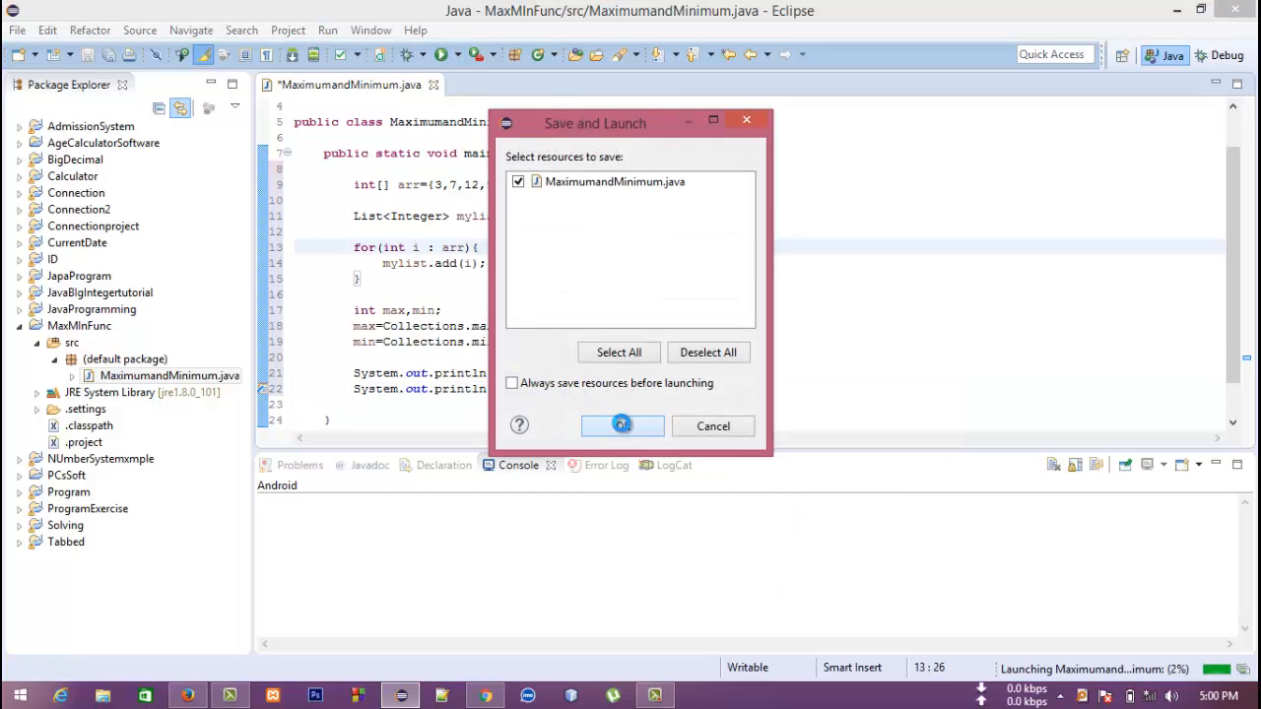
pyautogui.click(622, 426)
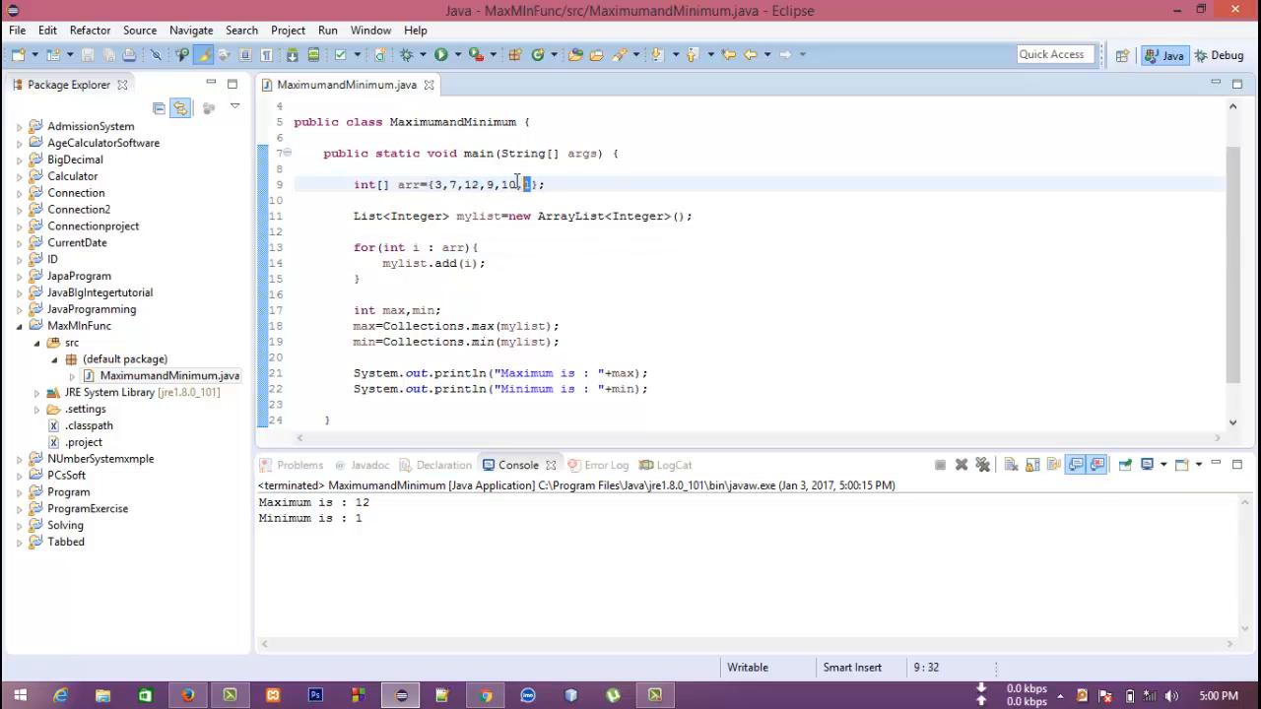
pyautogui.write(',1')
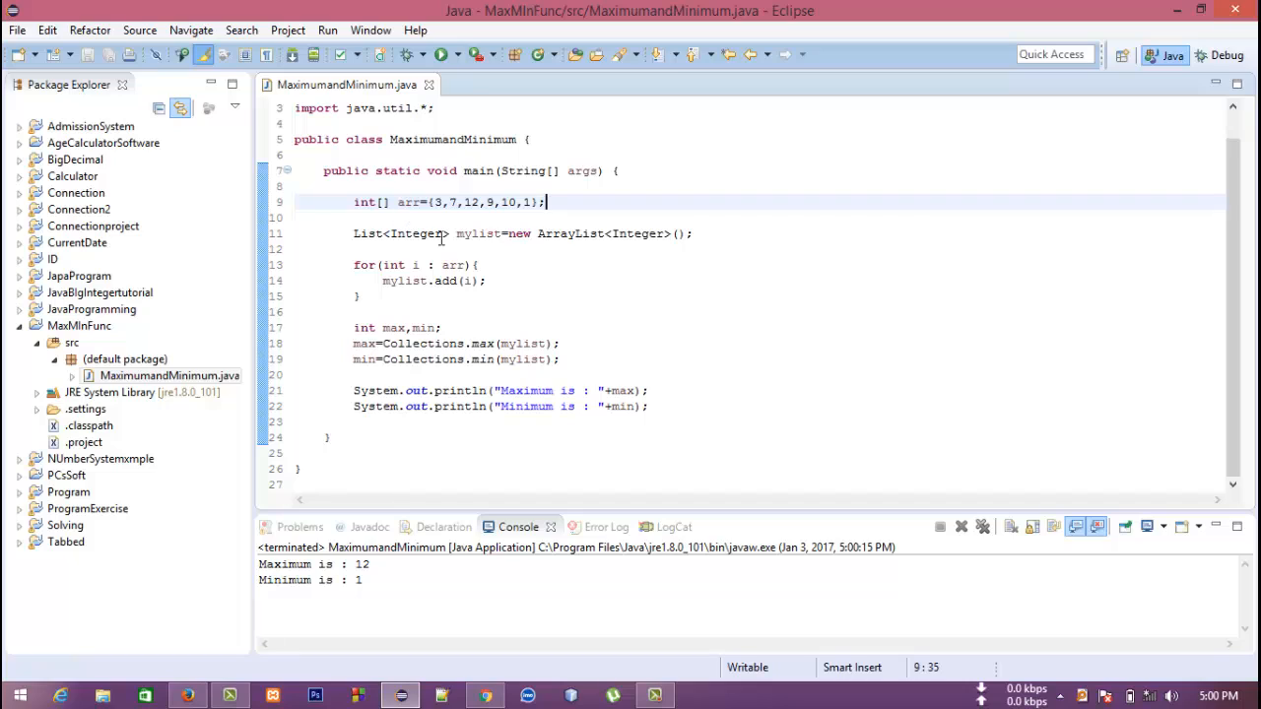
pyautogui.moveTo(483, 266)
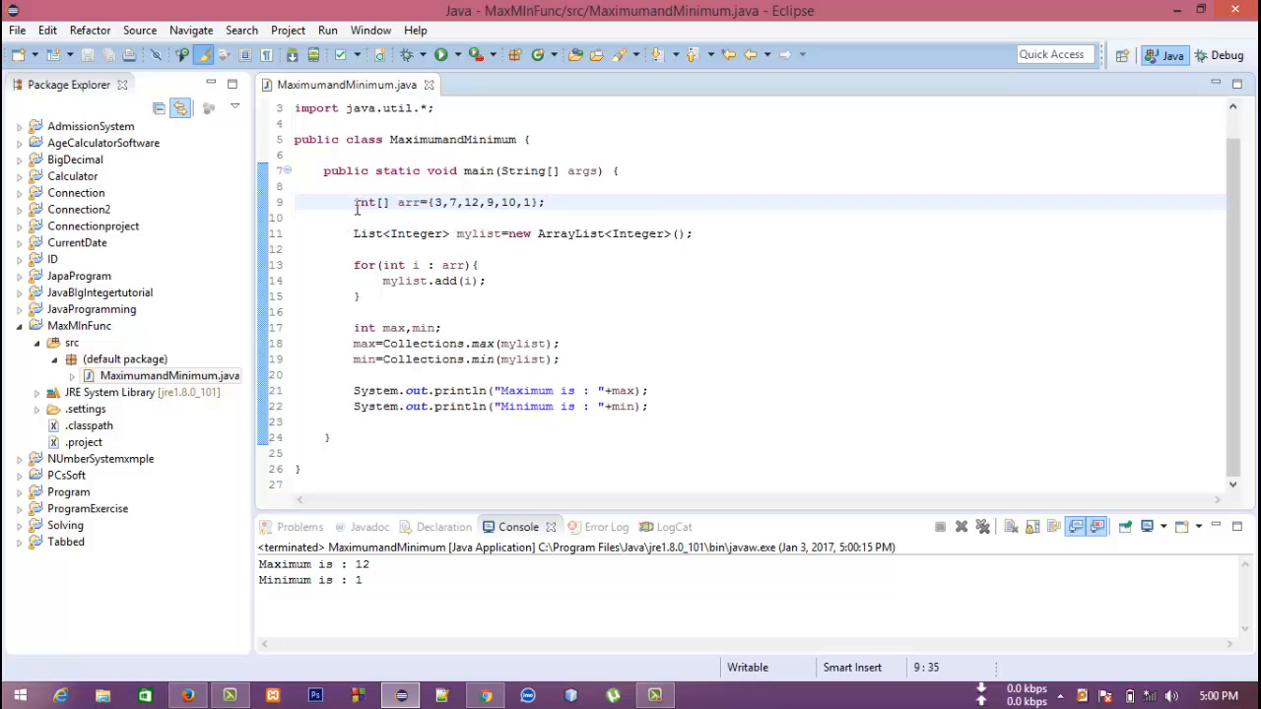
# - Comment out the arr line and add Scanner sc=new Scanner(System.in);
pyautogui.click(353, 201)
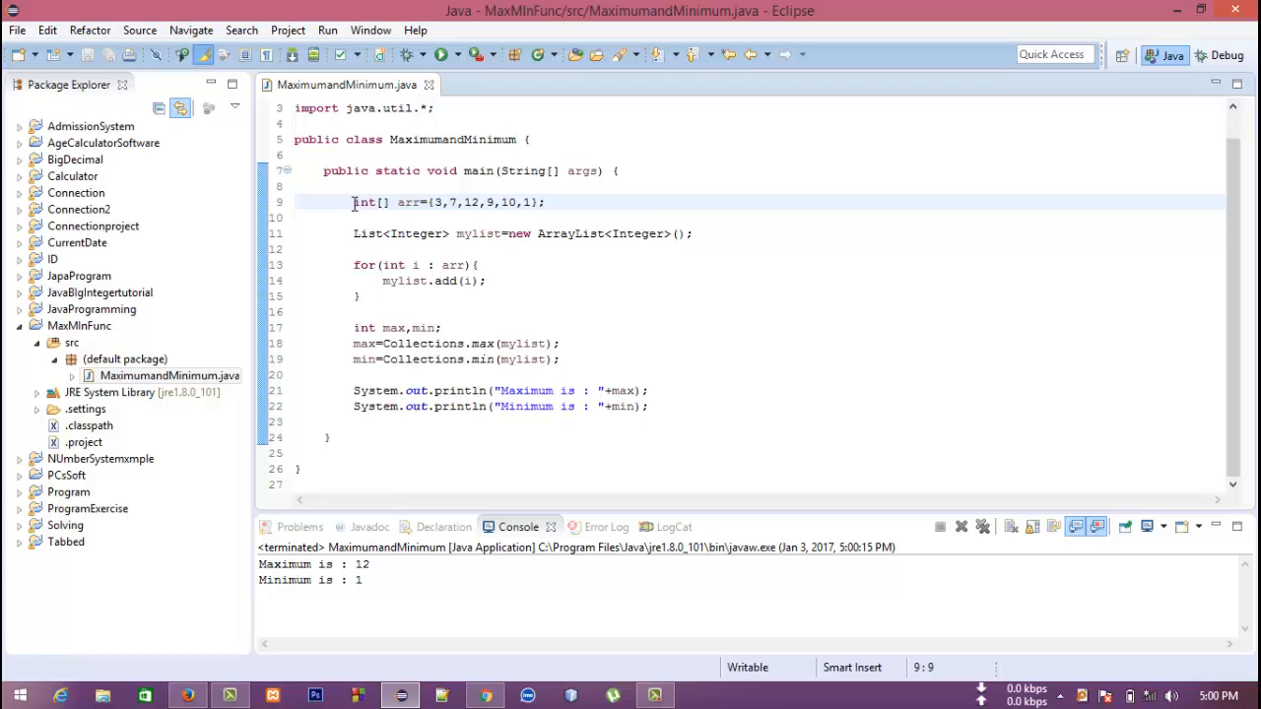
pyautogui.write('//')
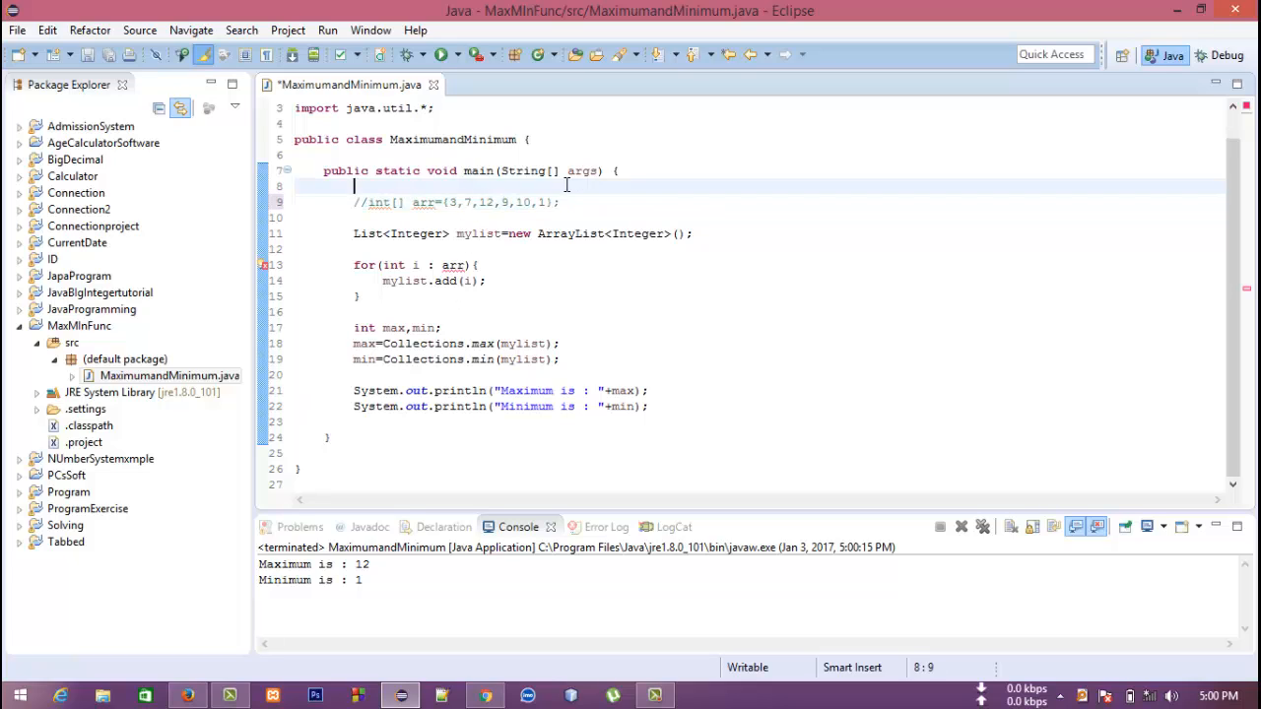
pyautogui.write('scanner')
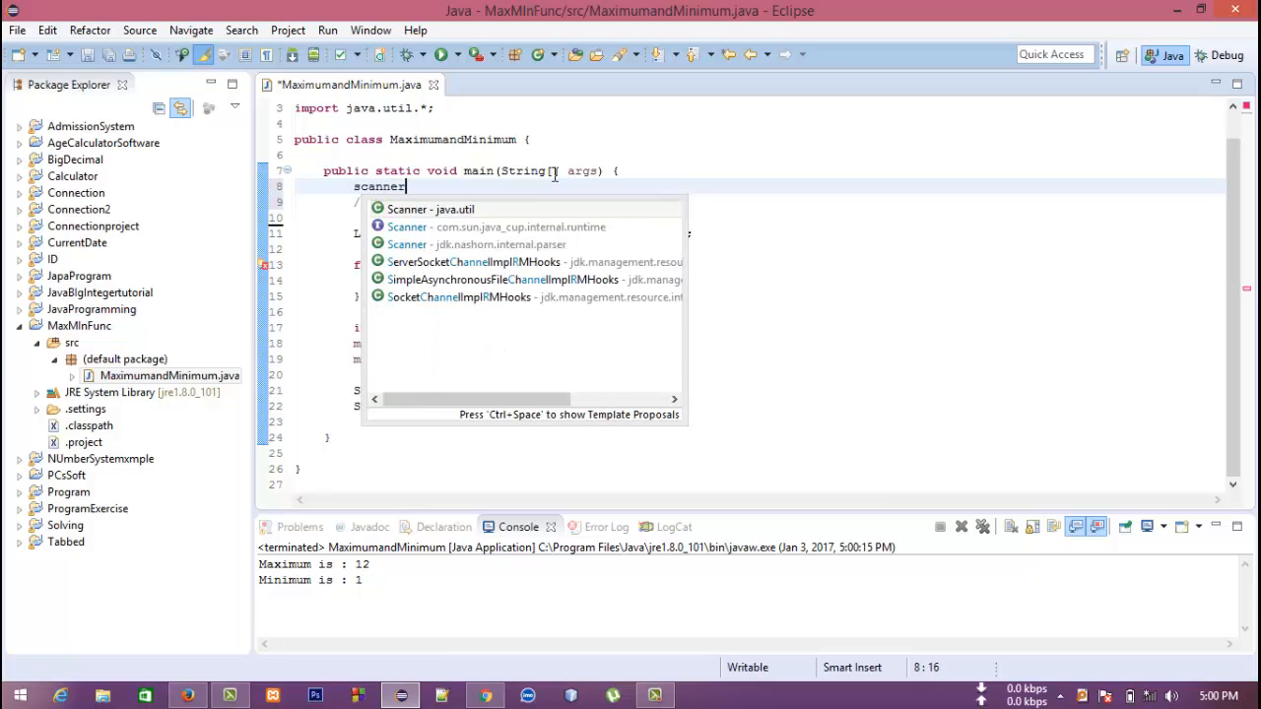
pyautogui.write('sc=n')
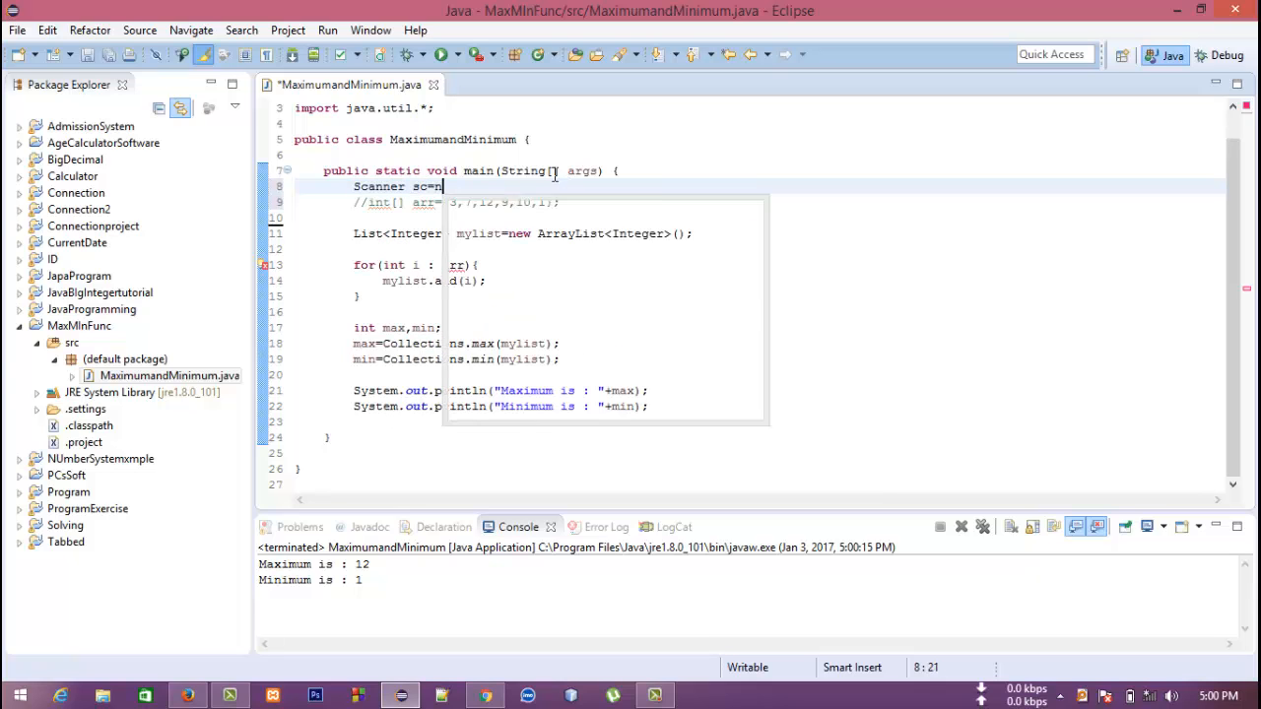
pyautogui.write('ew sc')
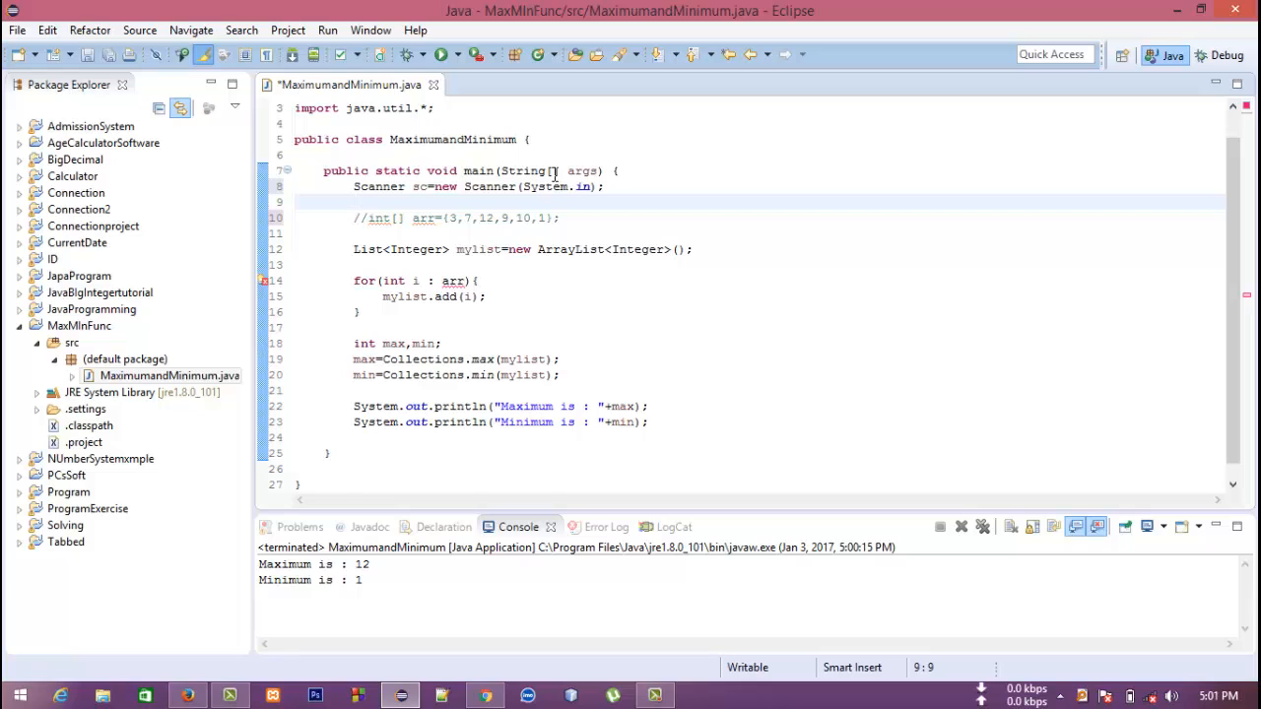
# - Declare int n, read it with sc.nextInt() and size the ArrayList with n
pyautogui.write('int')
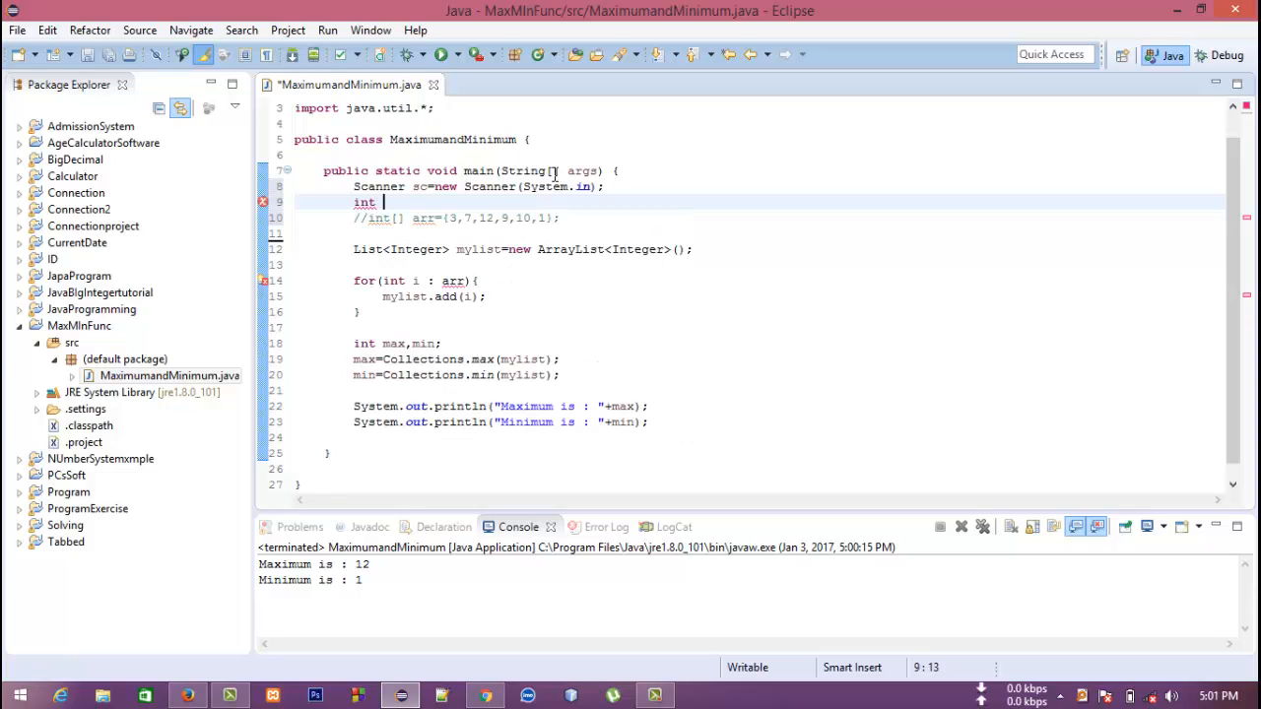
pyautogui.write('n;')
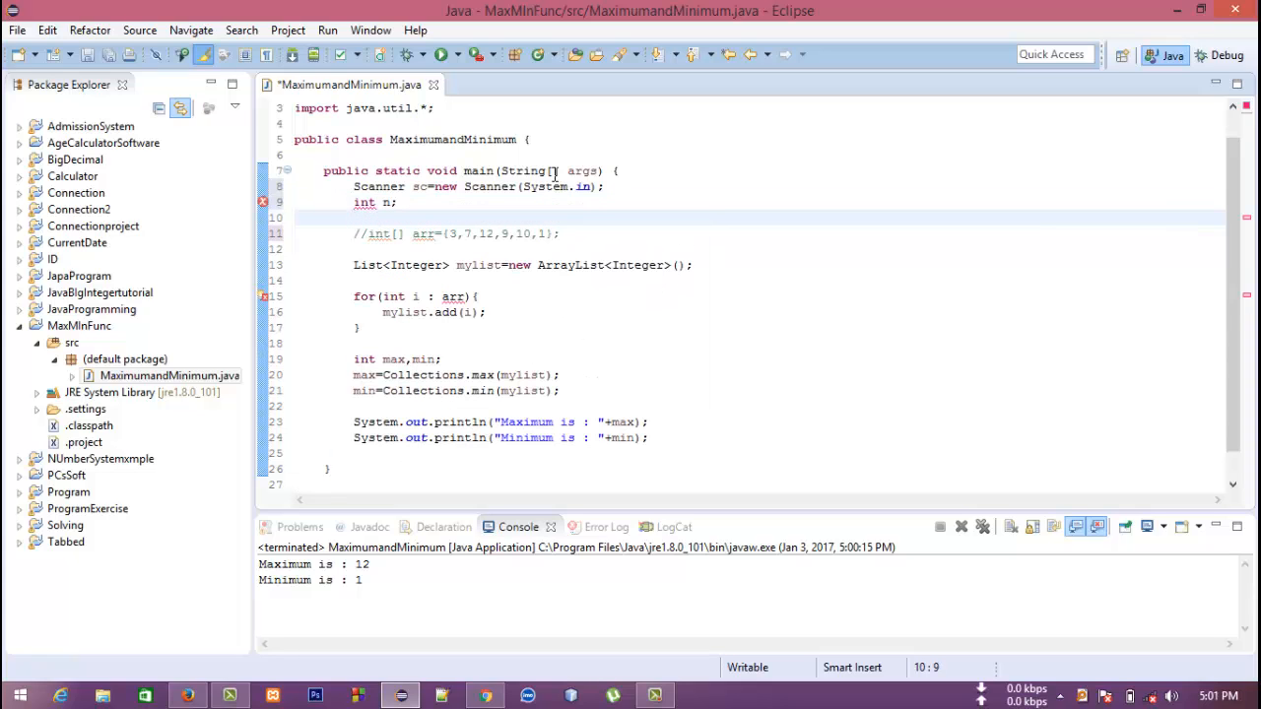
pyautogui.write('n=sc.ne')
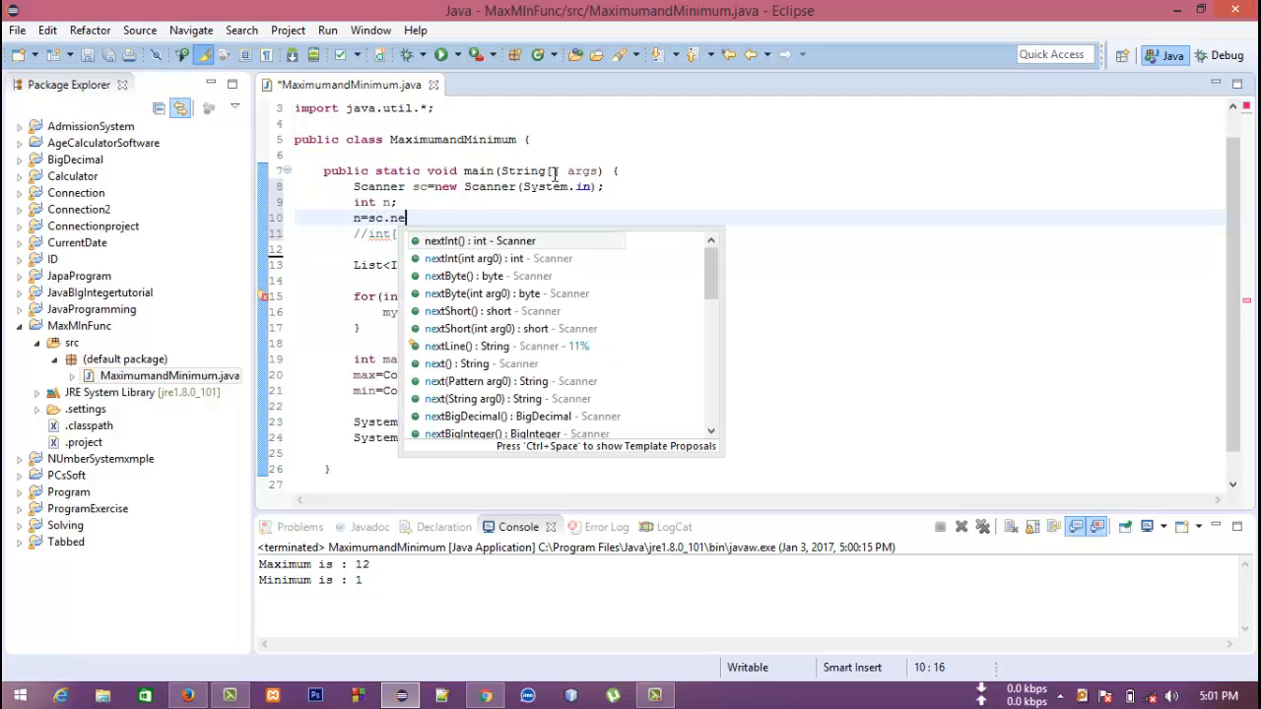
pyautogui.click(476, 241)
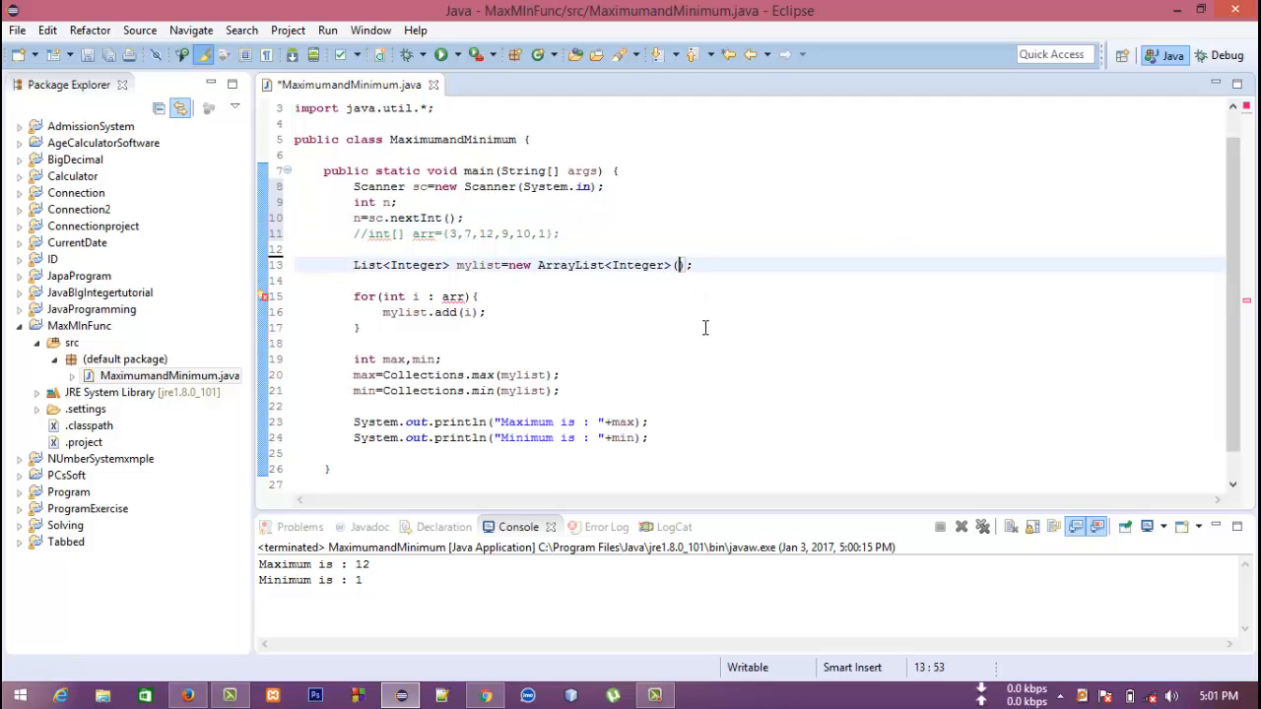
pyautogui.write('n')
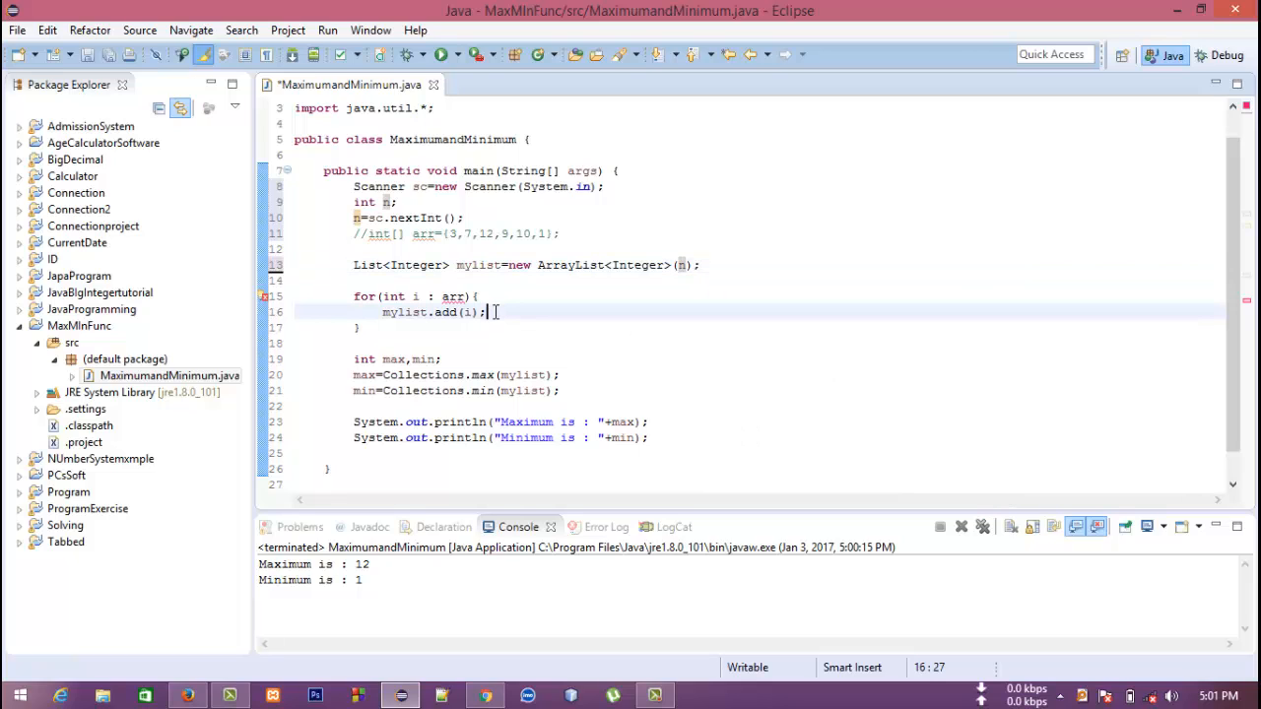
pyautogui.doubleClick(471, 311)
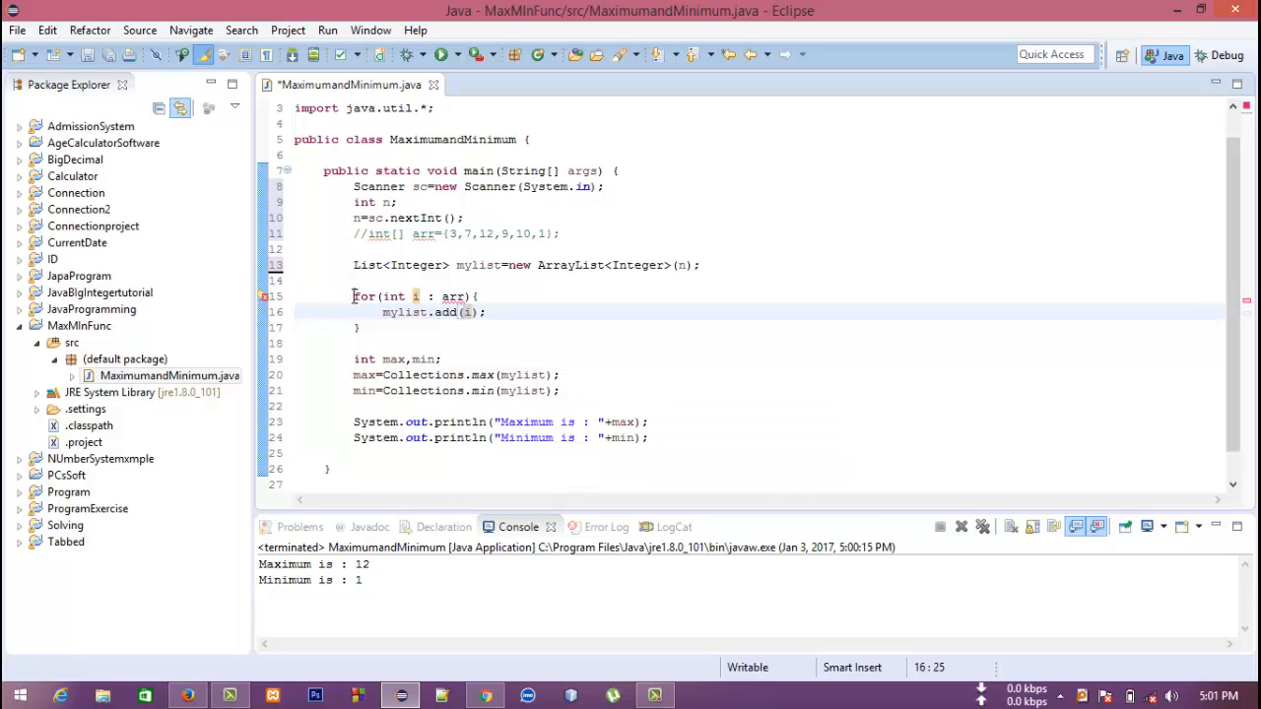
# - Write the counted loop header for(int i=0;i<n;i++){ below the ArrayList declaration
pyautogui.write('fot')
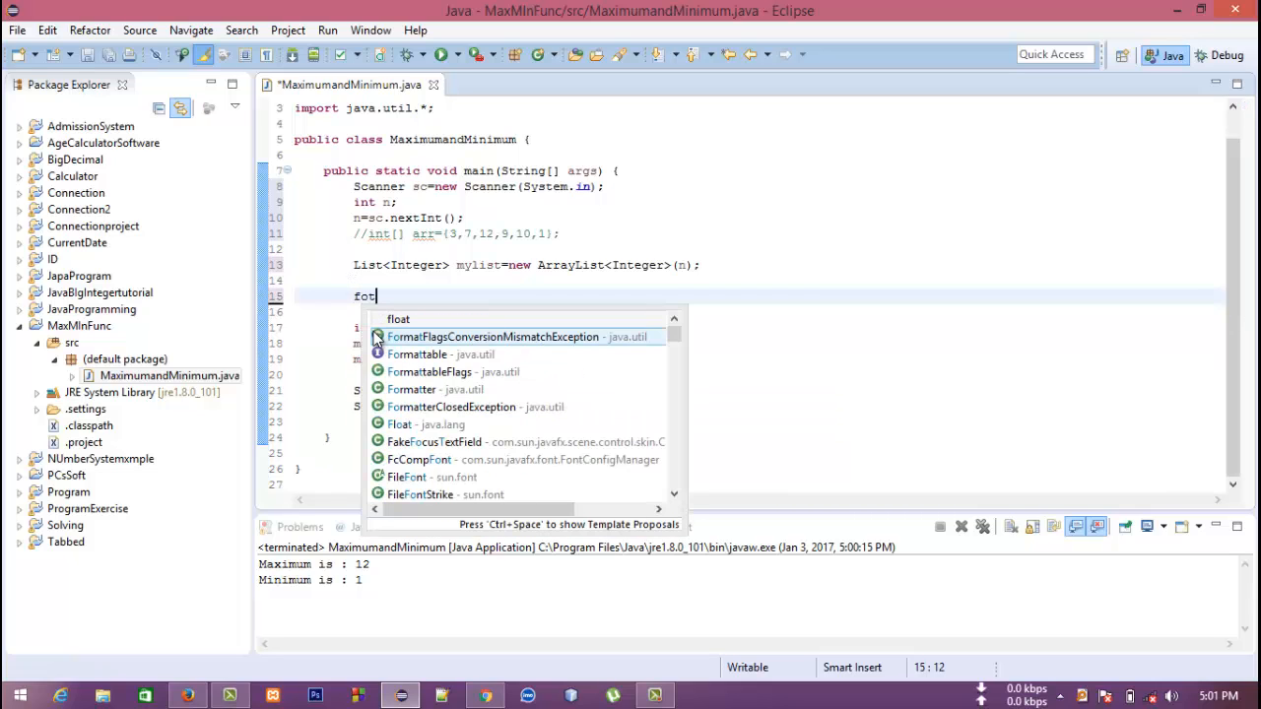
pyautogui.write('r(int i=')
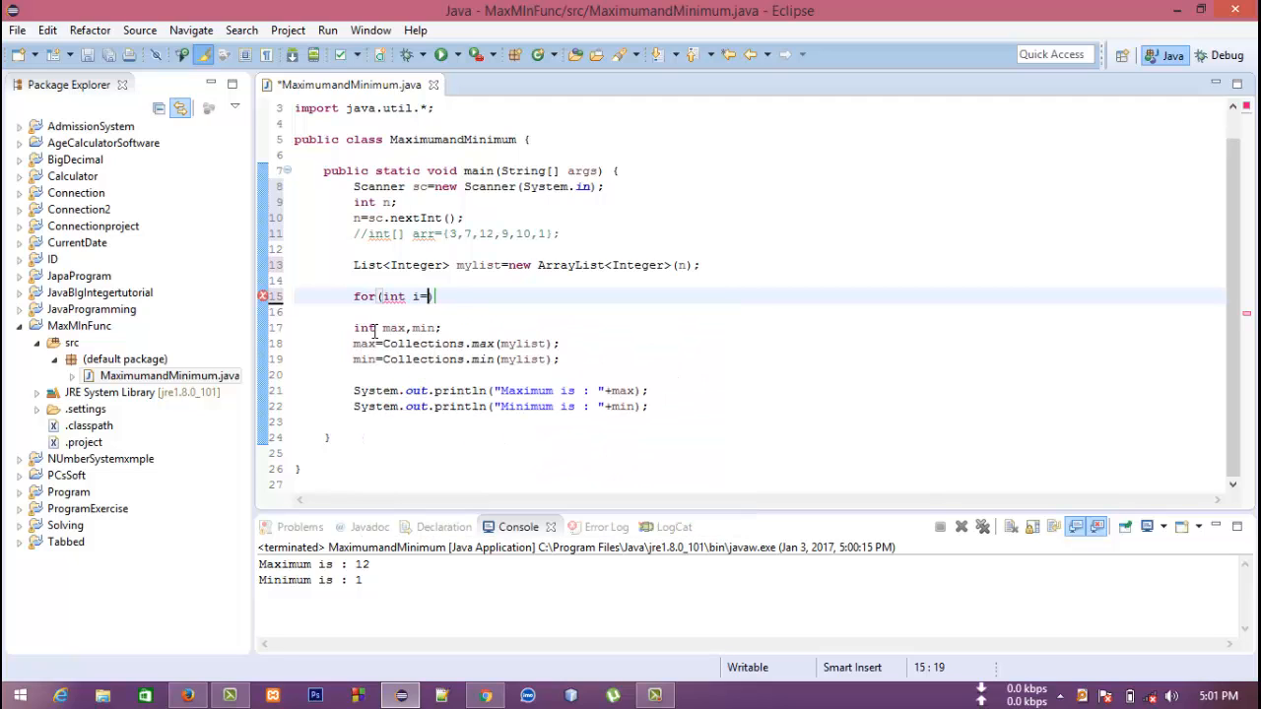
pyautogui.write('0;i<)')
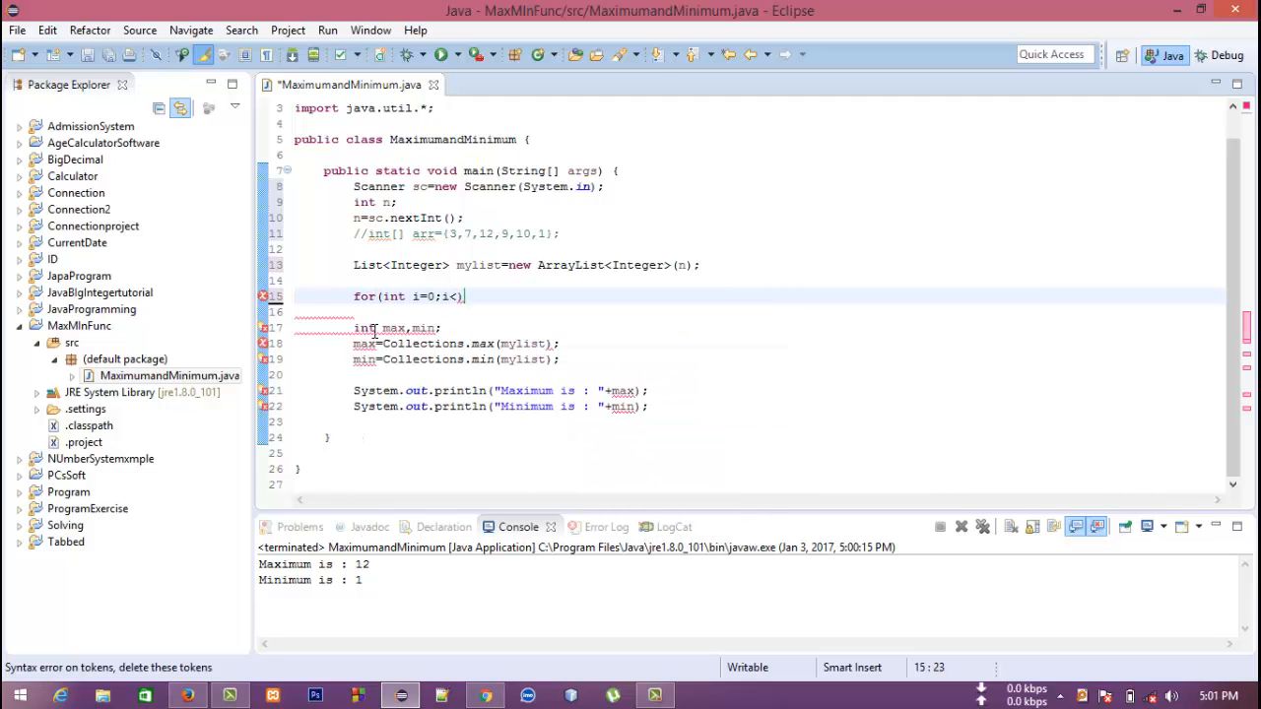
pyautogui.write('n;i')
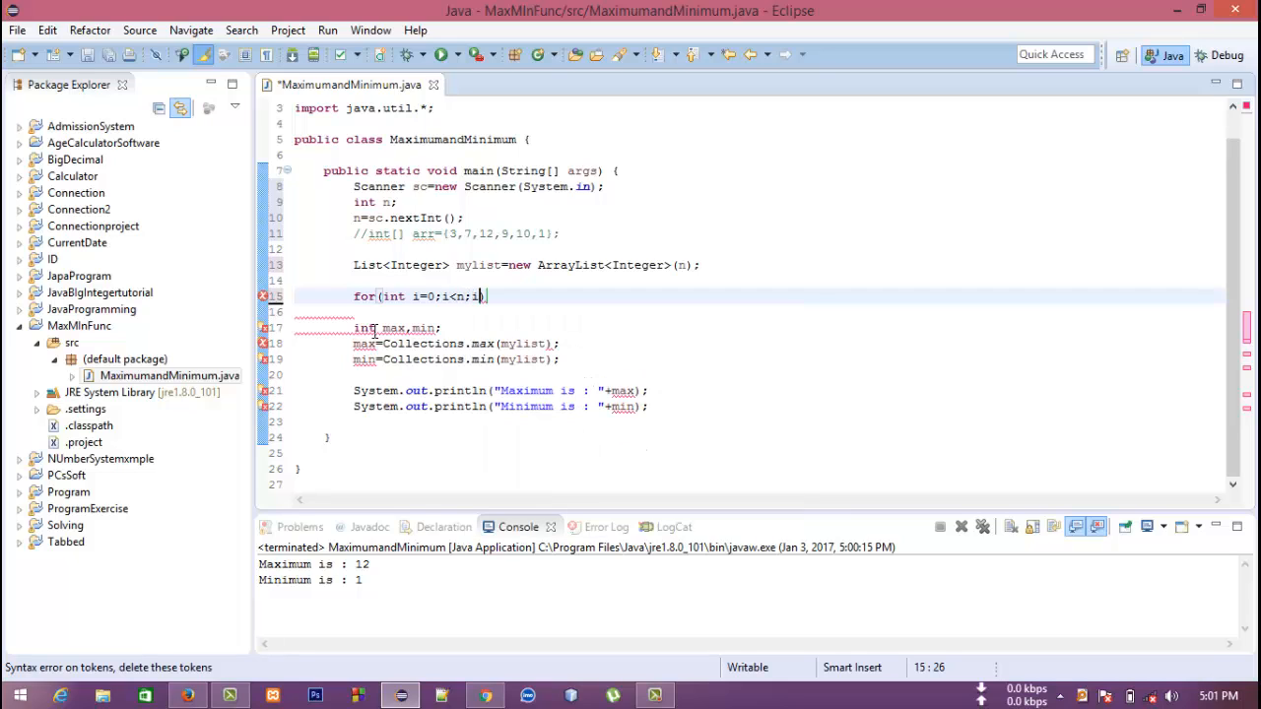
pyautogui.write('++){')
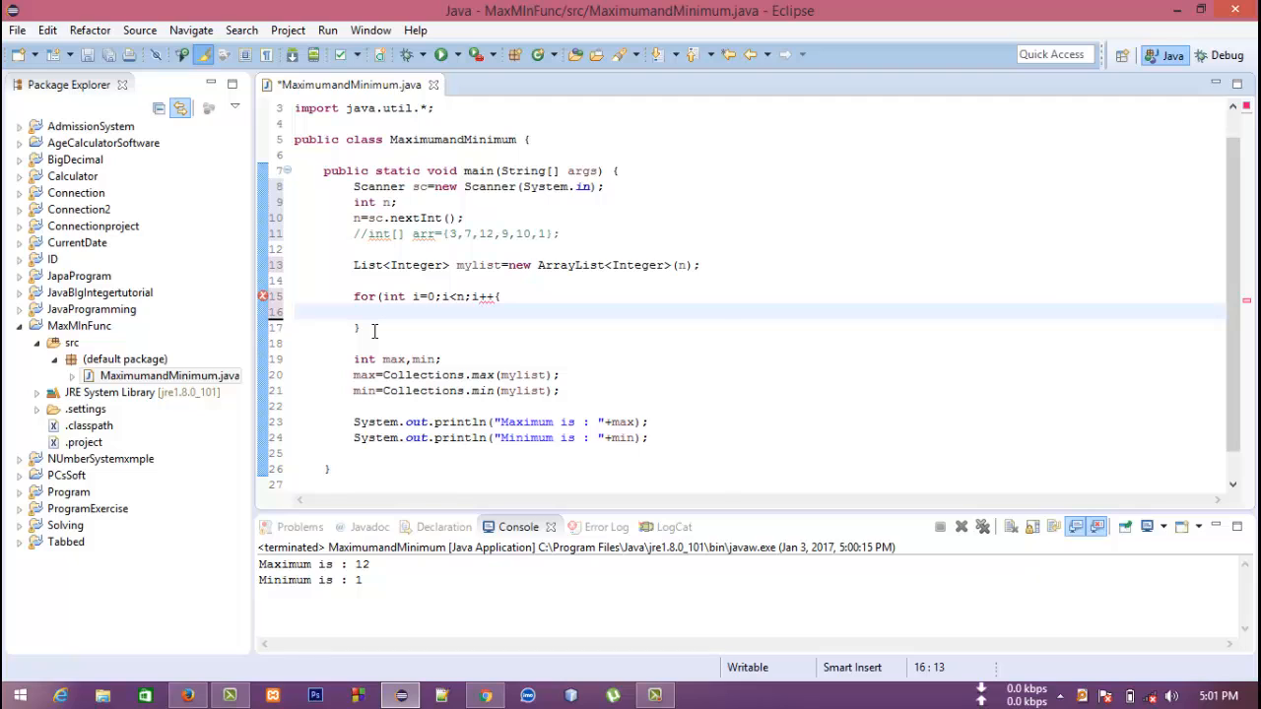
# - Inside the loop, append each scanner integer with mylist.add(sc.nextInt());
pyautogui.write('mylist.add(arg0)')
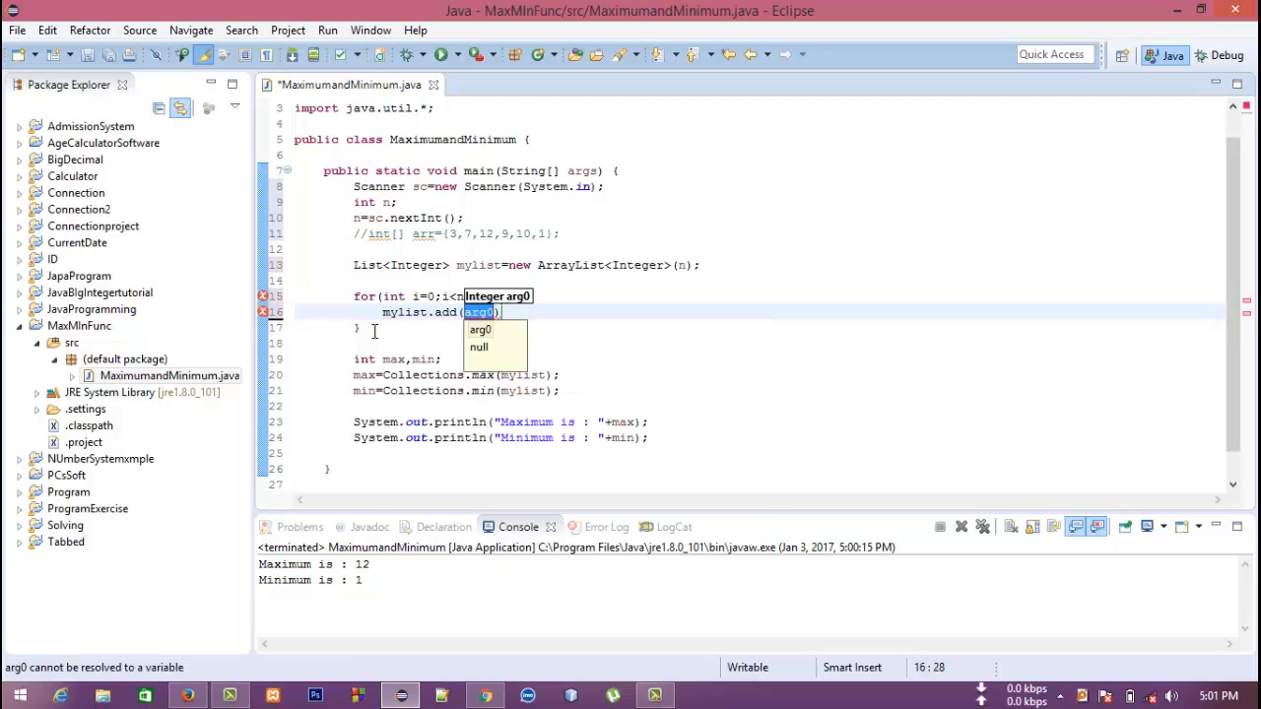
pyautogui.write('sc.')
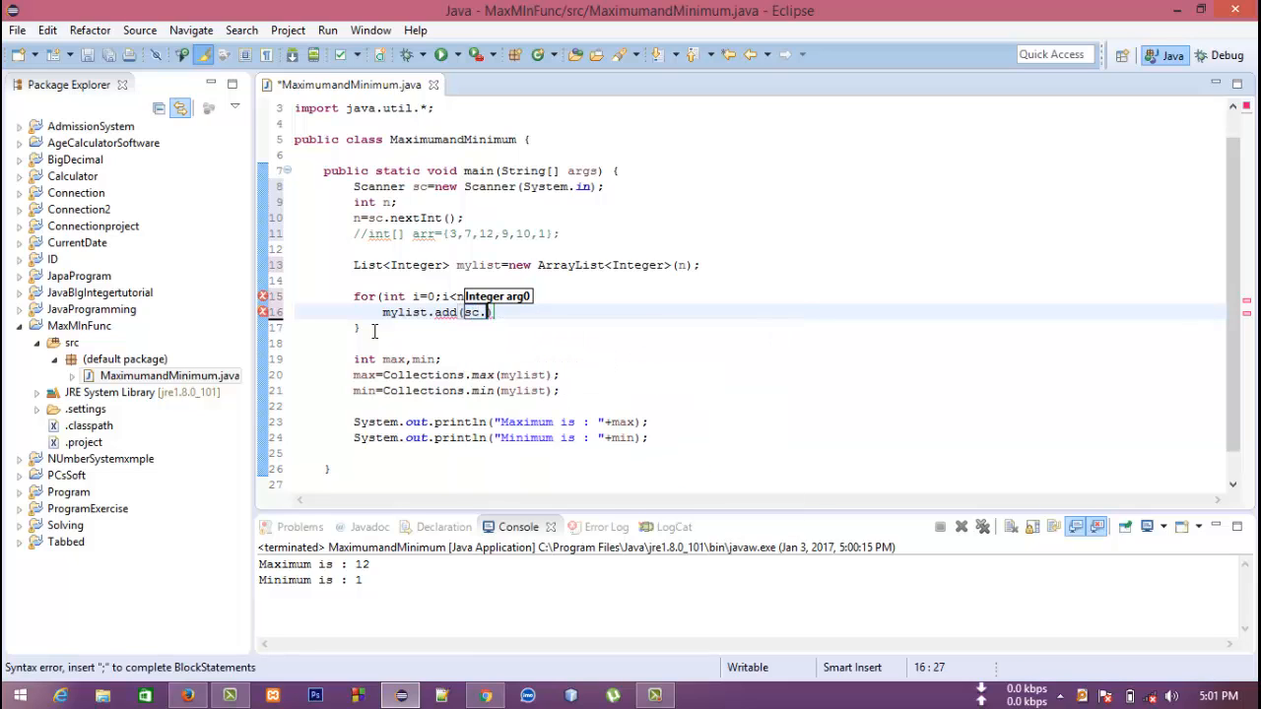
pyautogui.write('nextInt());')
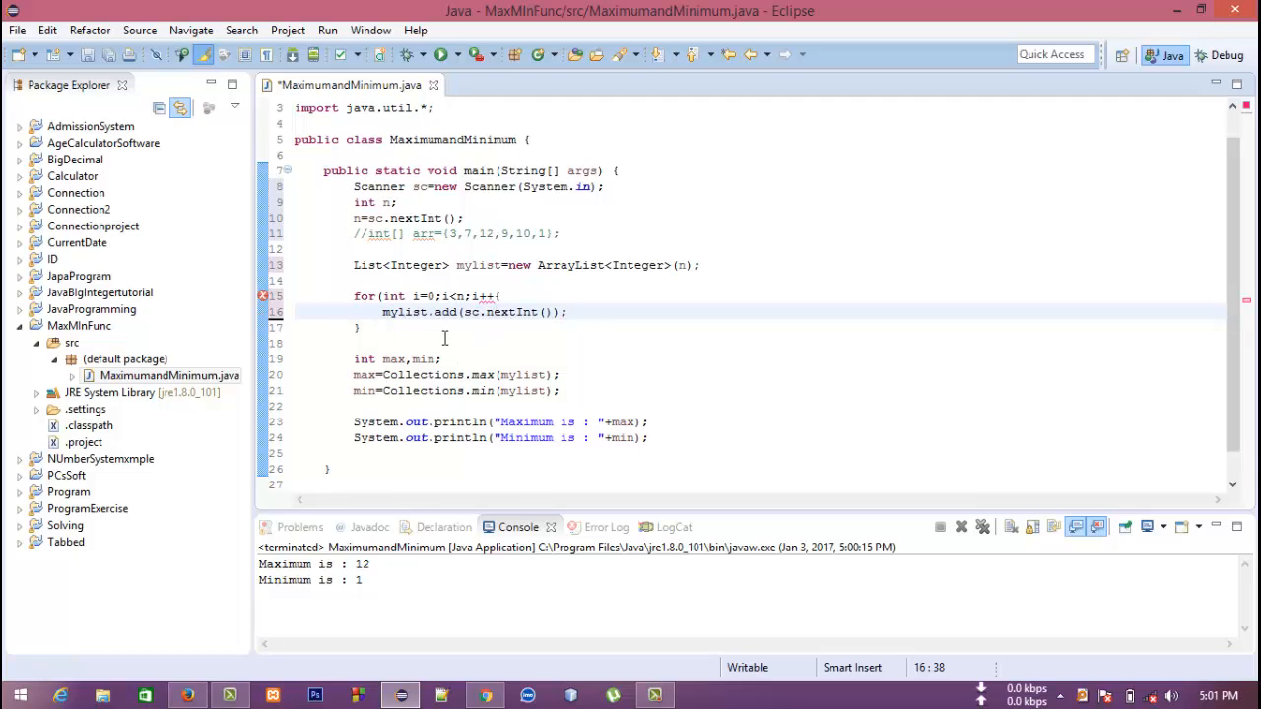
pyautogui.click(571, 312)
pyautogui.write(')')
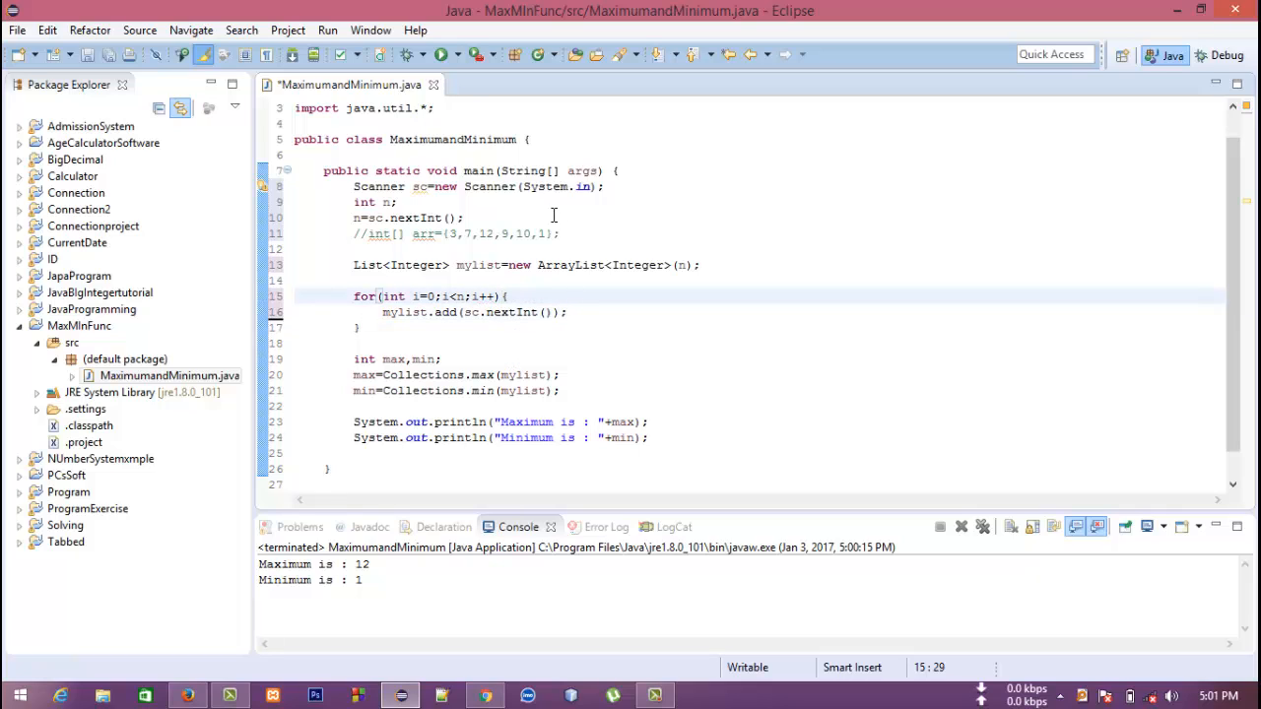
# - Run the class, entering size 5 and numbers 4 12 10 so the console reports Maximum 12
pyautogui.click(441, 56)
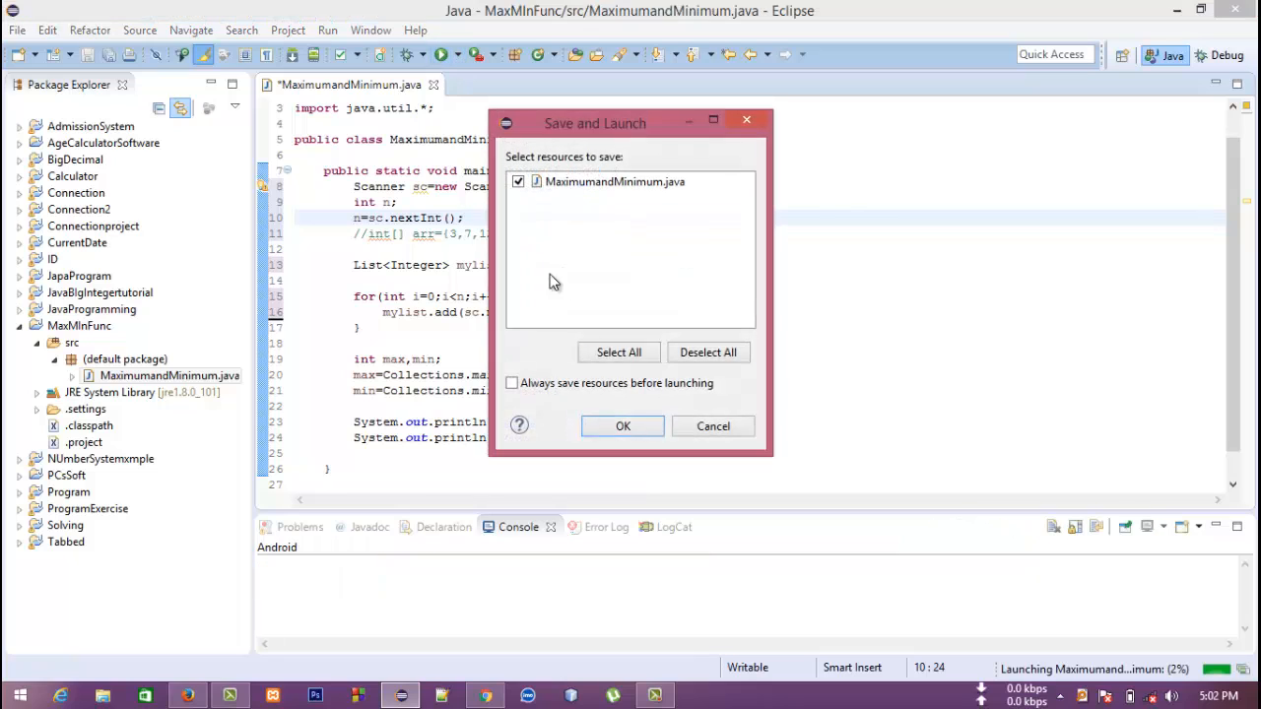
pyautogui.click(623, 426)
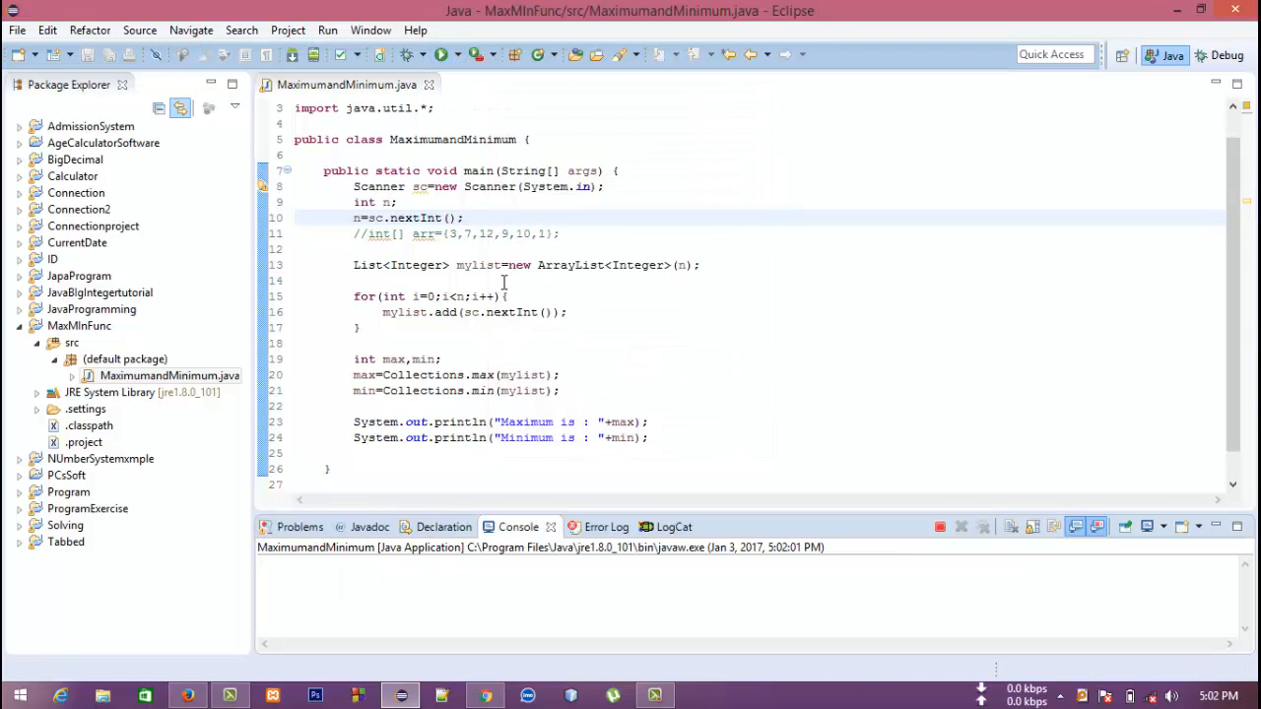
pyautogui.write('5')
pyautogui.write('9 1')
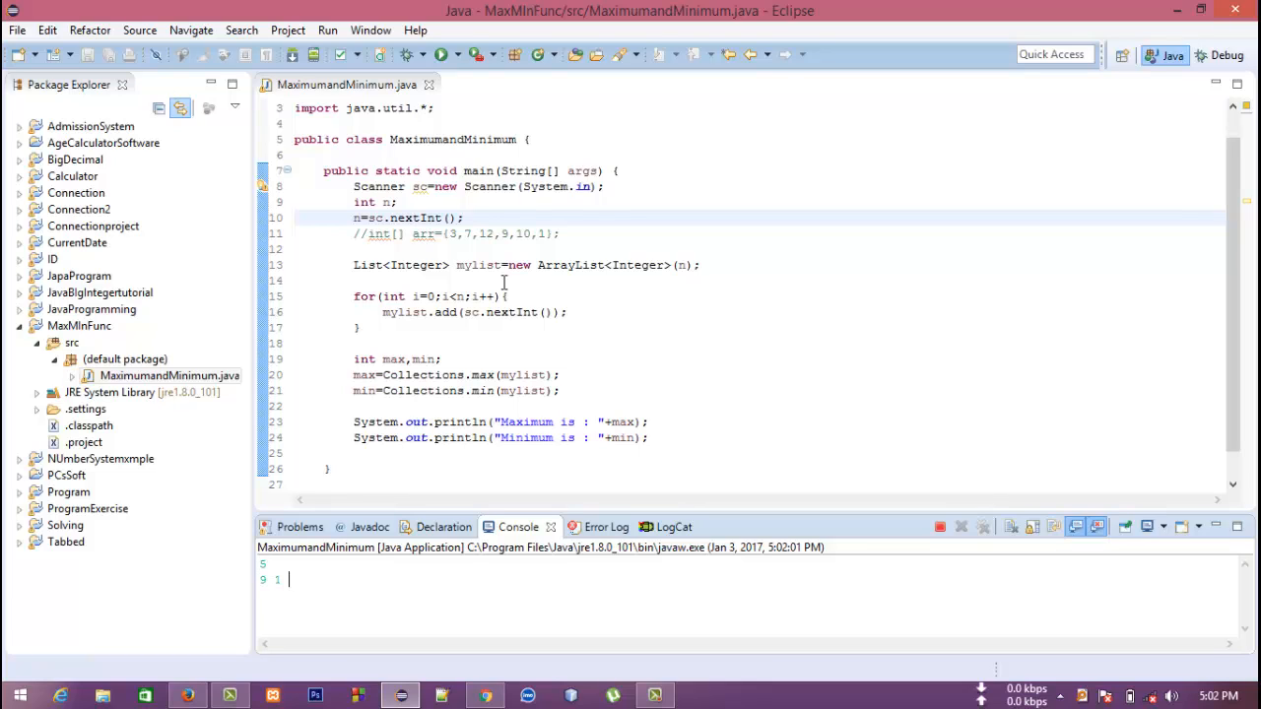
pyautogui.write('4 12 10 3')
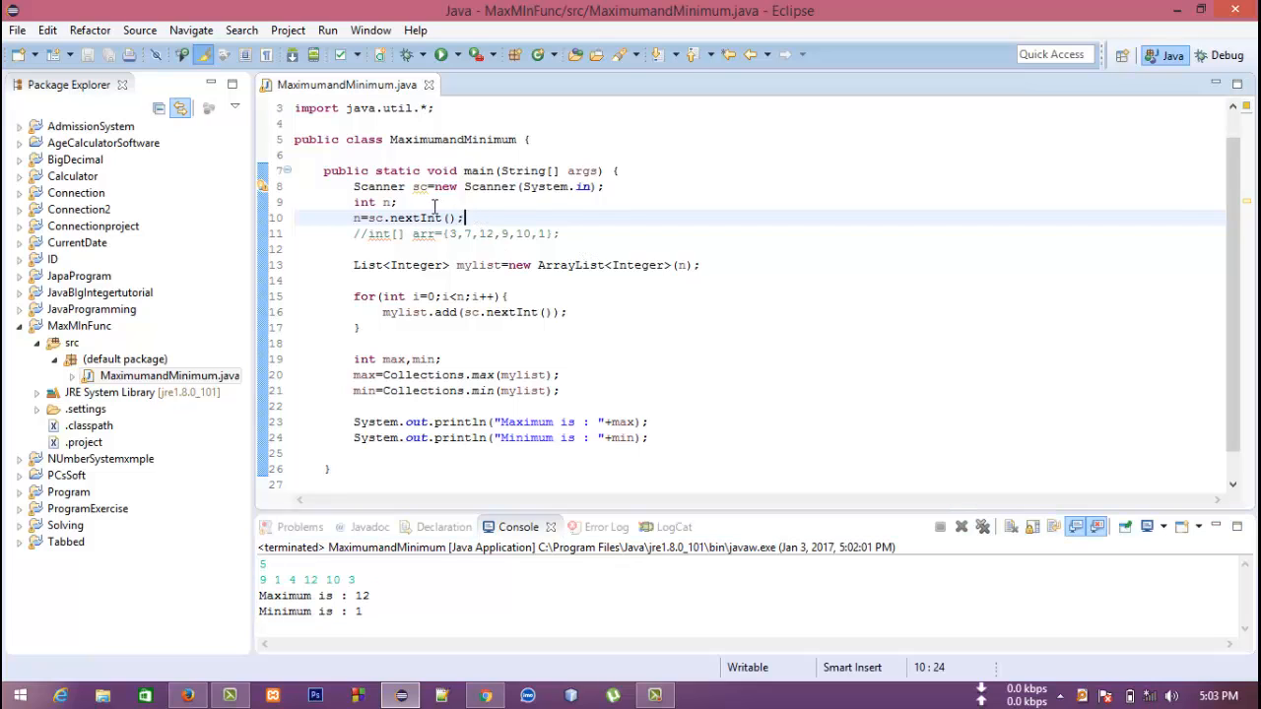
# - Add the prompt System.out.println("Enter the size of array : "); before reading n
pyautogui.write('sys')
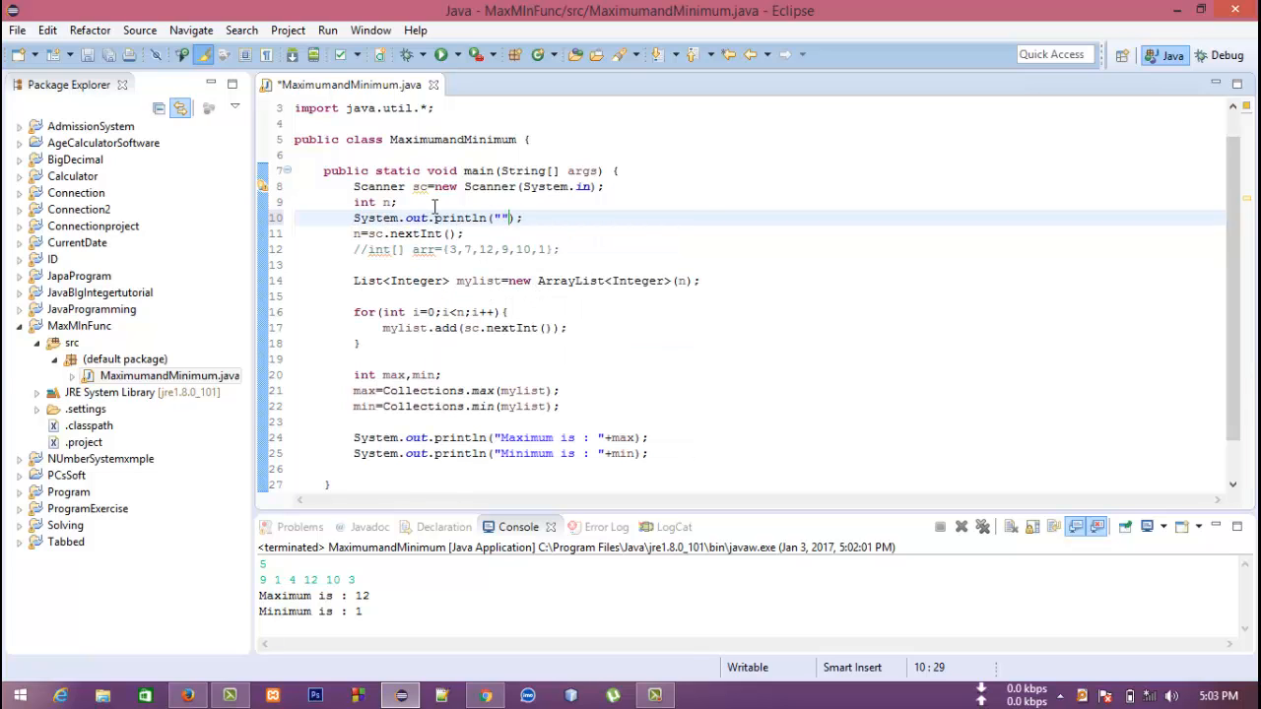
pyautogui.write('E')
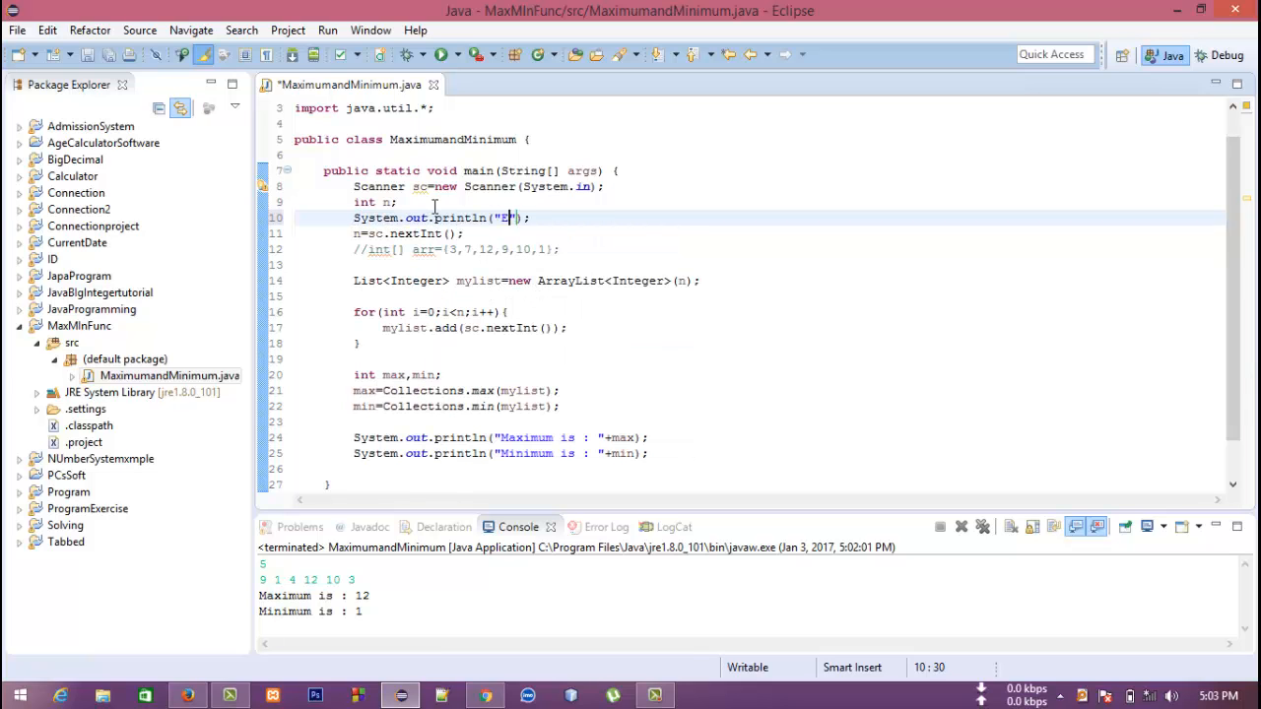
pyautogui.write('nter the')
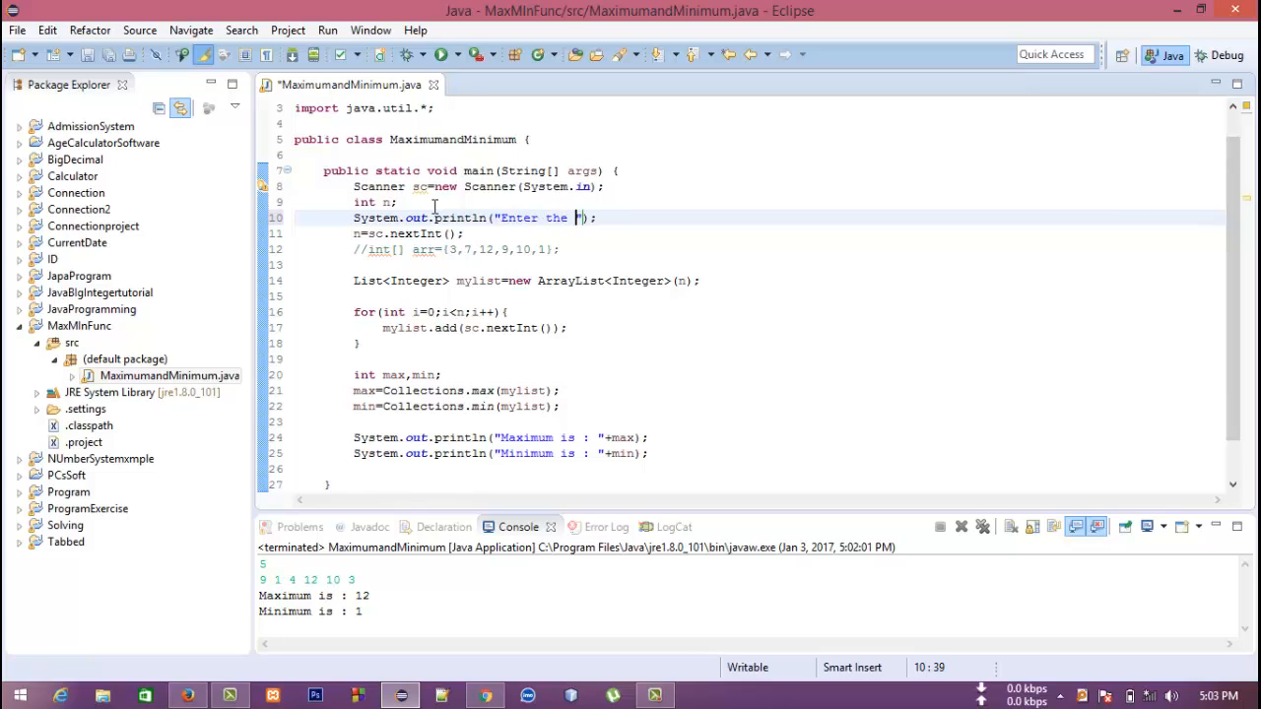
pyautogui.write('size of array :')
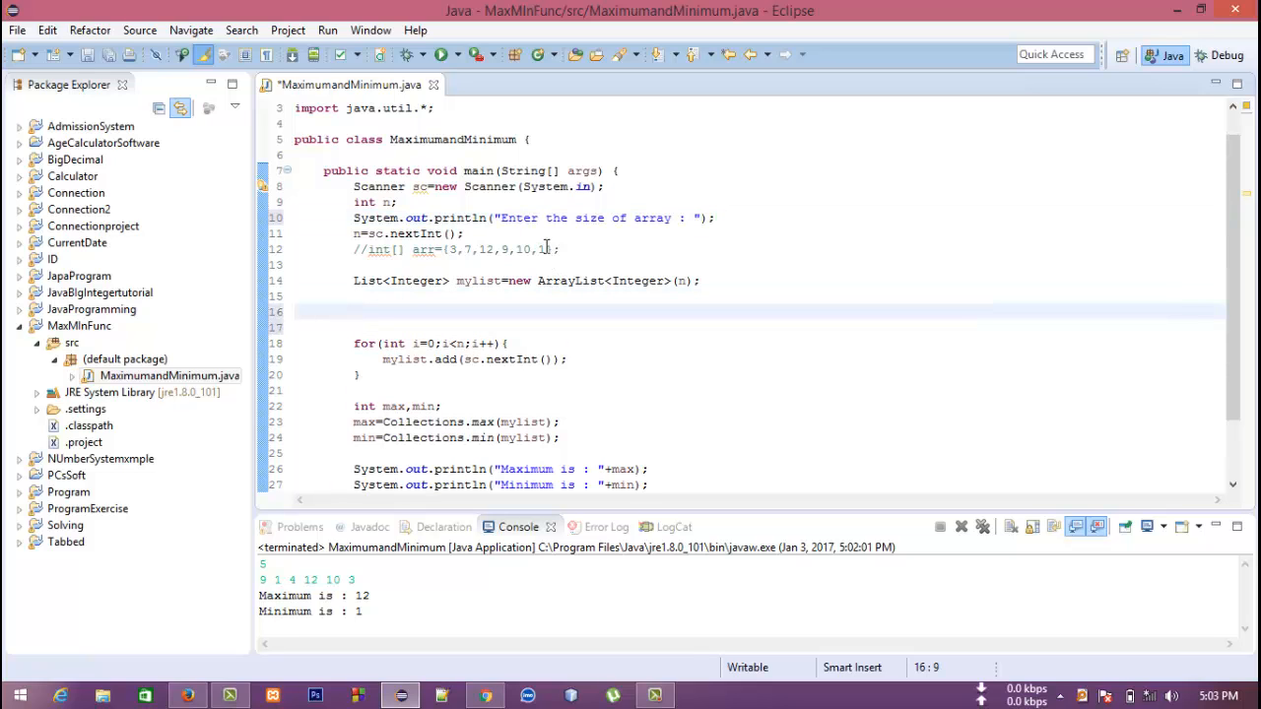
# - Add the prompt System.out.println("Enter "+n+" numbers :"); before the read loop
pyautogui.write('System.out.println();')
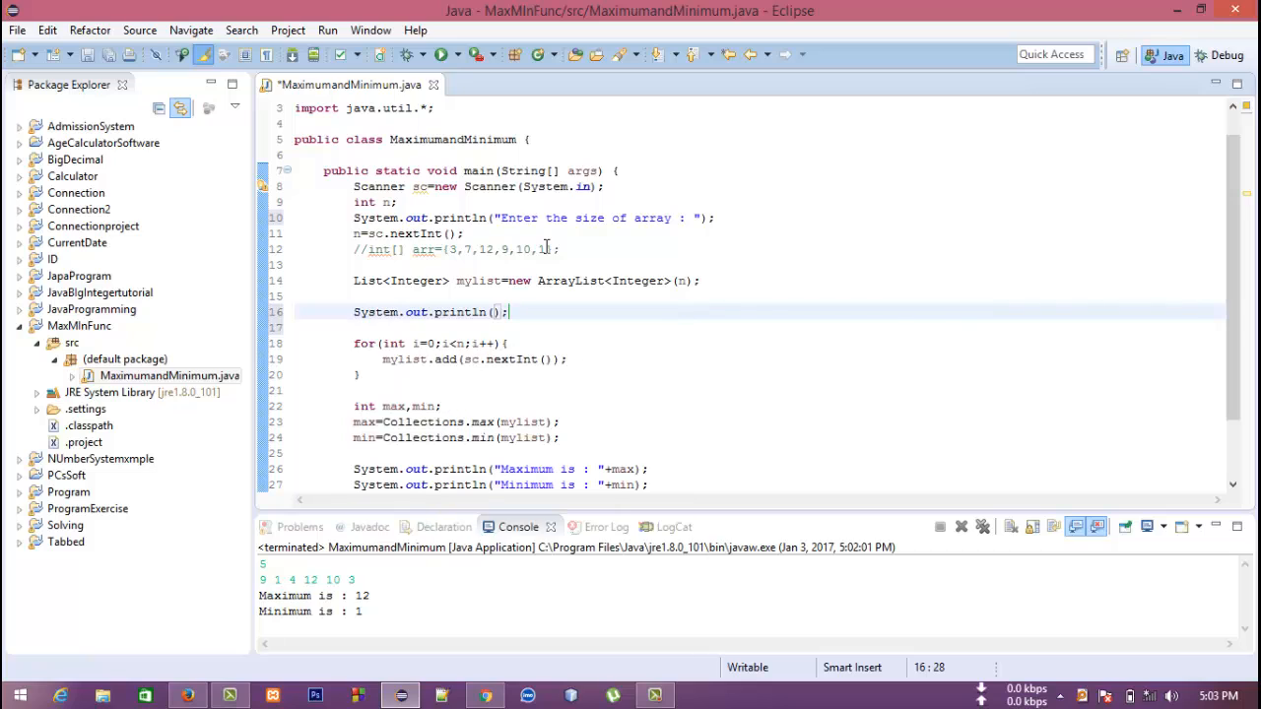
pyautogui.write('Enter "+')
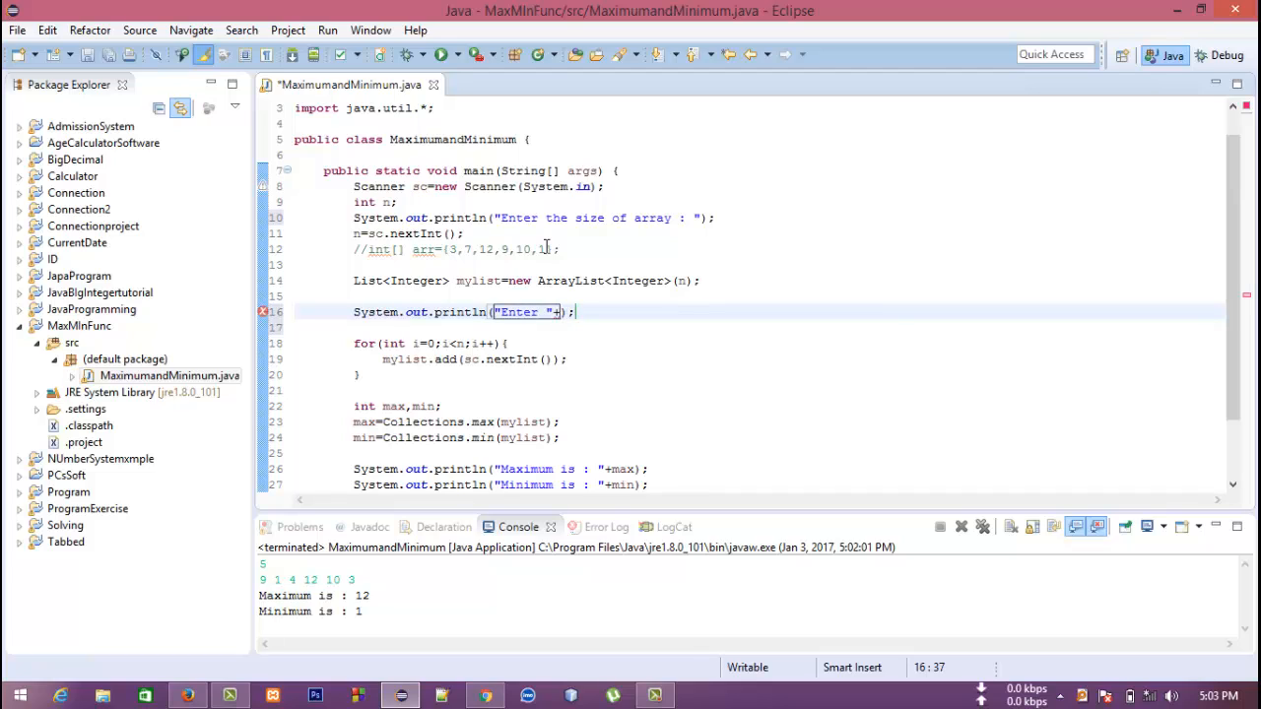
pyautogui.write('n+"')
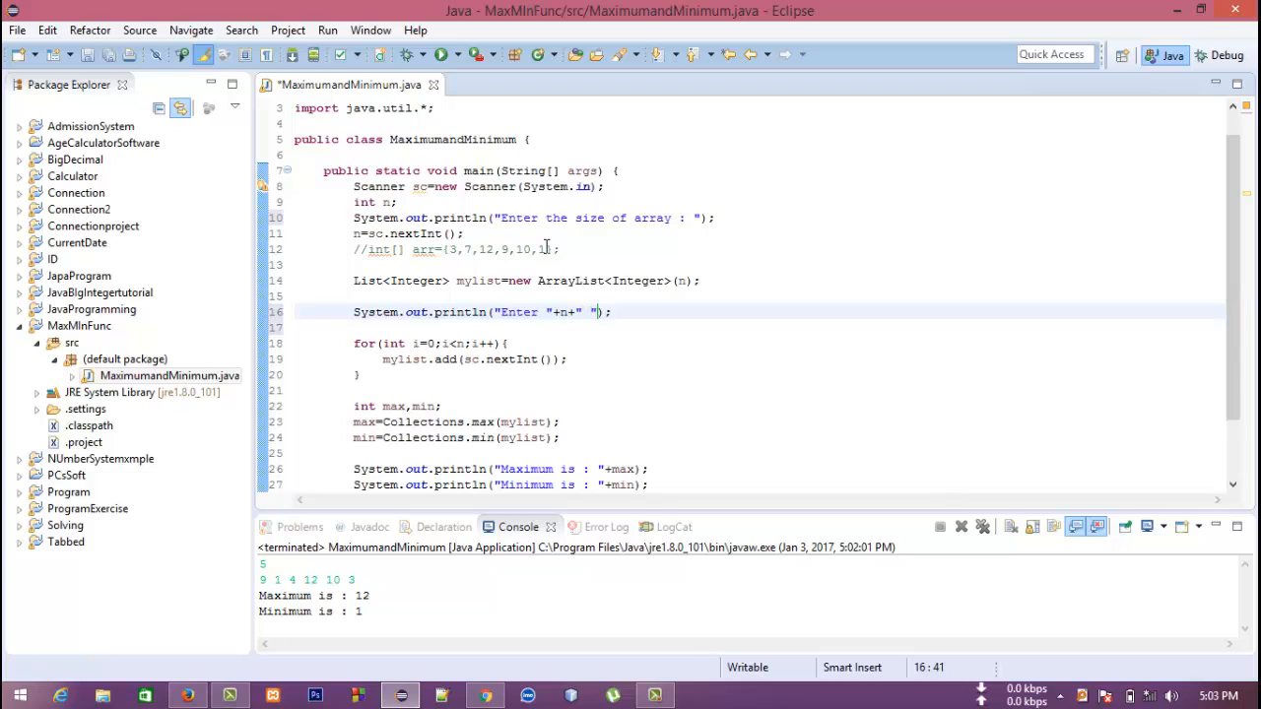
pyautogui.write('numbers :')
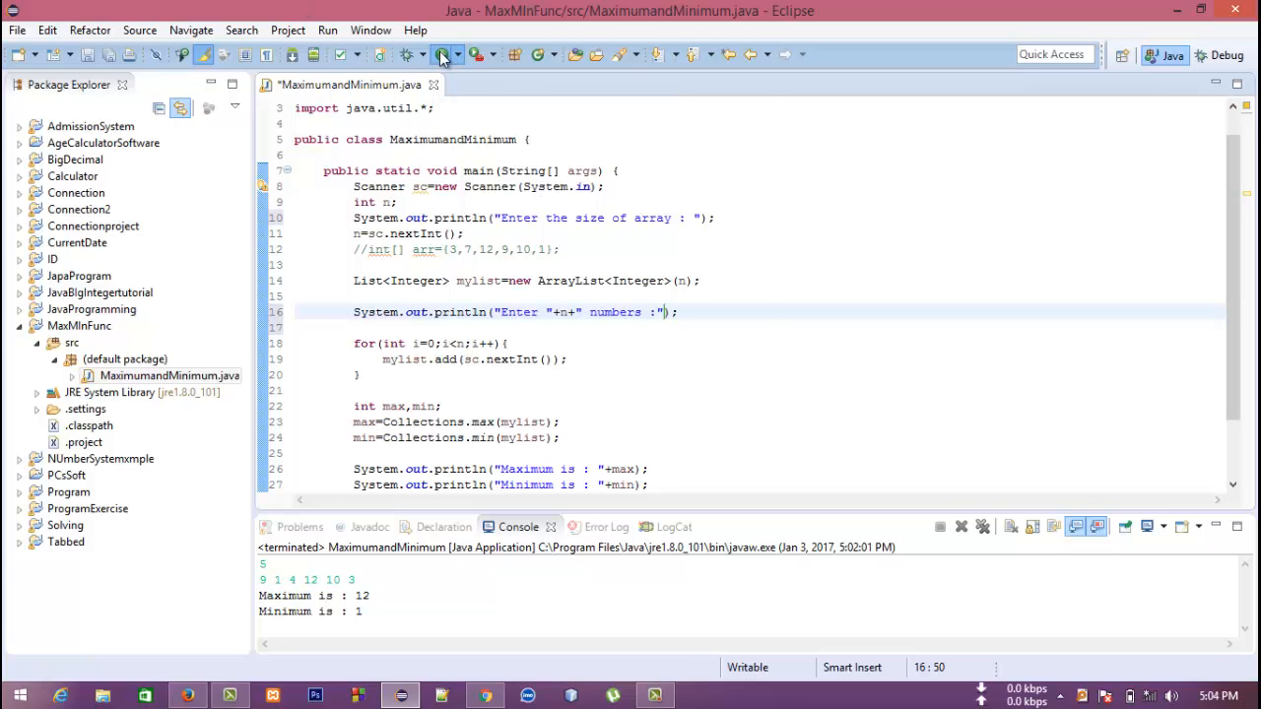
pyautogui.click(449, 56)
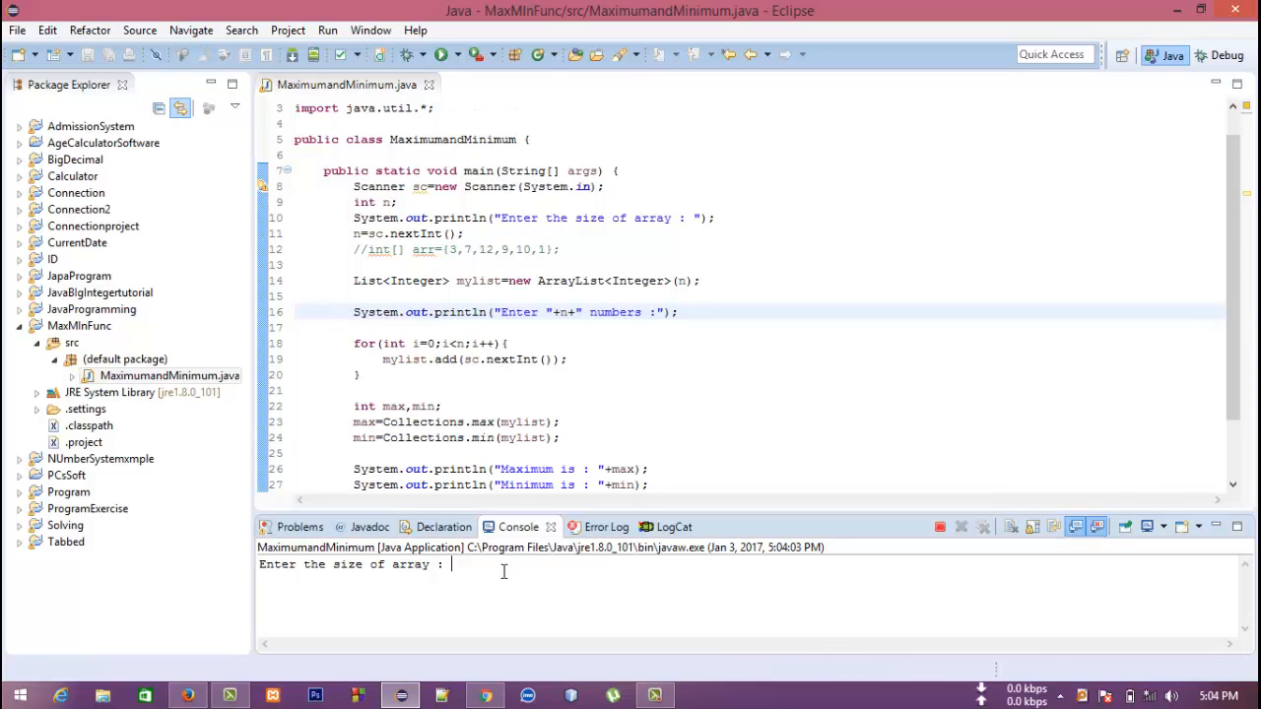
pyautogui.write('6')
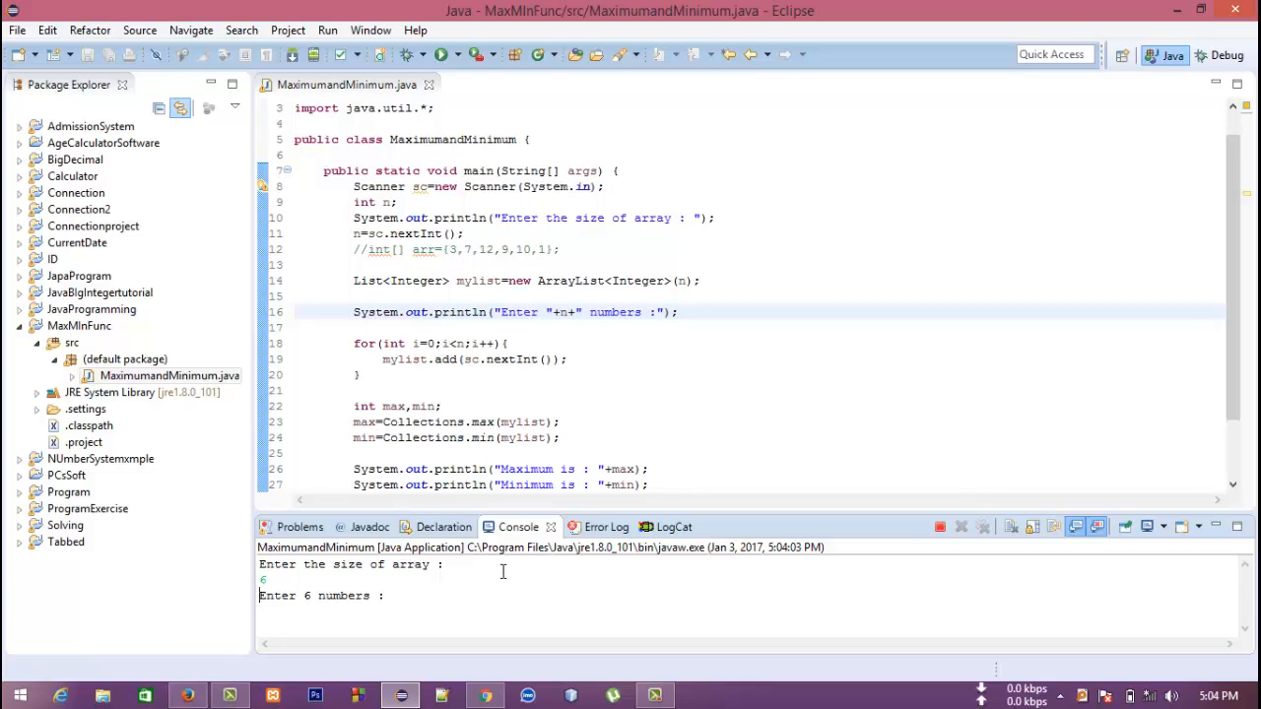
pyautogui.write('8 2')
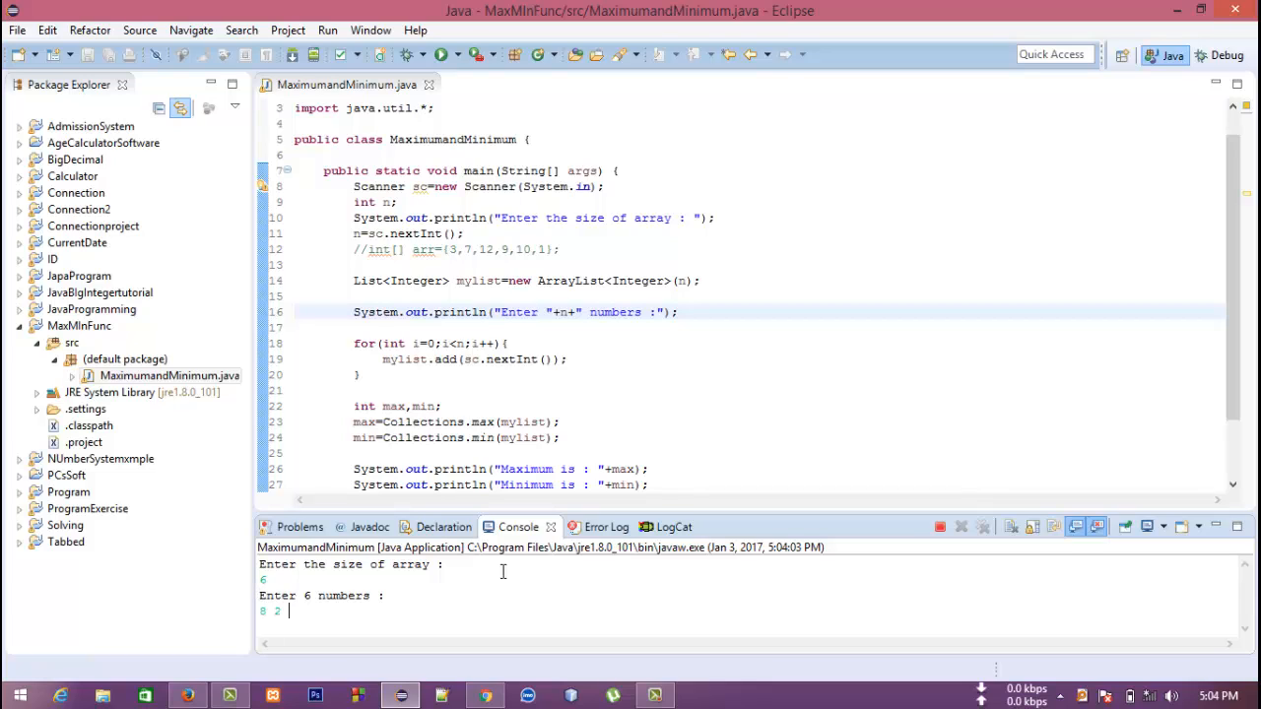
pyautogui.write('12')
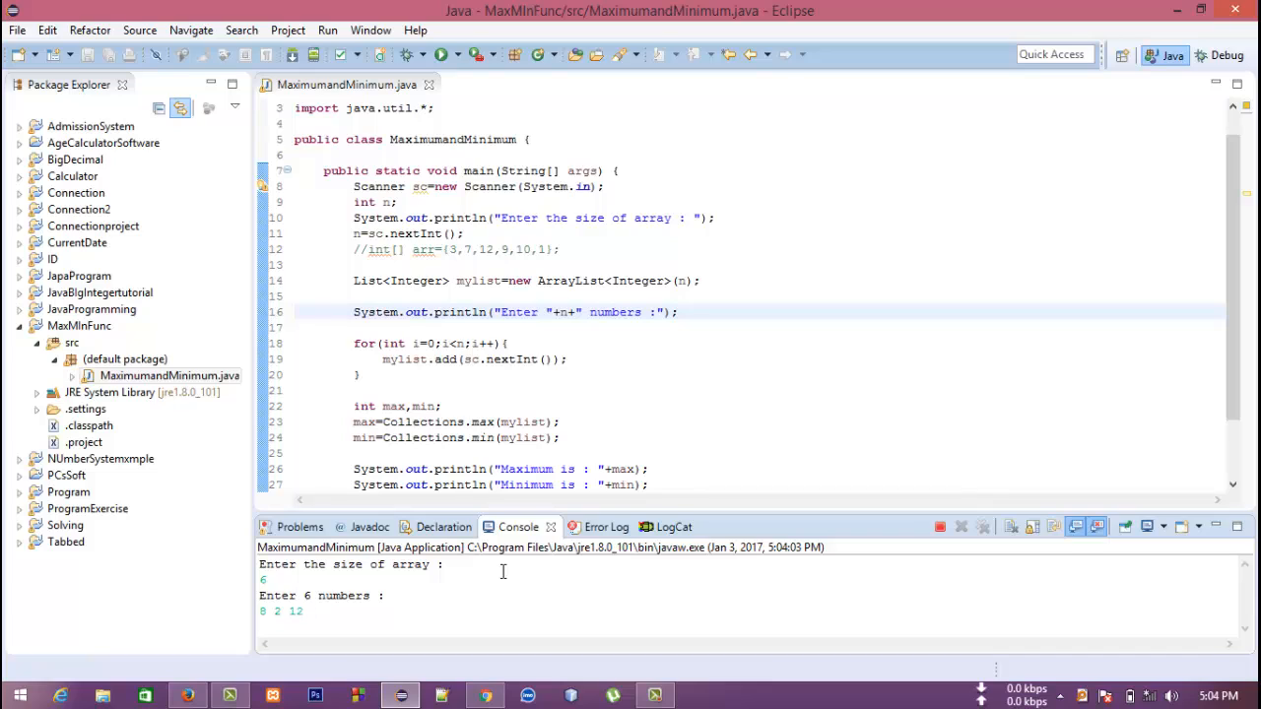
pyautogui.write('34')
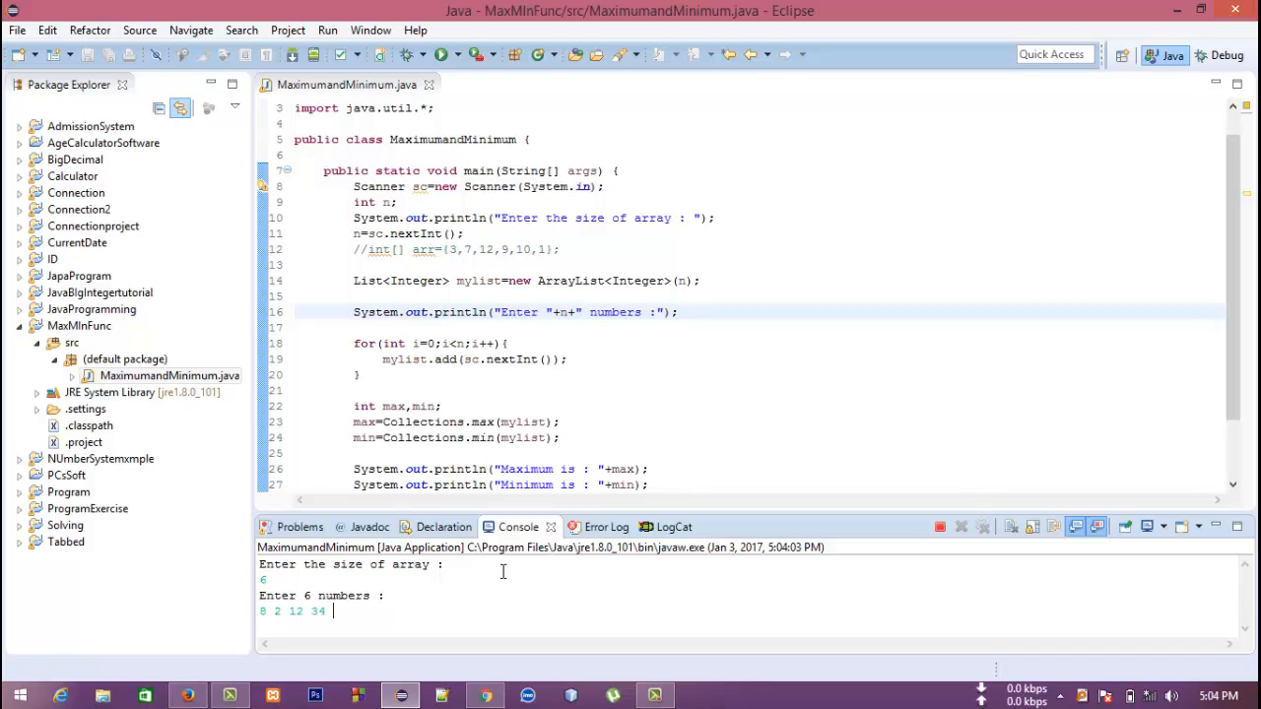
pyautogui.write('90 10')
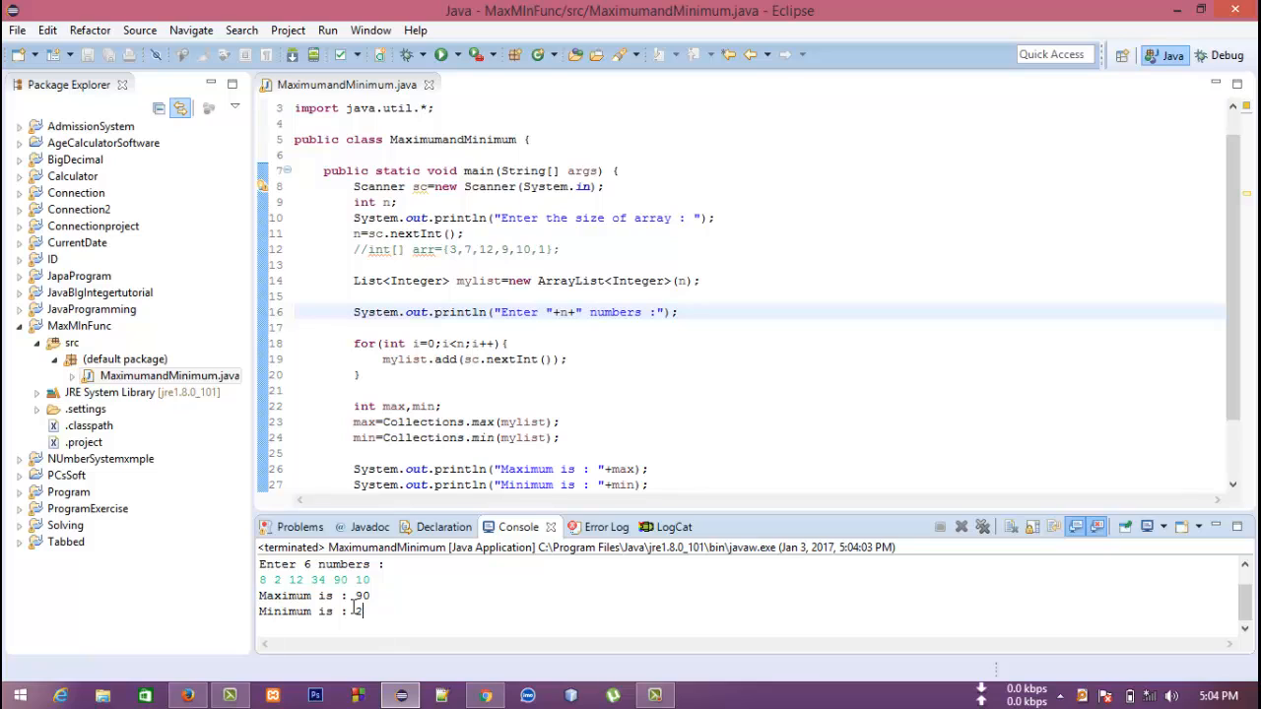
pyautogui.moveTo(741, 369)
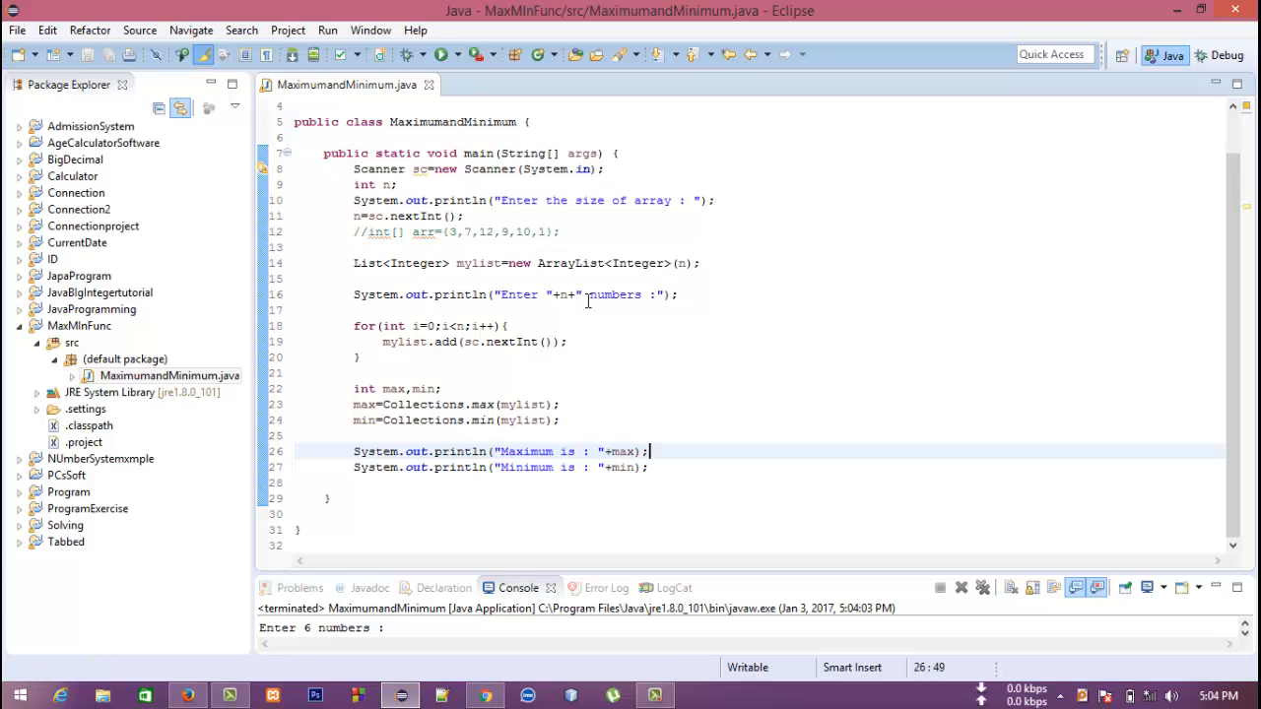
pyautogui.moveTo(654, 517)
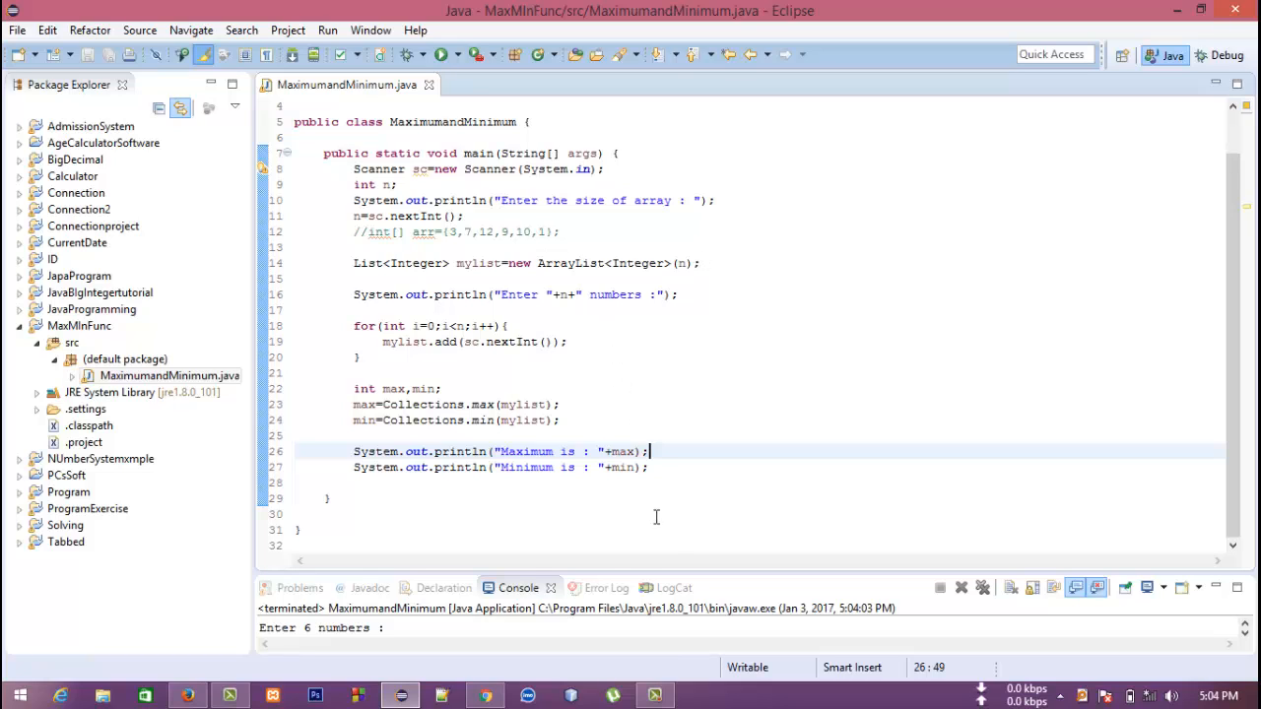